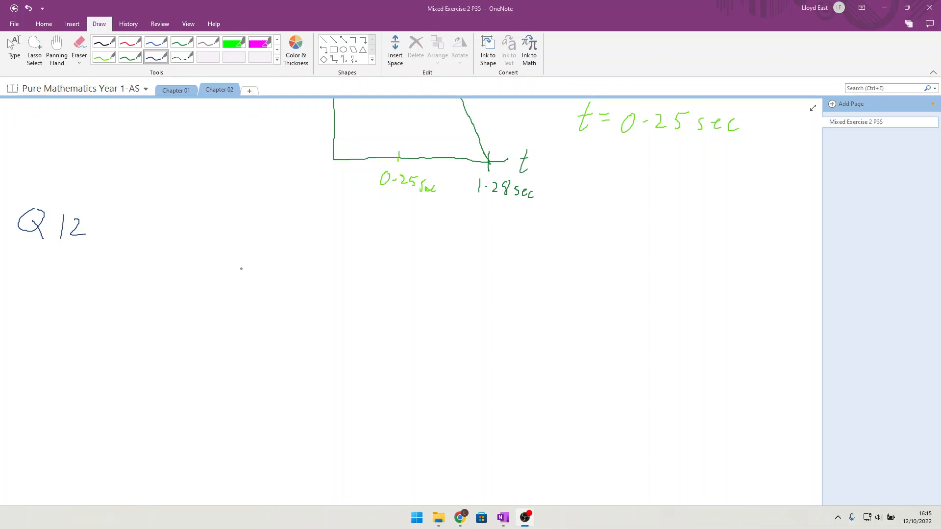
mouse_move(221, 236)
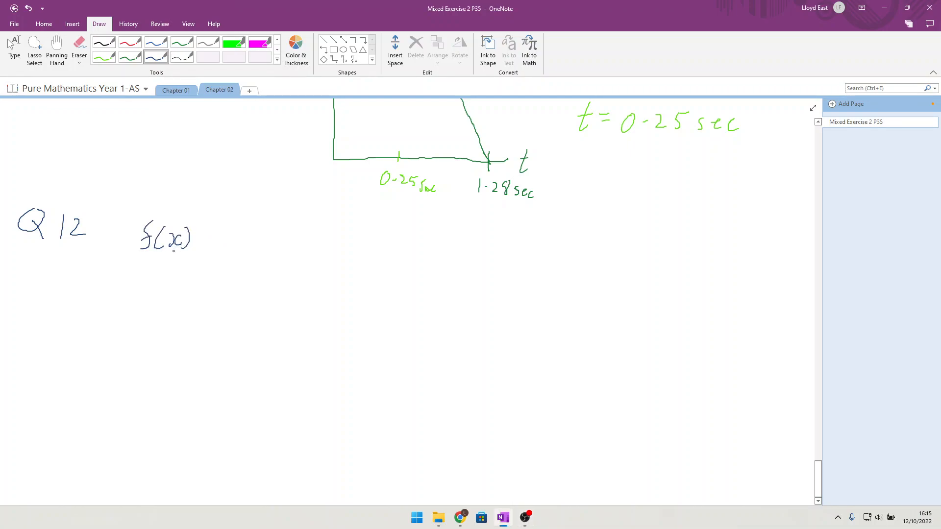
Handwrite f(x) = 4kx² + (4k+2)x + 1 in dark ink beside the Q12 heading.
left_click_drag(210, 238, 255, 239)
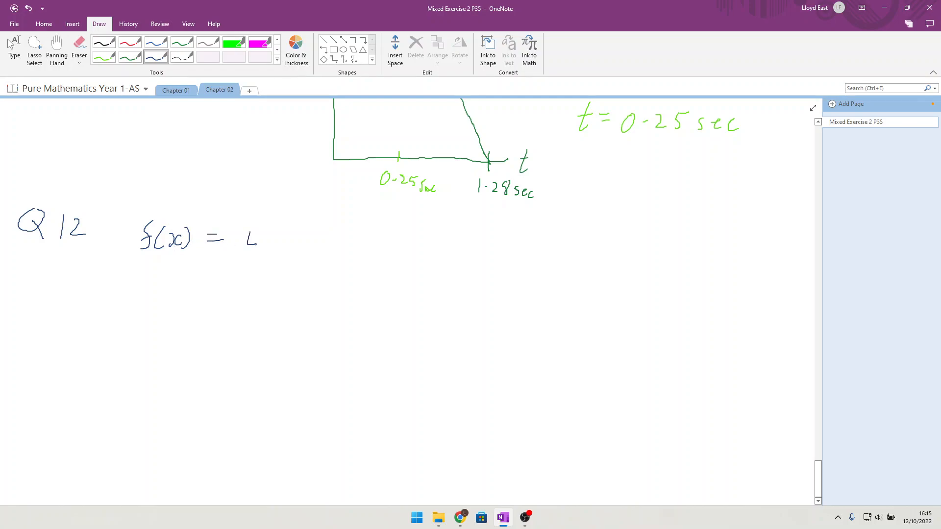
left_click_drag(246, 240, 279, 246)
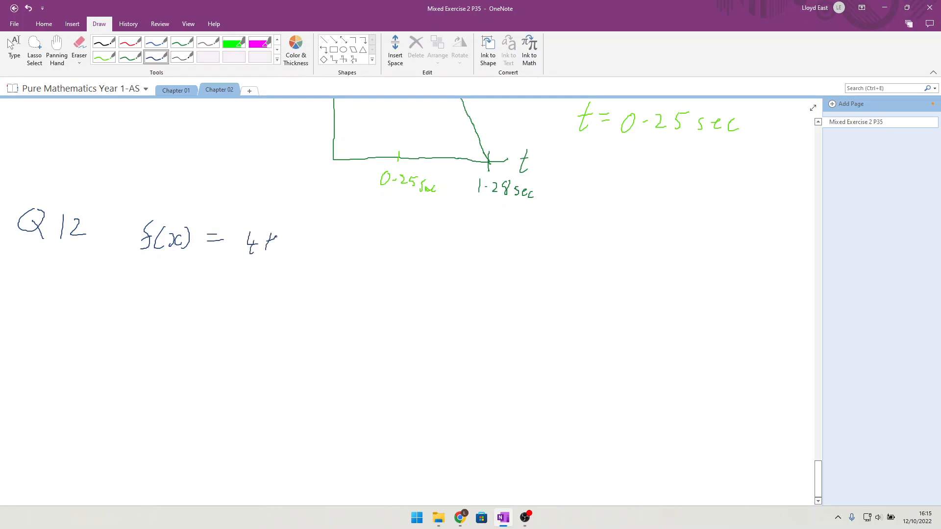
left_click_drag(264, 240, 305, 240)
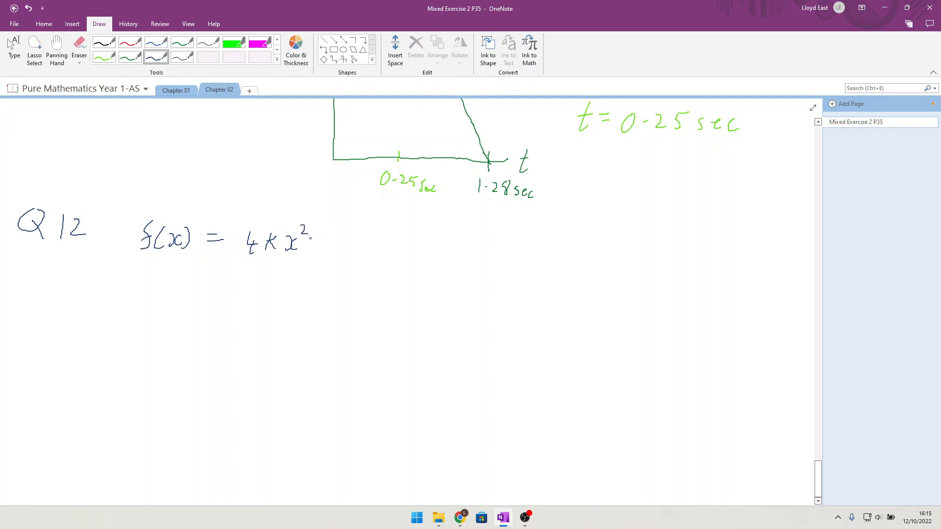
left_click_drag(323, 243, 327, 240)
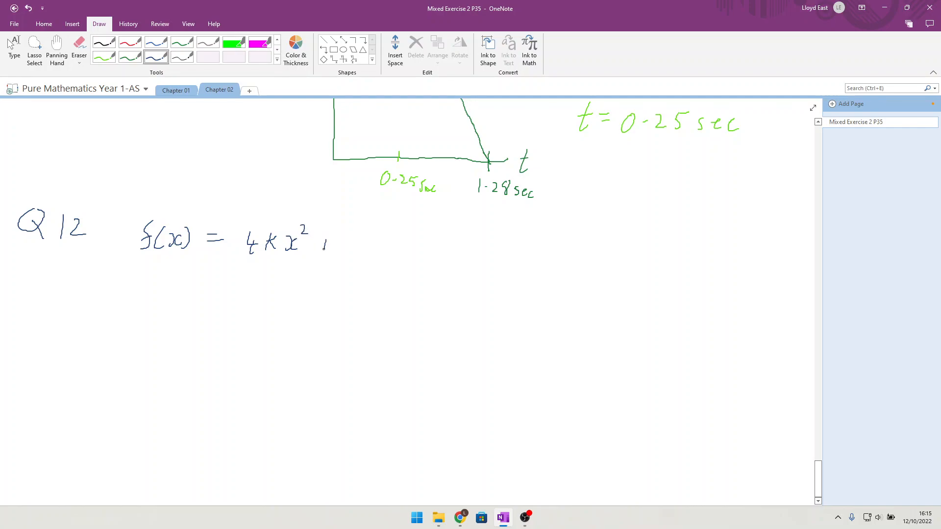
left_click_drag(324, 240, 372, 245)
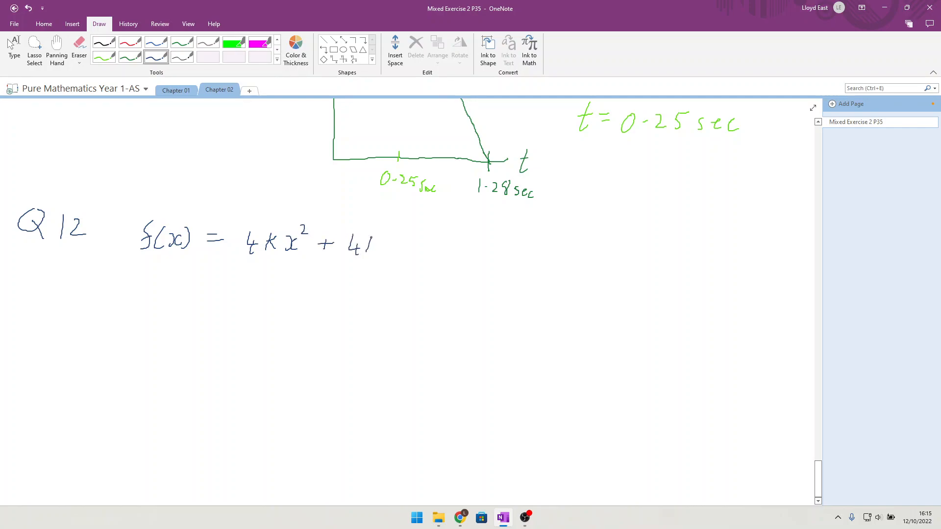
left_click_drag(357, 243, 378, 248)
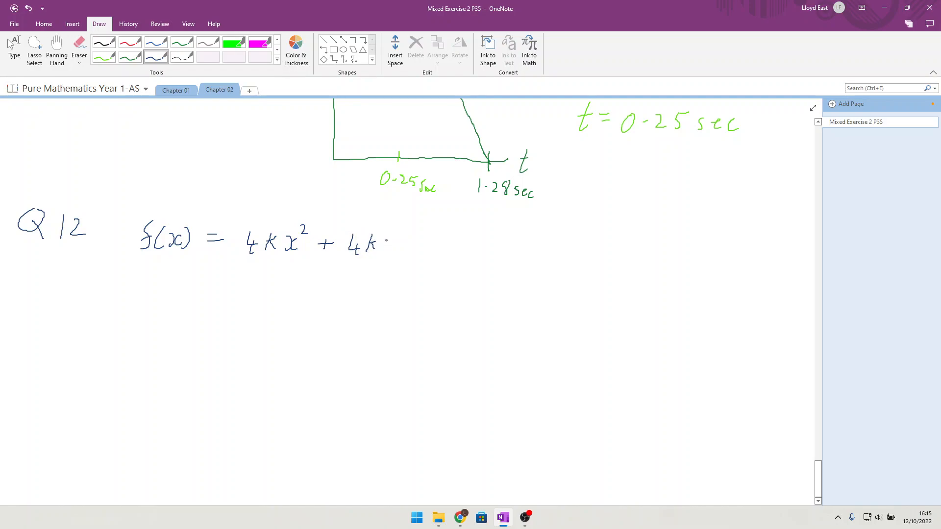
left_click_drag(341, 252, 408, 240)
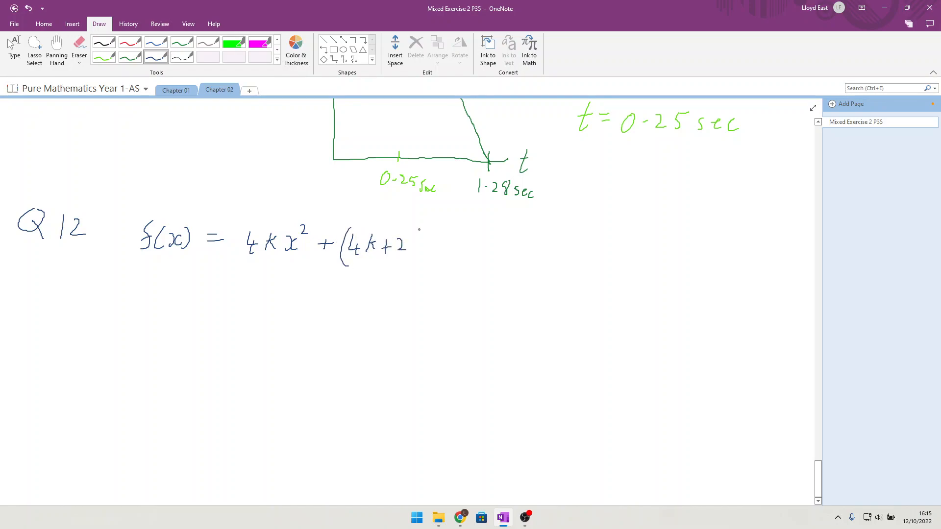
left_click_drag(411, 240, 420, 249)
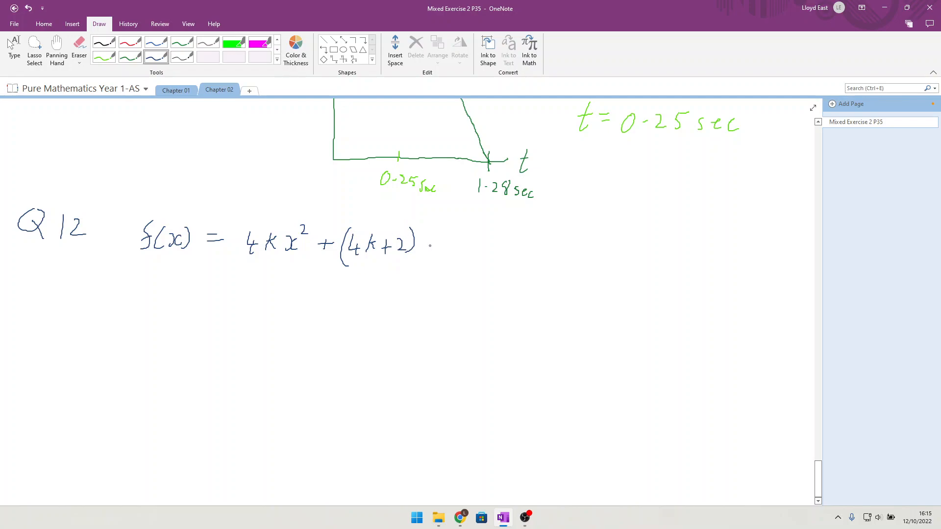
left_click_drag(420, 246, 468, 246)
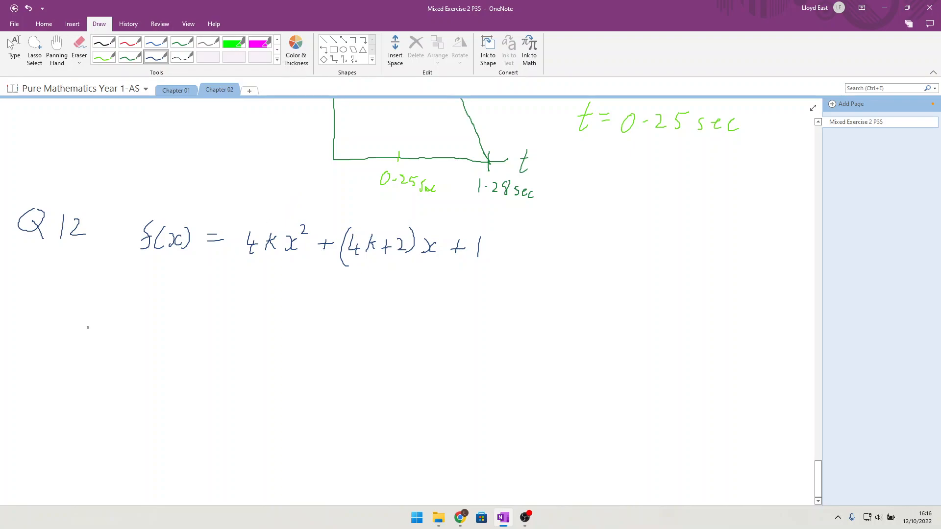
Write 'discriminant = b² − 4ac' beneath the function.
left_click_drag(91, 288, 117, 294)
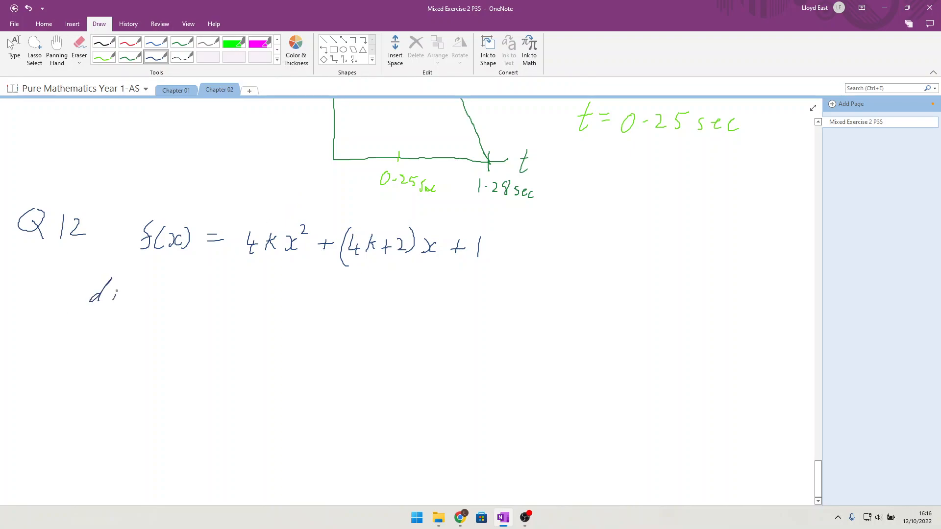
left_click_drag(114, 294, 147, 294)
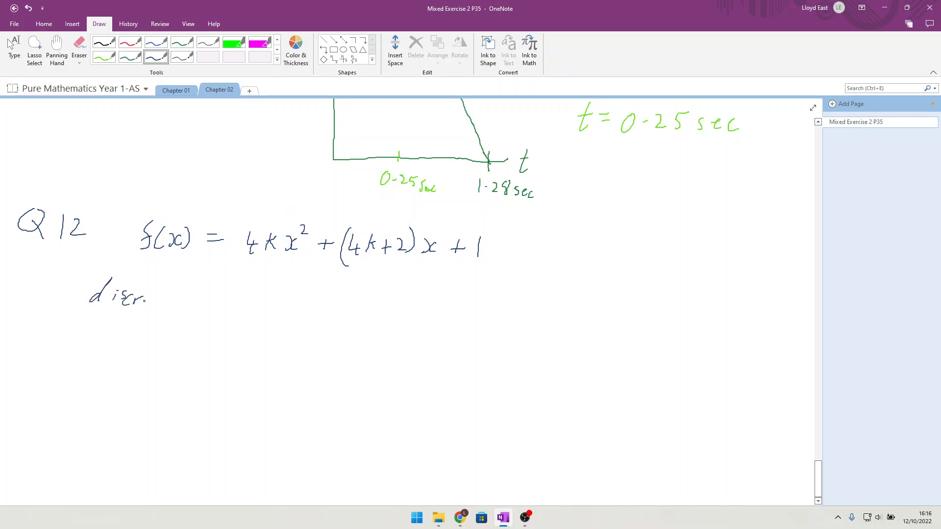
left_click_drag(144, 294, 174, 294)
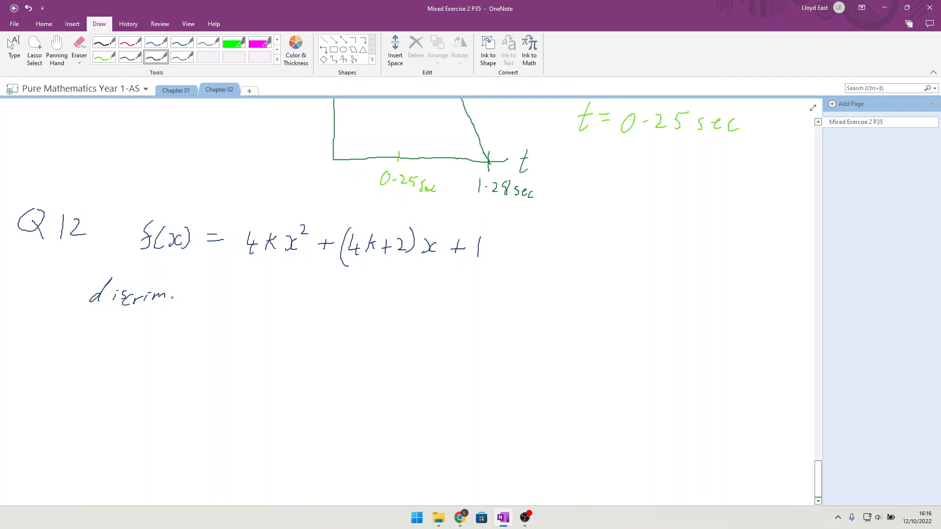
left_click_drag(177, 294, 228, 294)
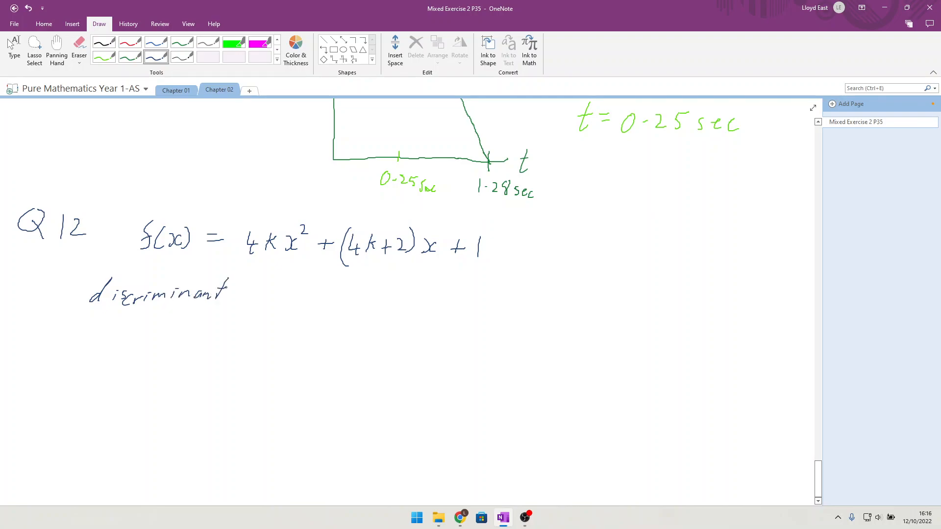
left_click_drag(258, 291, 302, 291)
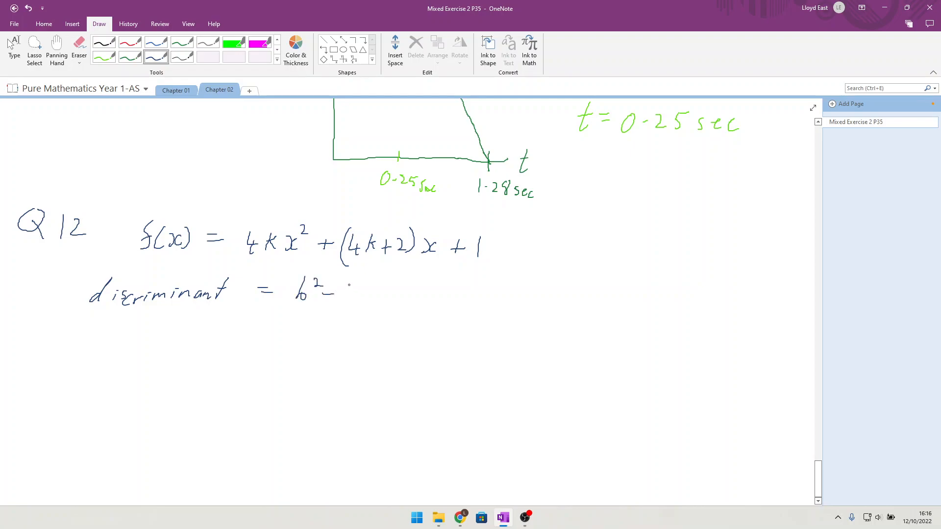
left_click_drag(336, 294, 387, 297)
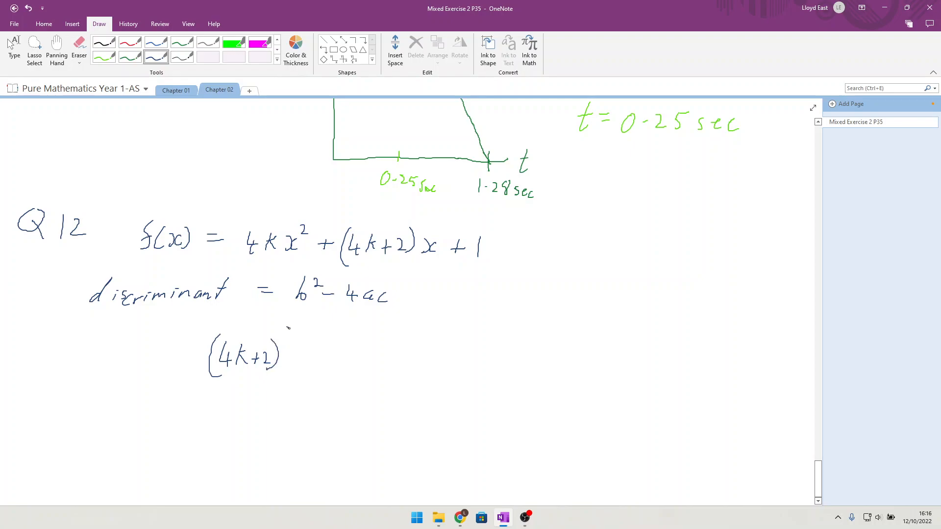
Write the substitution '= (4k+2)² − 4(4k)(1)' underneath.
left_click_drag(291, 333, 339, 360)
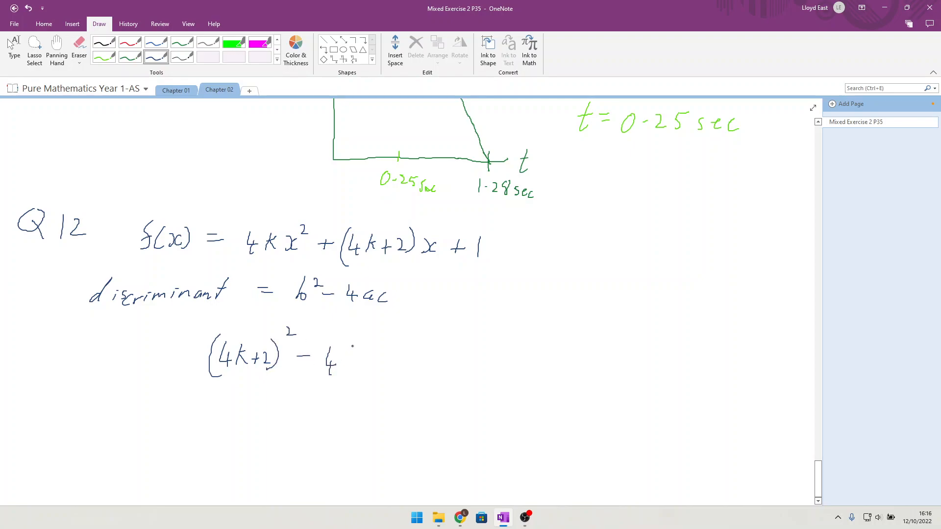
left_click_drag(350, 348, 344, 374)
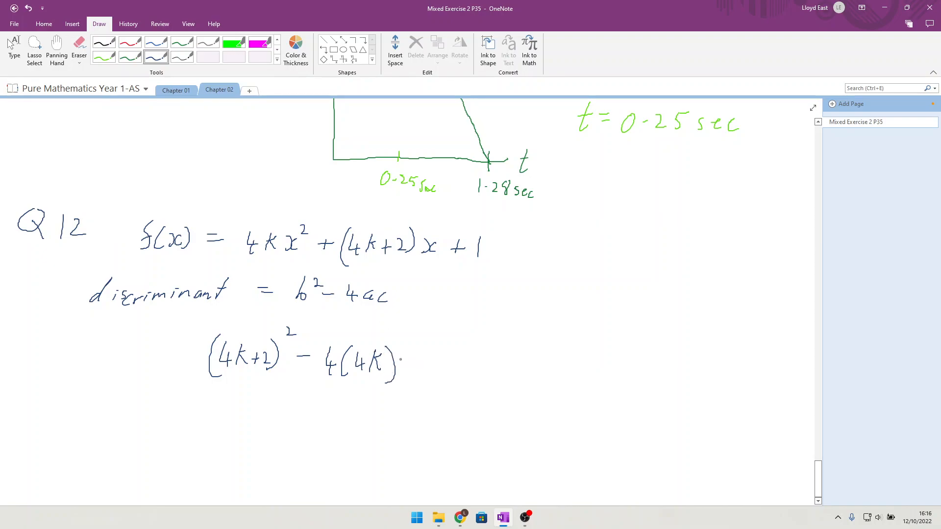
left_click_drag(405, 350, 411, 375)
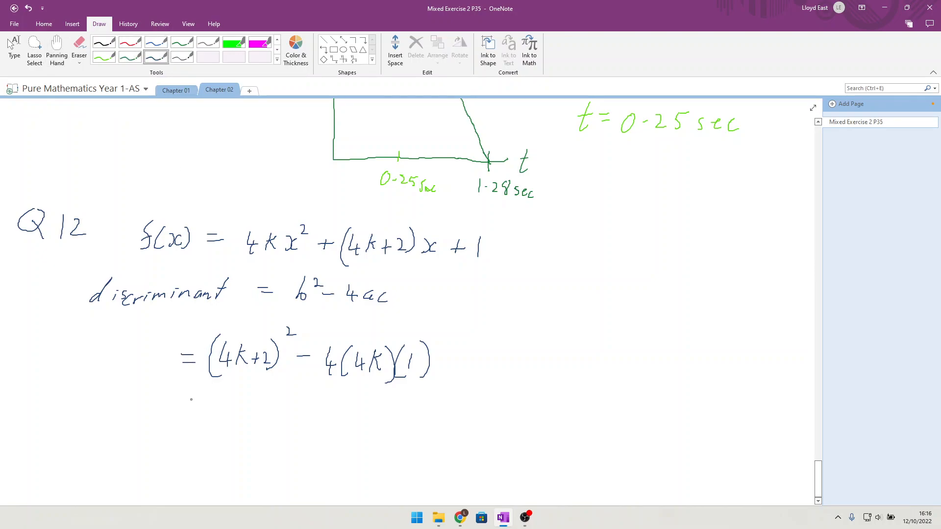
Write the expansion line '= 16k² + 16k + 4 − 16k' below the substitution.
left_click_drag(180, 430, 199, 431)
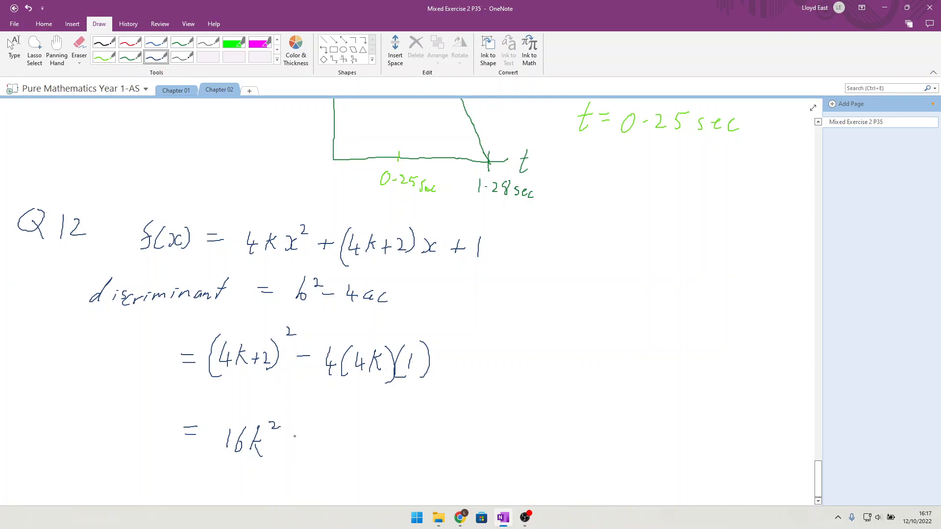
left_click_drag(294, 432, 303, 438)
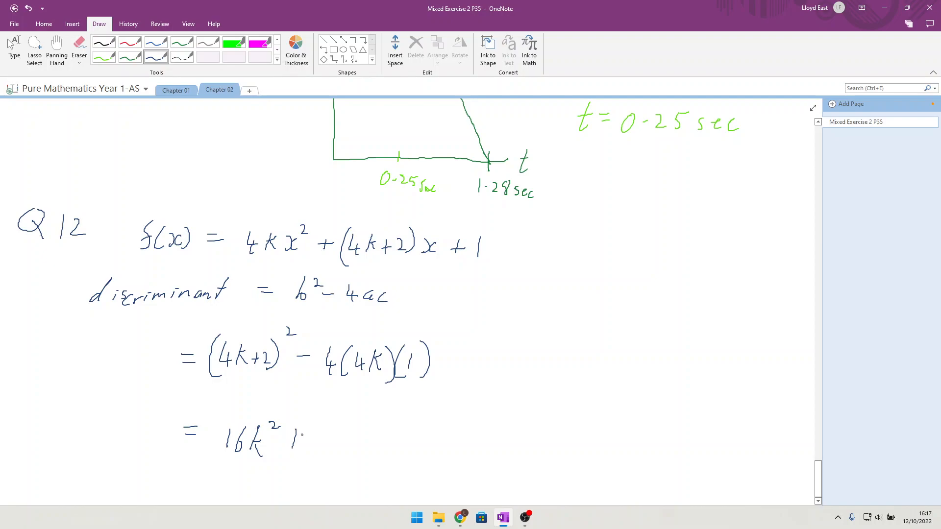
left_click_drag(294, 438, 323, 438)
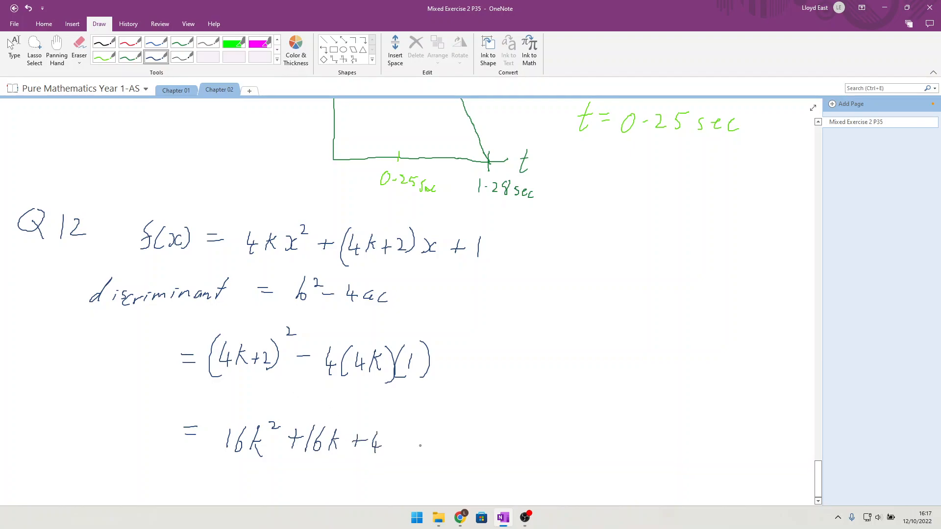
left_click_drag(408, 444, 438, 438)
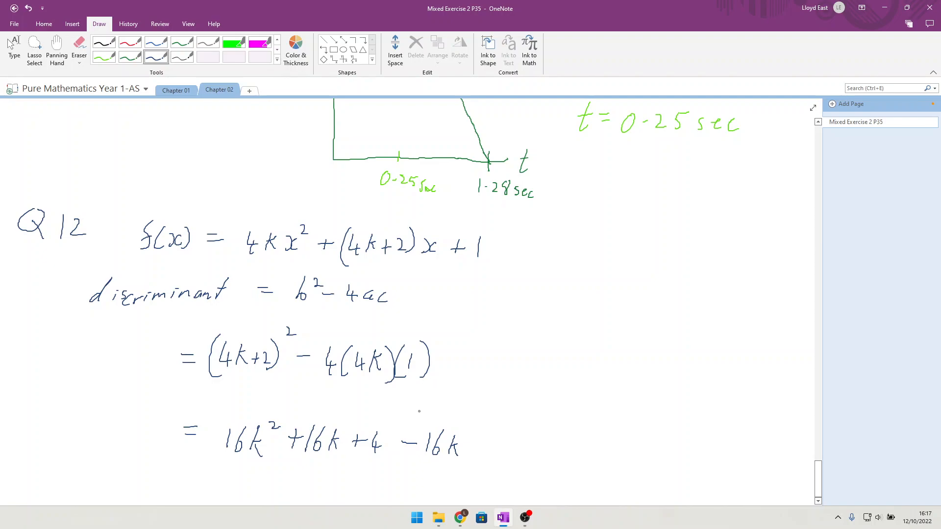
left_click(56, 47)
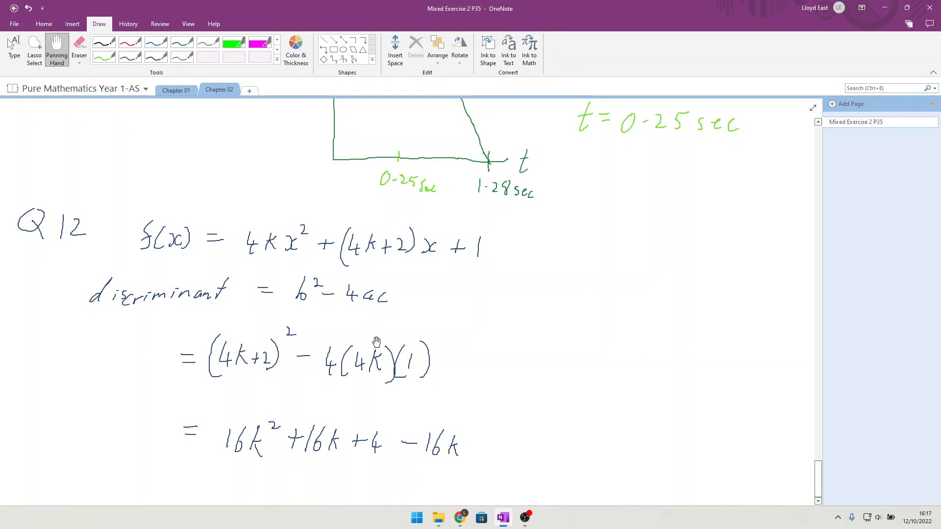
Write the simplified line '= 16k² + 4' beneath the expansion, cancelling the k terms.
scroll("down", 3)
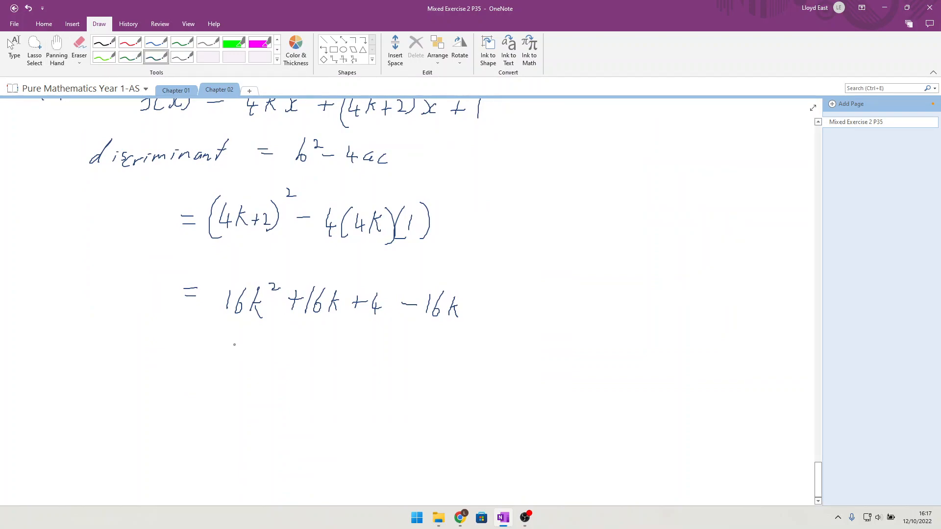
left_click_drag(187, 360, 243, 354)
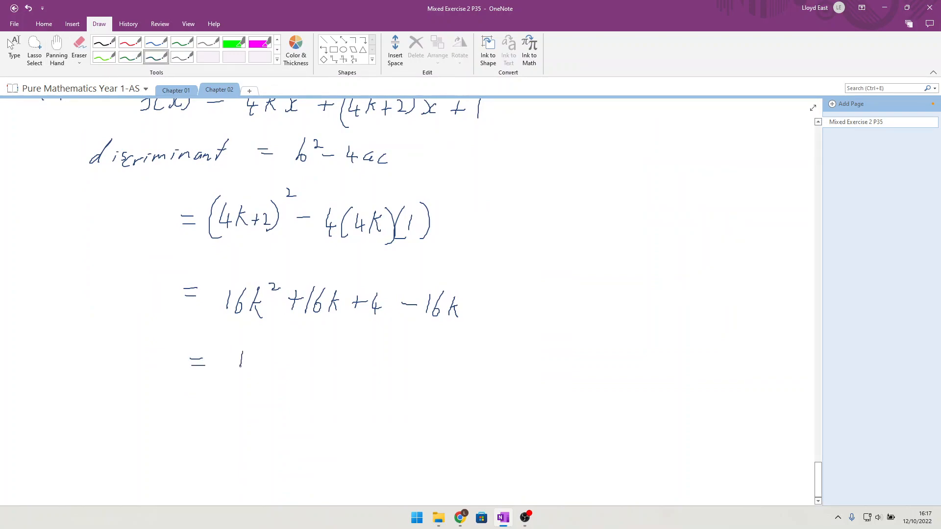
left_click_drag(234, 360, 285, 366)
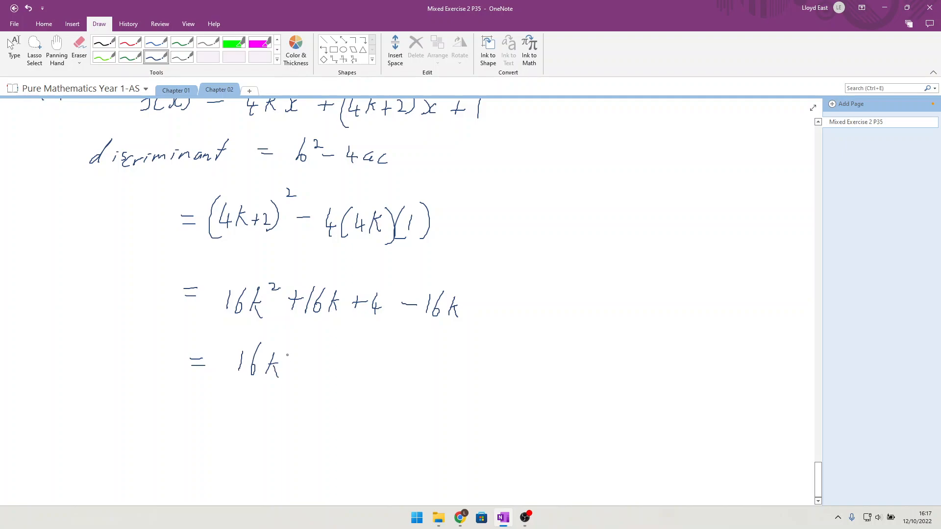
left_click_drag(288, 351, 297, 360)
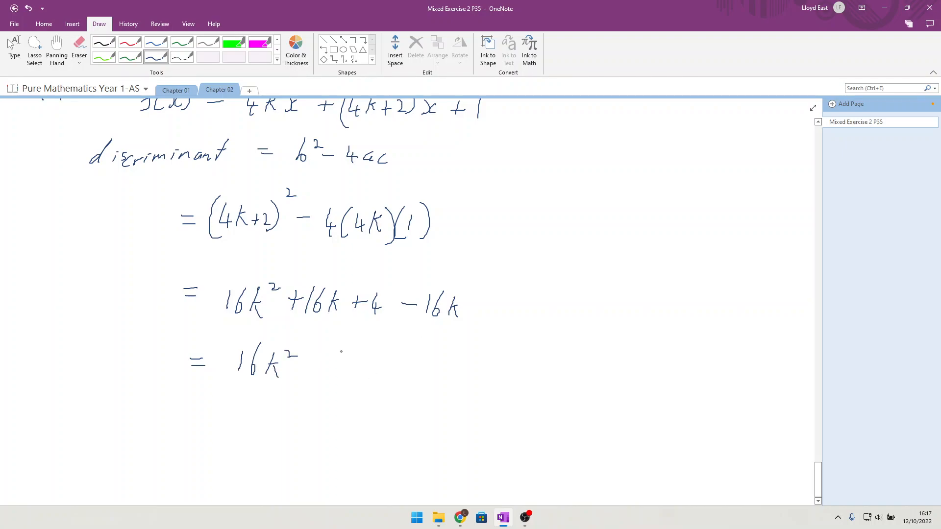
left_click_drag(309, 360, 321, 366)
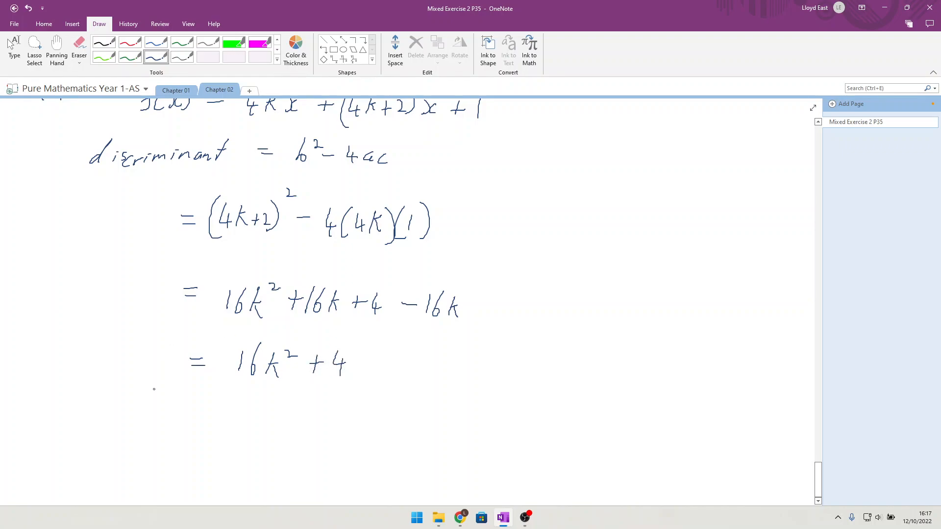
mouse_move(47, 385)
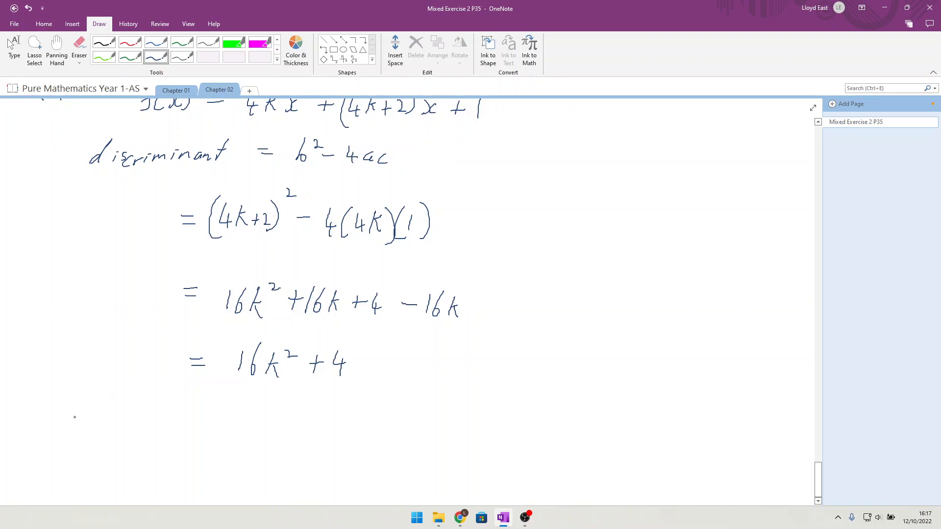
Handwrite 'b) if discriminant > 0 then 2 real roots' below the working.
left_click_drag(51, 393, 51, 414)
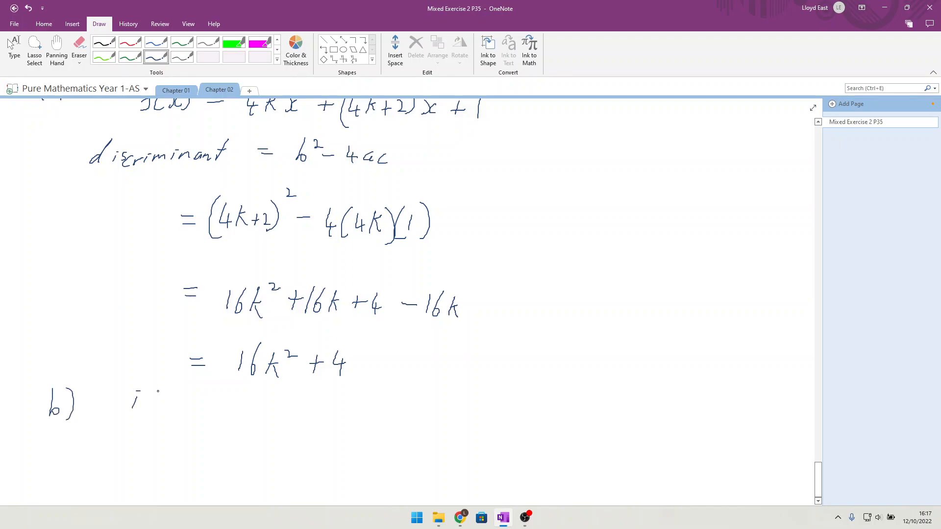
left_click_drag(144, 395, 168, 414)
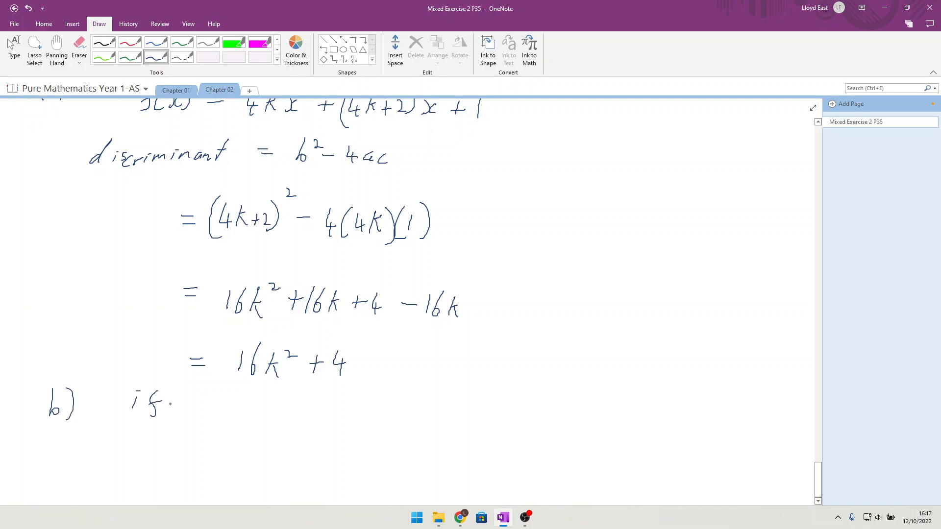
left_click_drag(192, 408, 216, 402)
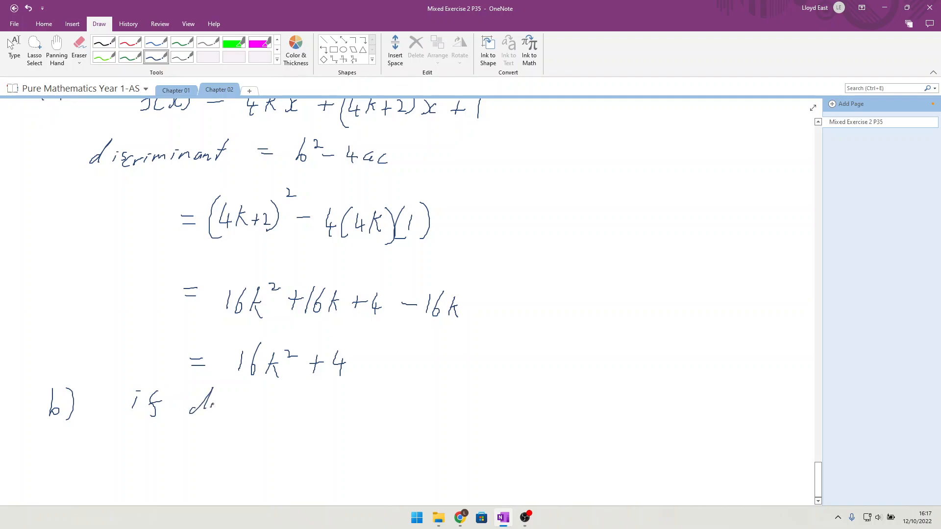
left_click_drag(216, 401, 264, 408)
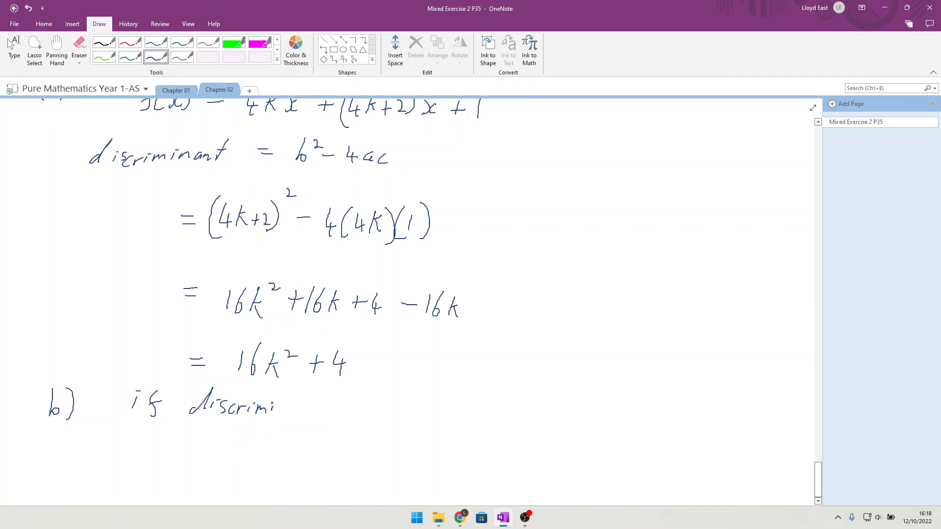
left_click_drag(276, 408, 318, 408)
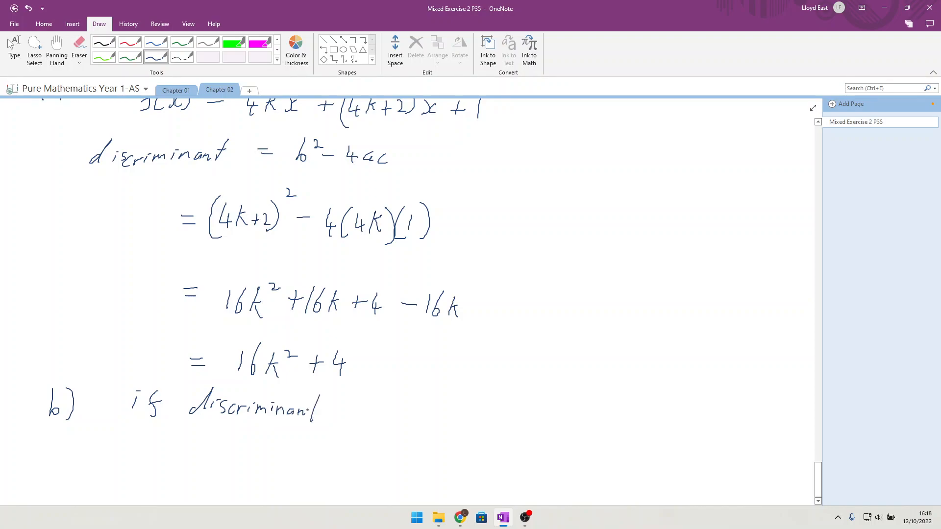
left_click_drag(315, 411, 324, 414)
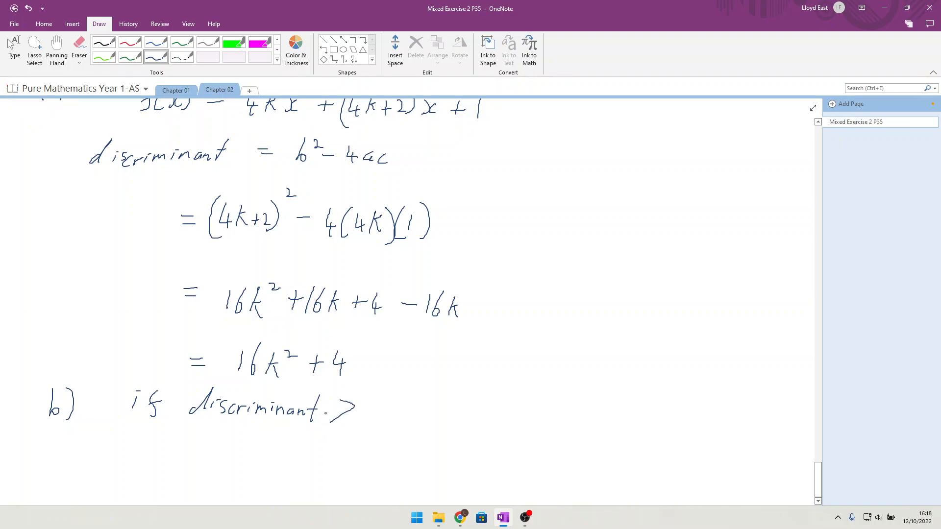
left_click_drag(369, 402, 387, 417)
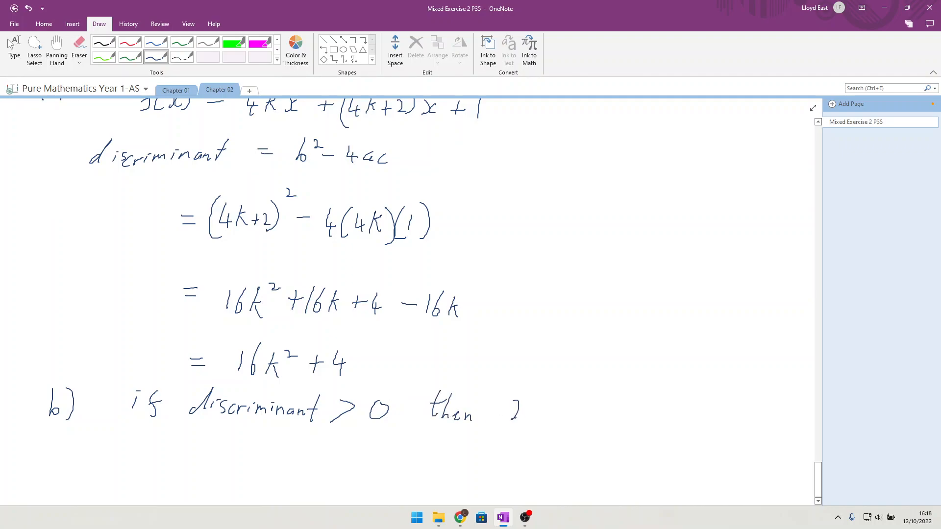
left_click_drag(510, 411, 576, 411)
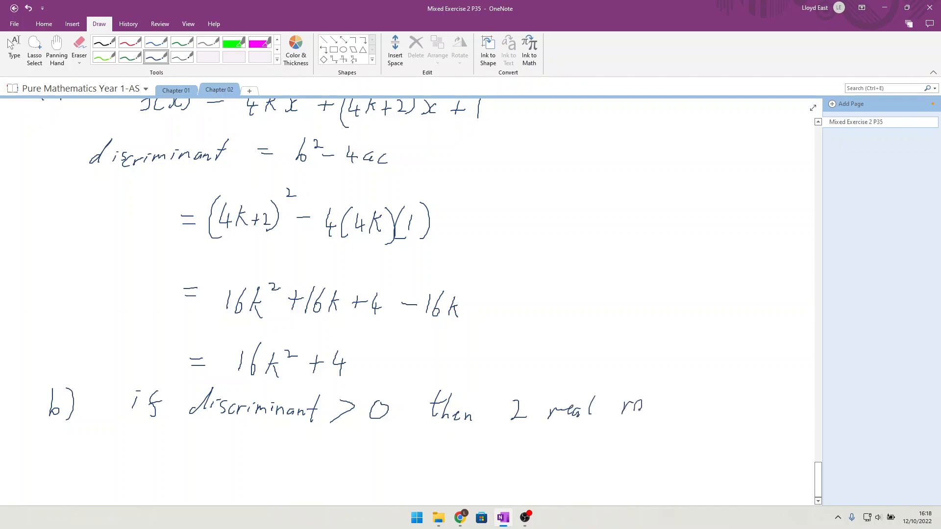
left_click_drag(621, 408, 678, 408)
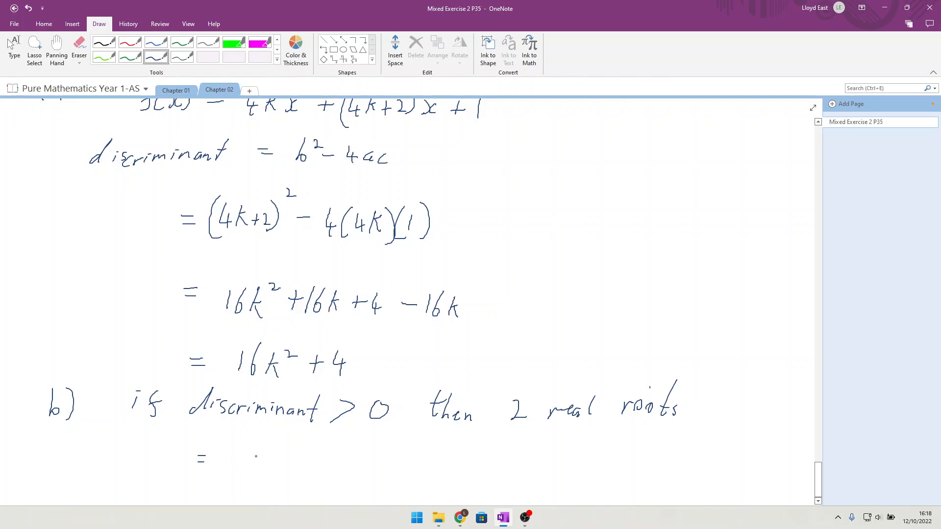
Write '= 16k² + 4', then 'k² ≥ 0' and 'so 16k² + 2 ≥ 0' on one line.
left_click_drag(240, 462, 276, 456)
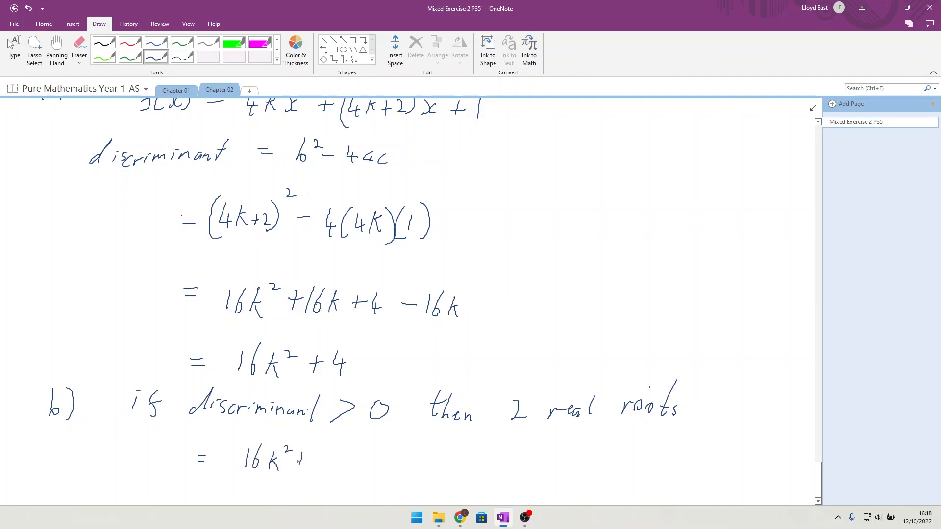
left_click_drag(300, 459, 333, 459)
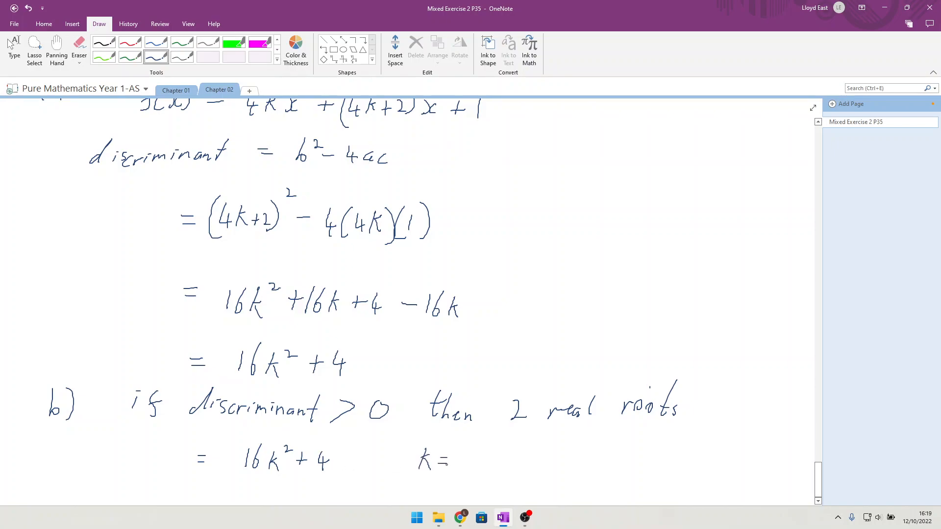
left_click(466, 466)
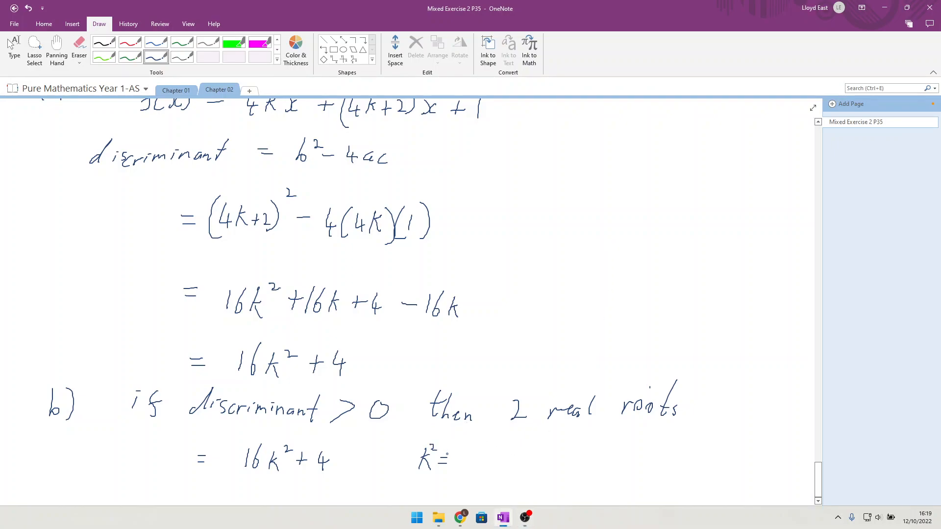
left_click_drag(441, 453, 457, 462)
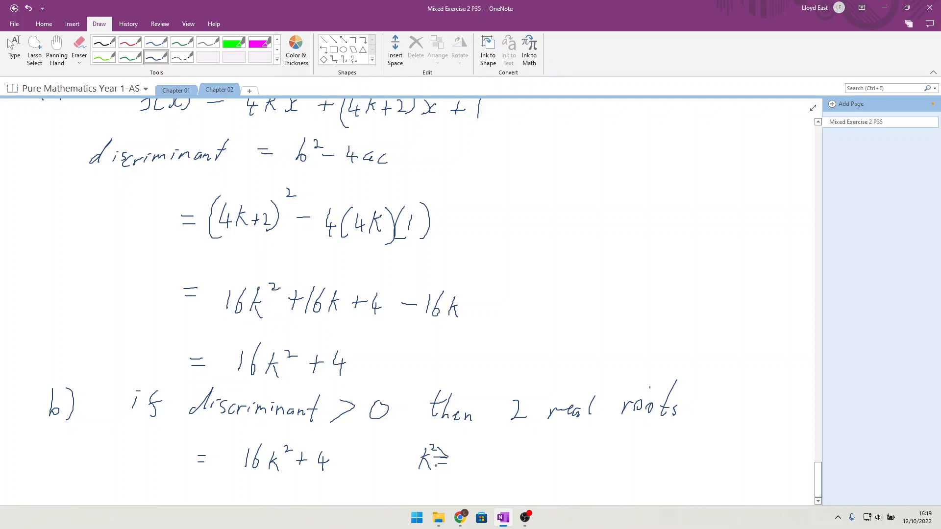
left_click_drag(462, 456, 480, 465)
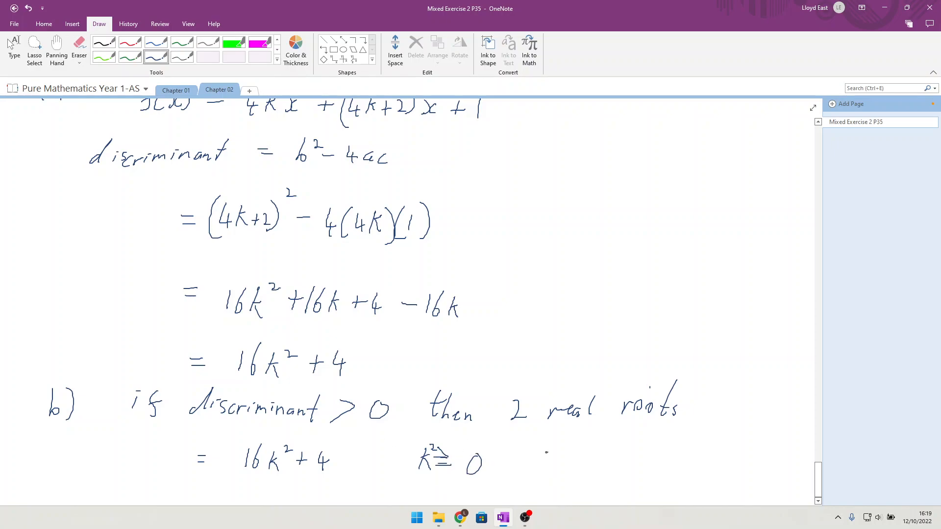
left_click_drag(529, 462, 591, 462)
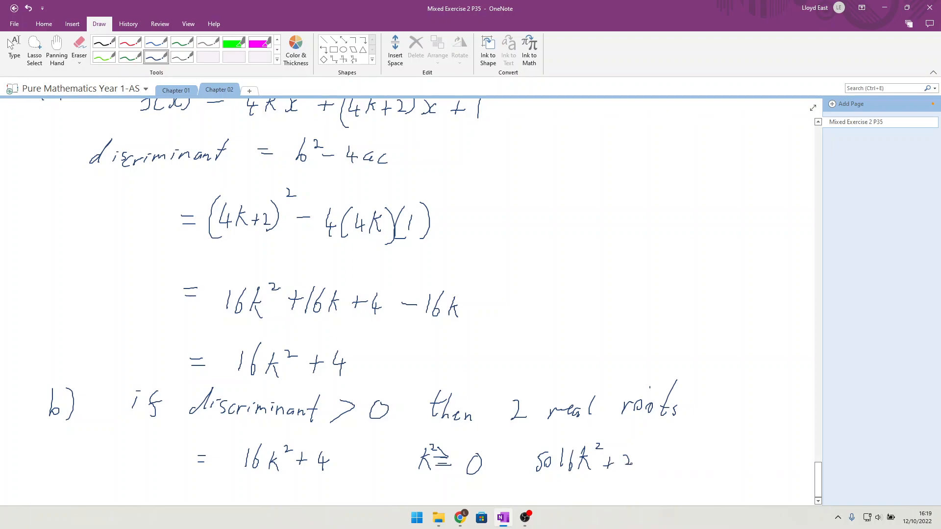
left_click_drag(644, 453, 657, 464)
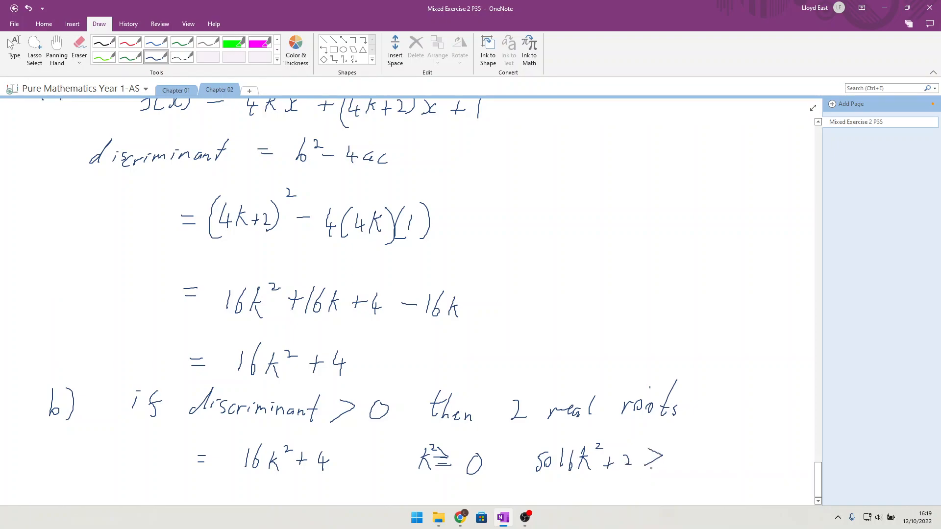
left_click_drag(660, 459, 684, 459)
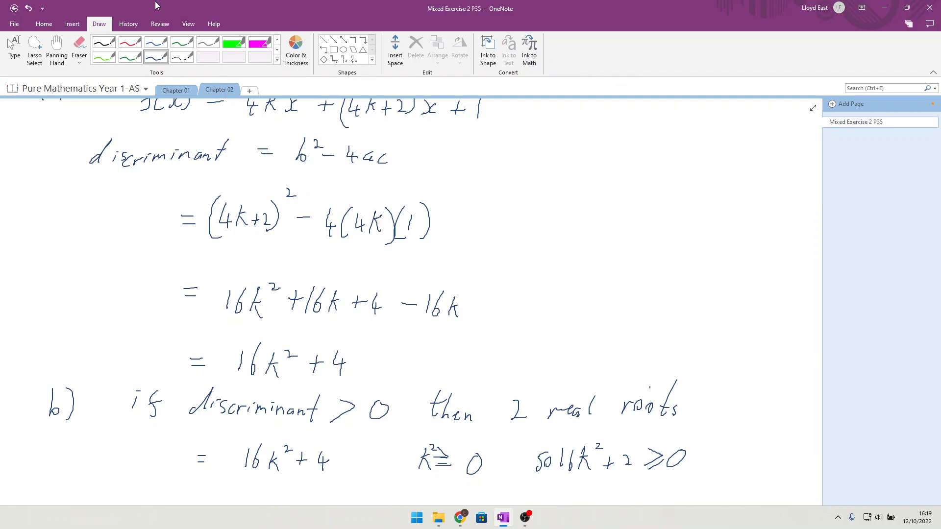
Move further down the page and write 'c) if k = 0' in green ink.
left_click(56, 44)
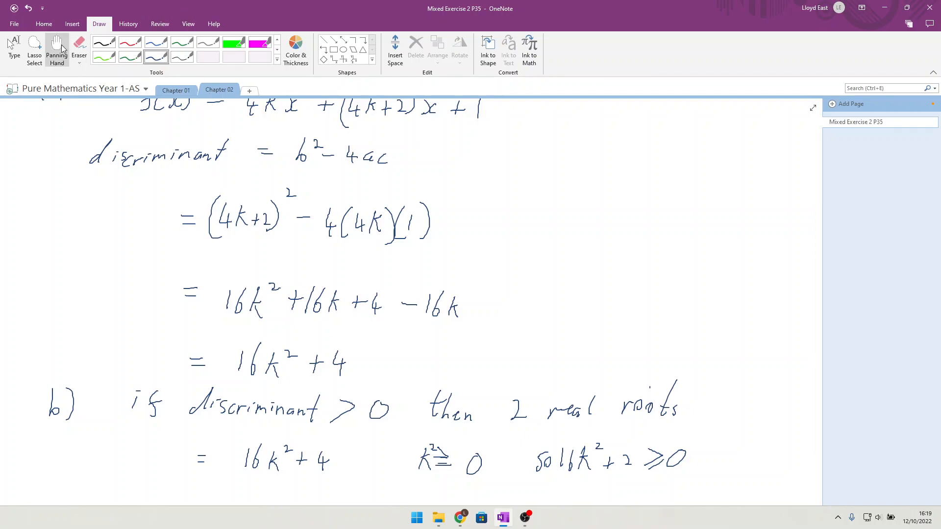
scroll("down", 3)
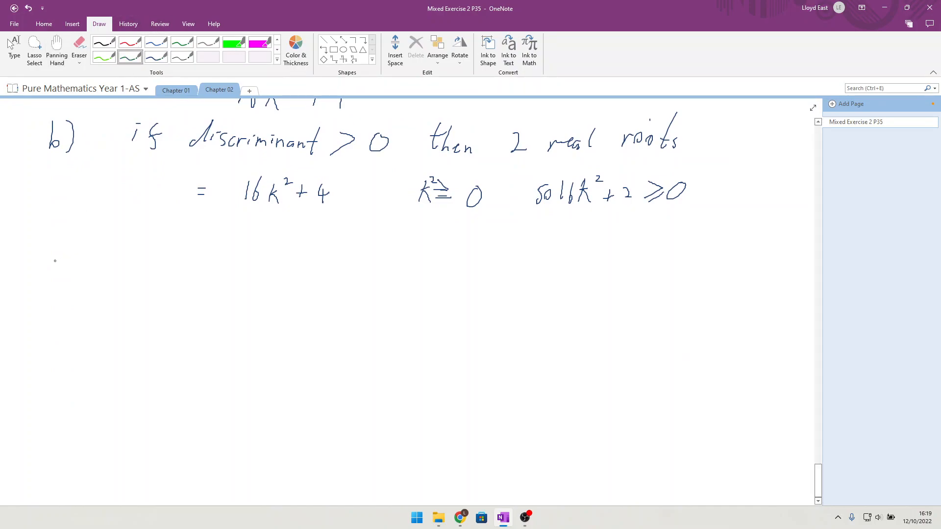
left_click_drag(42, 264, 57, 283)
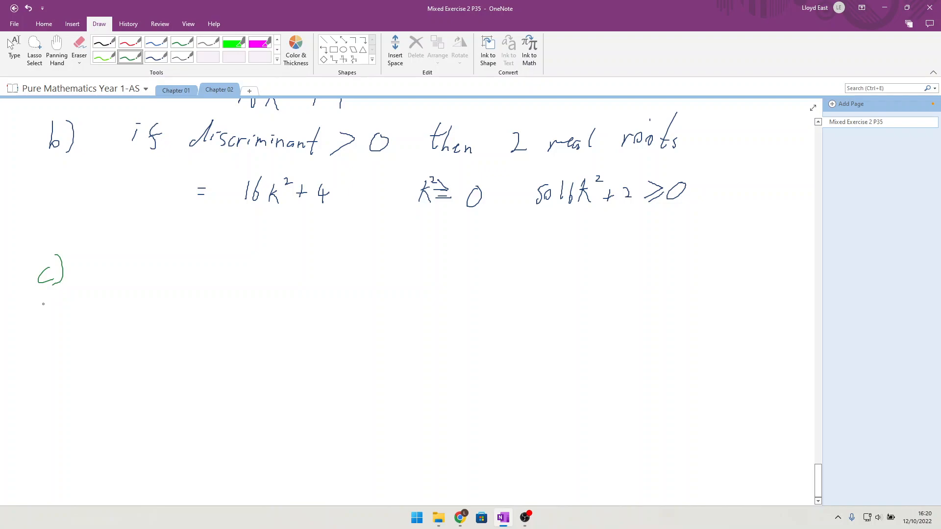
mouse_move(146, 233)
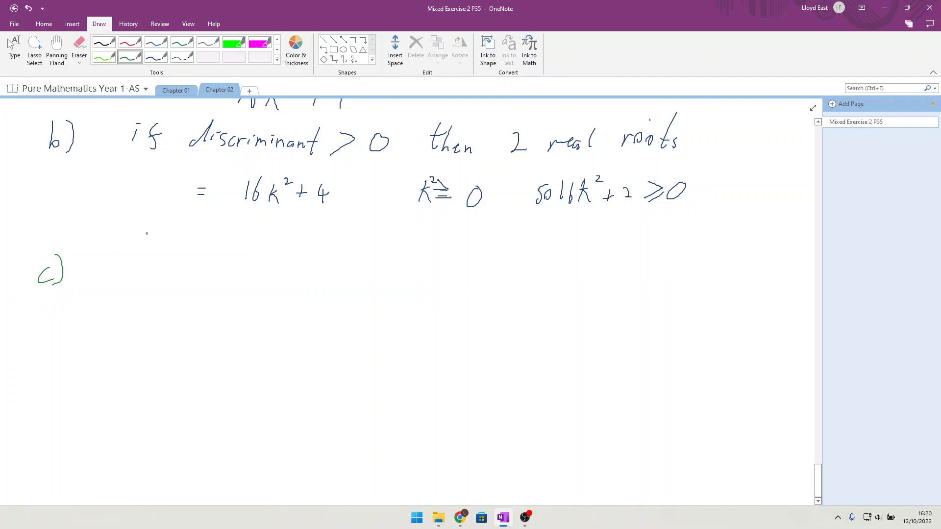
left_click_drag(135, 267, 135, 279)
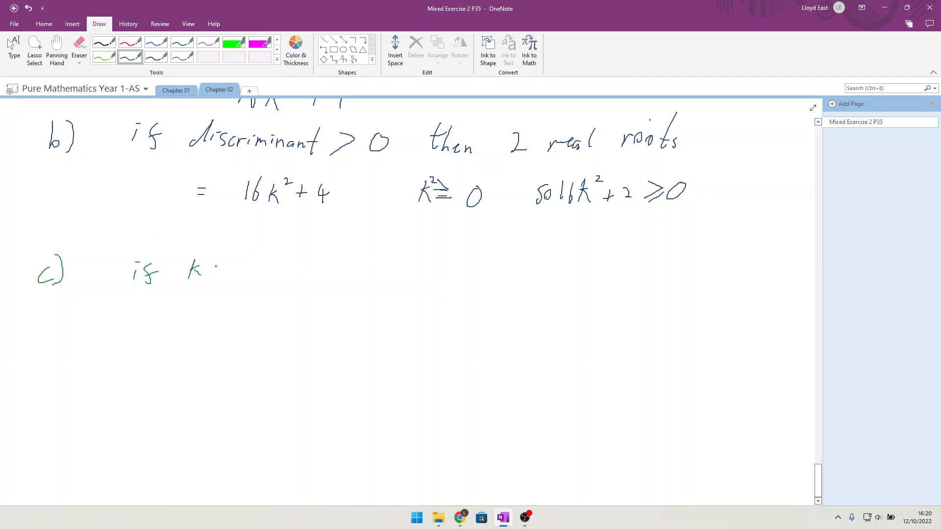
left_click_drag(210, 267, 243, 267)
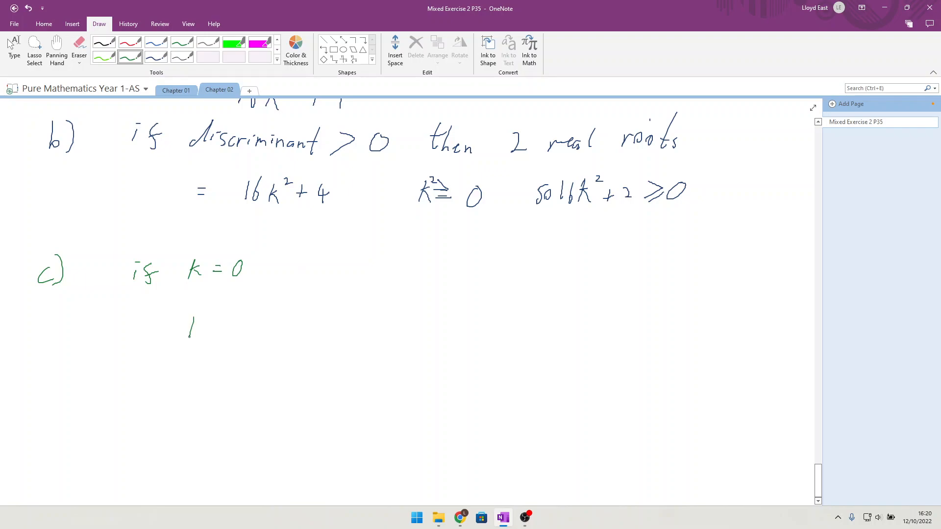
Substitute zero into the discriminant, writing '16(0)² + 4 ='.
left_click_drag(190, 312, 225, 354)
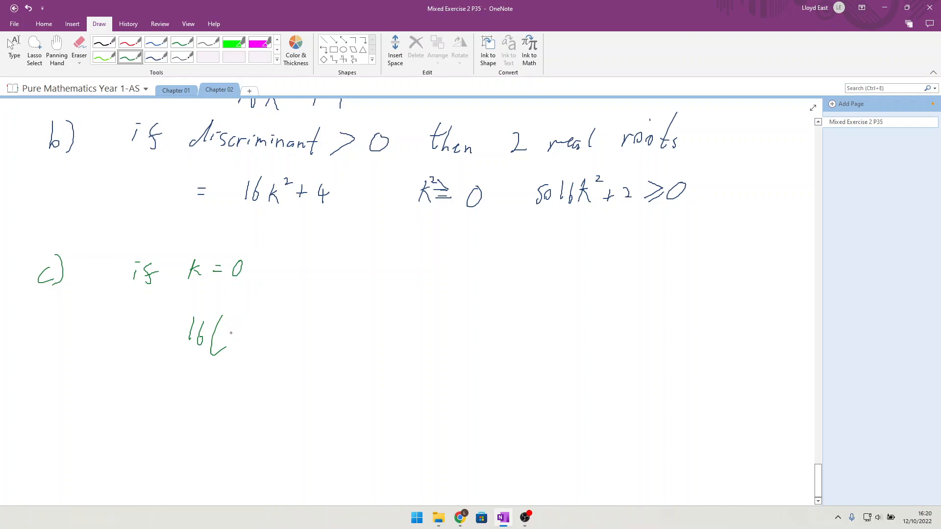
left_click_drag(222, 336, 265, 318)
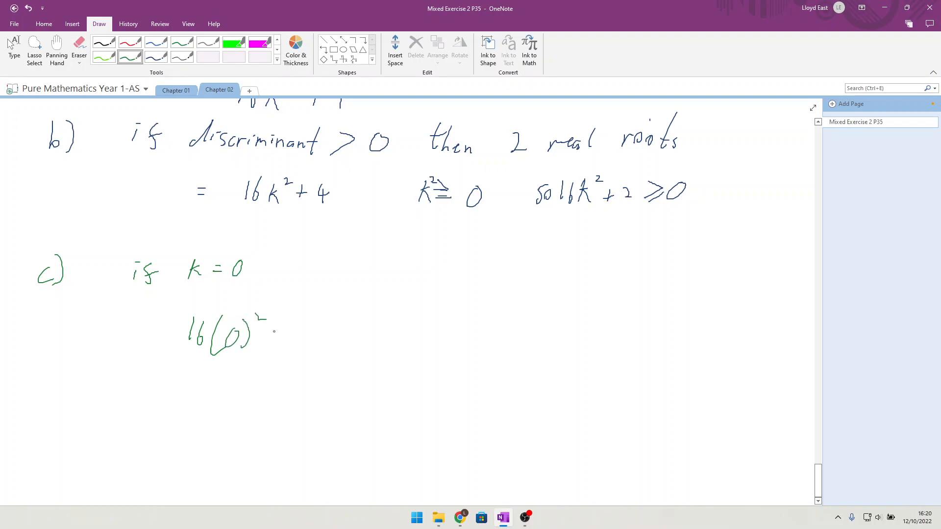
left_click_drag(273, 334, 302, 333)
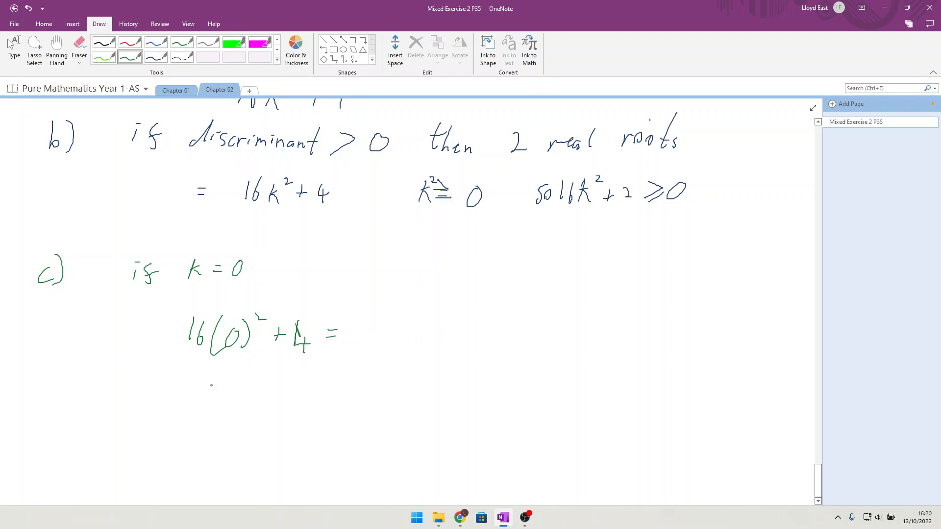
Write the discriminant result 4, then f(x) = 4kx² + (4k+2)x + 1 reducing to 0 + 2x + 1 at k=0.
left_click_drag(237, 393, 252, 414)
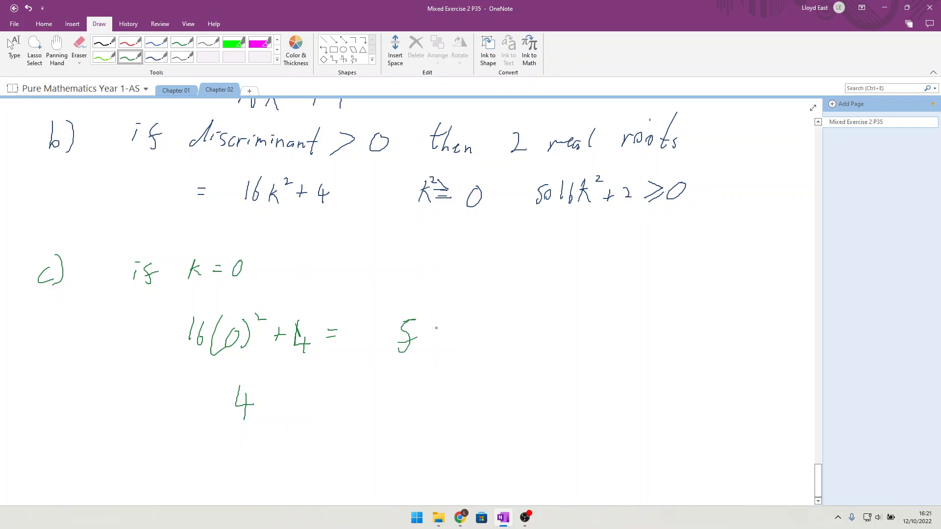
left_click_drag(419, 336, 452, 336)
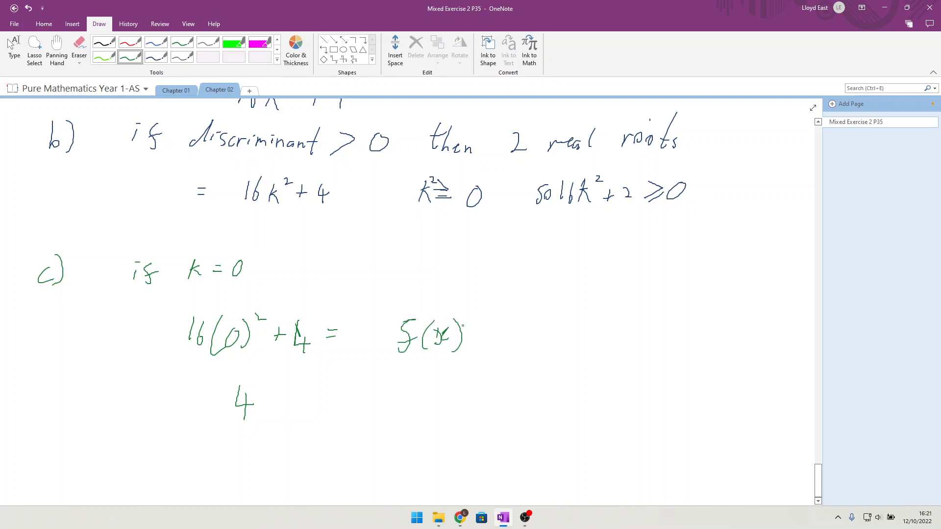
left_click_drag(492, 336, 528, 336)
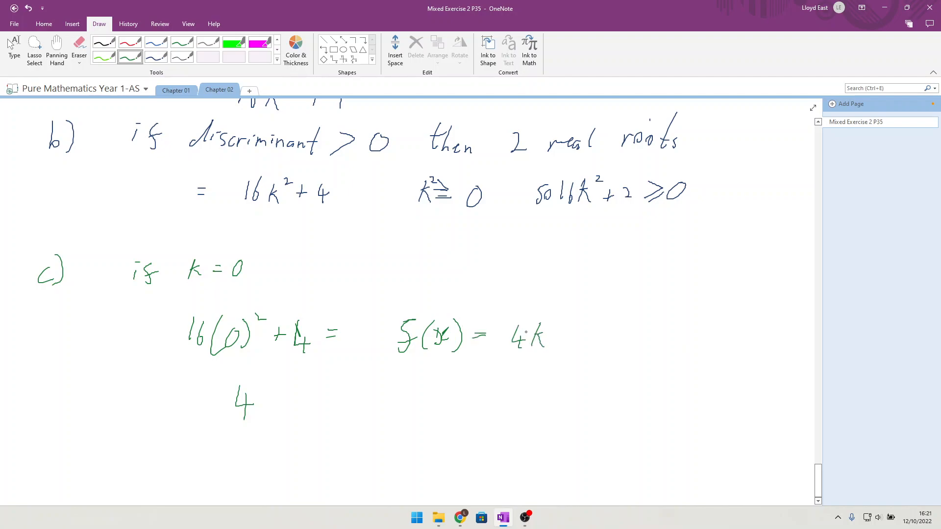
left_click_drag(558, 342, 585, 324)
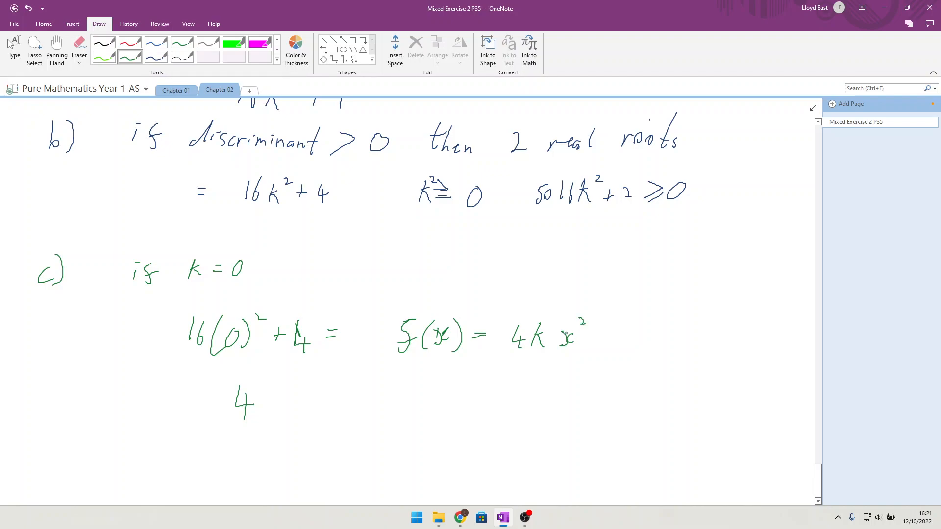
left_click_drag(596, 336, 609, 336)
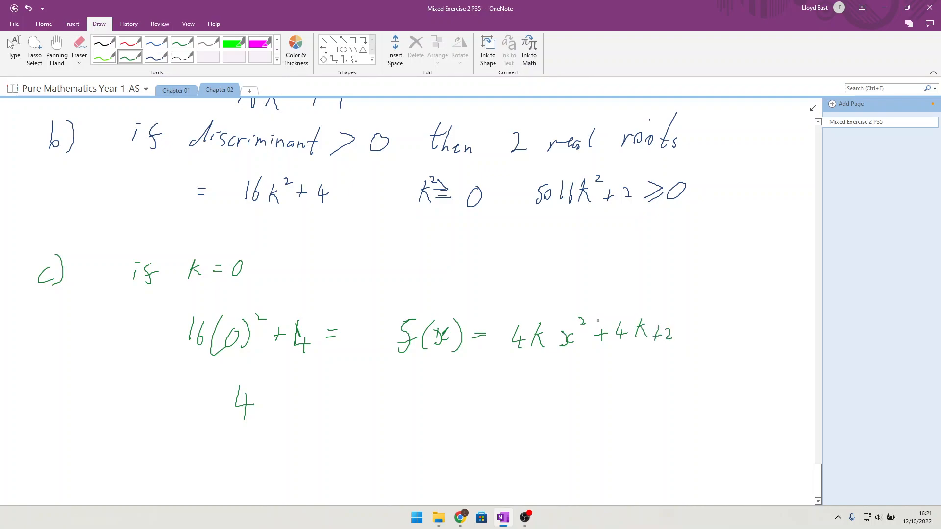
left_click_drag(606, 330, 681, 336)
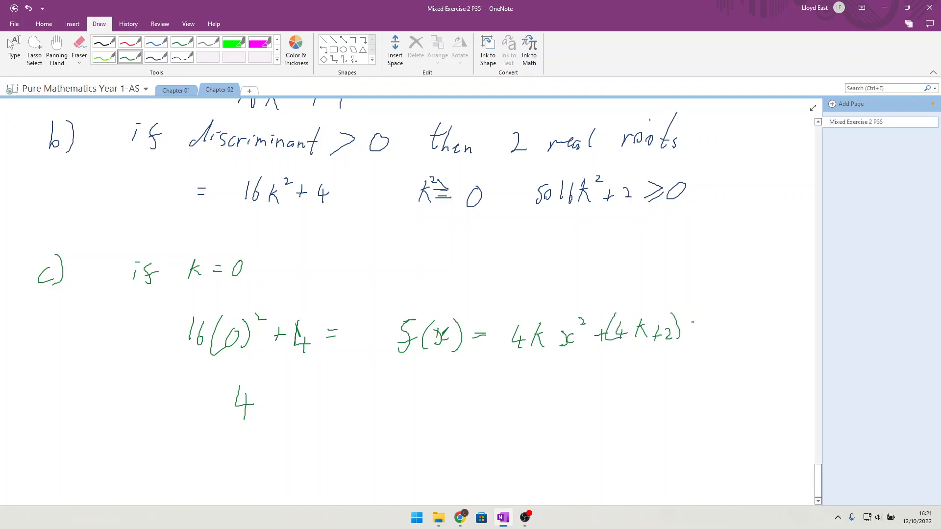
left_click_drag(687, 333, 705, 342)
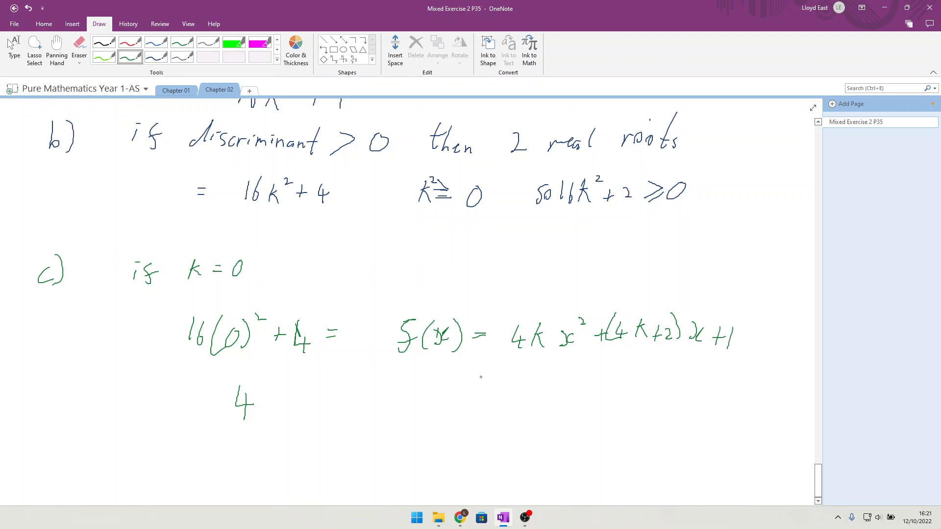
left_click_drag(534, 282, 567, 282)
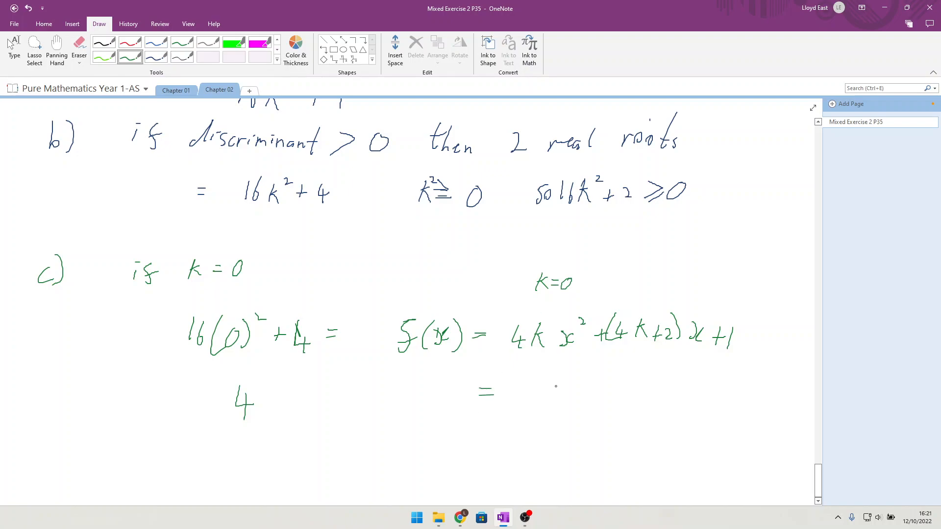
left_click_drag(540, 381, 564, 408)
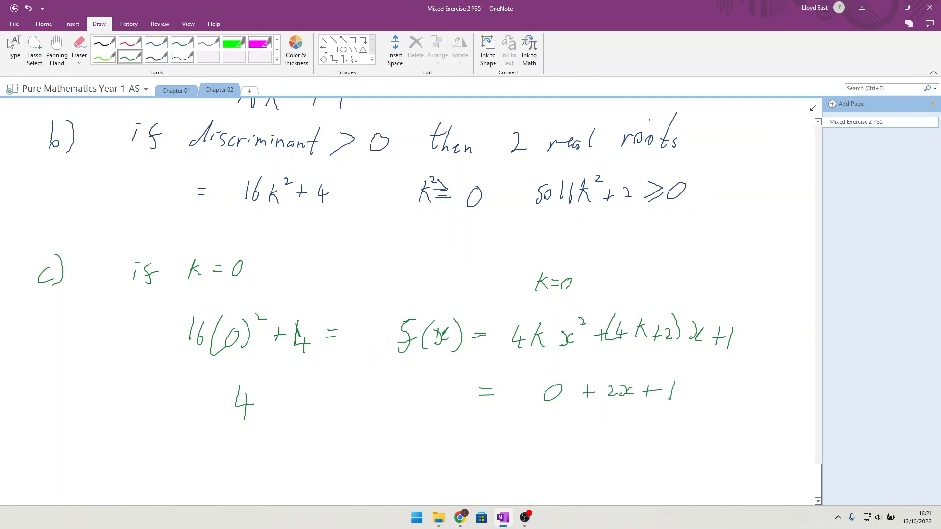
Handwrite 'This is a linear equation, Thus only 1 root' in green beneath 0 + 2x + 1.
left_click_drag(435, 414, 465, 432)
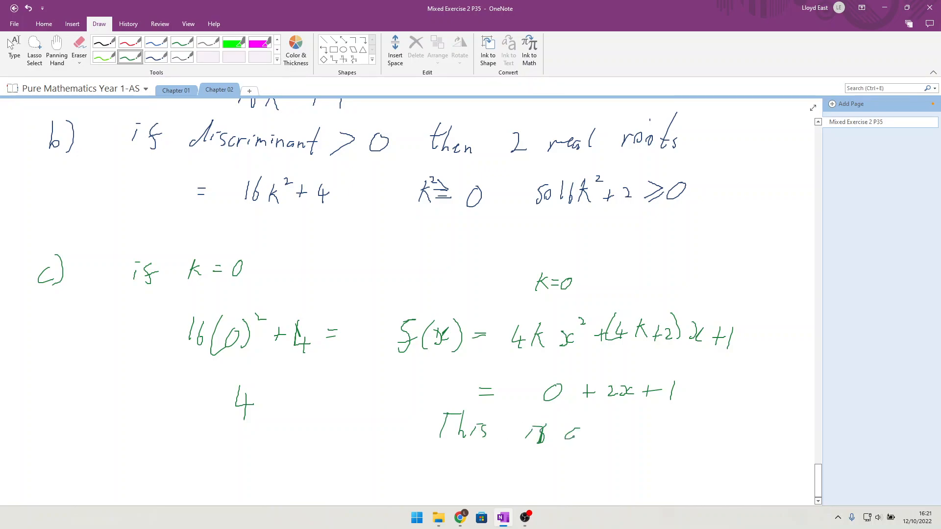
left_click_drag(603, 432, 654, 426)
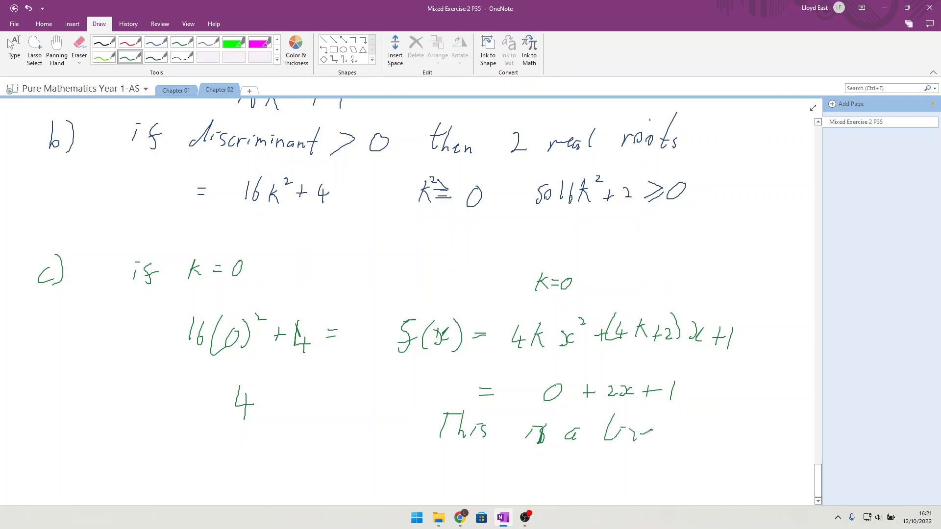
left_click_drag(617, 432, 681, 432)
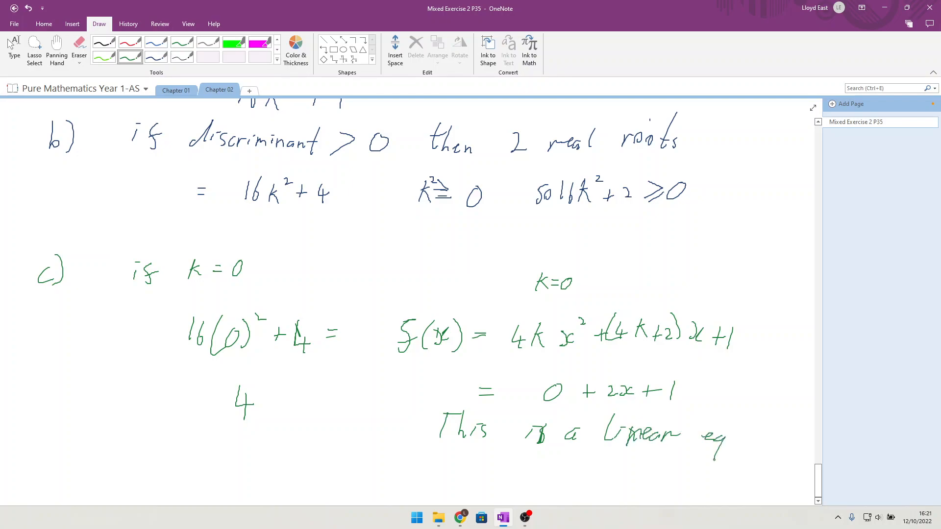
left_click_drag(708, 438, 774, 438)
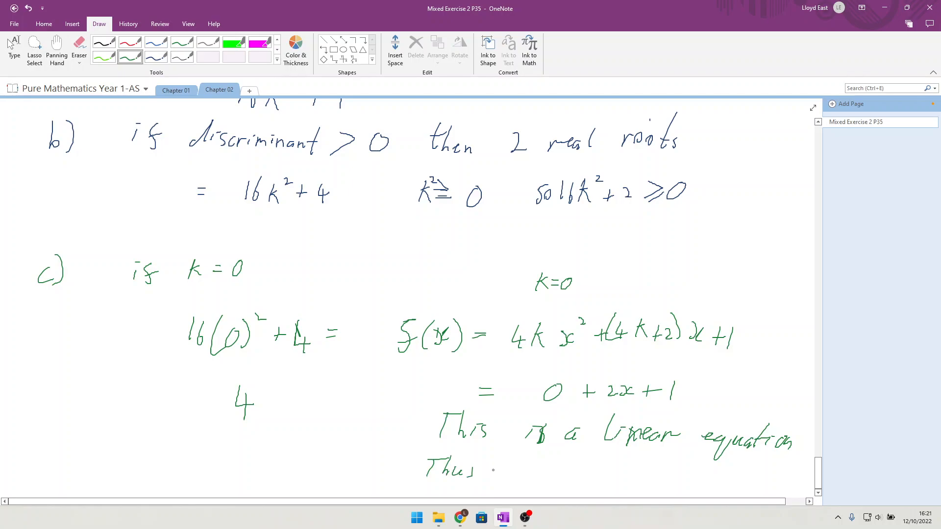
left_click_drag(492, 471, 545, 474)
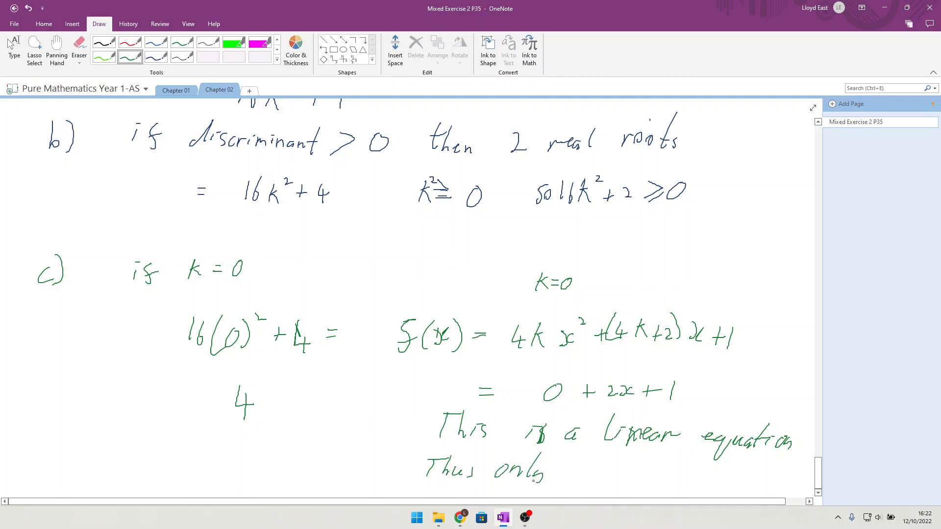
left_click_drag(576, 473, 636, 473)
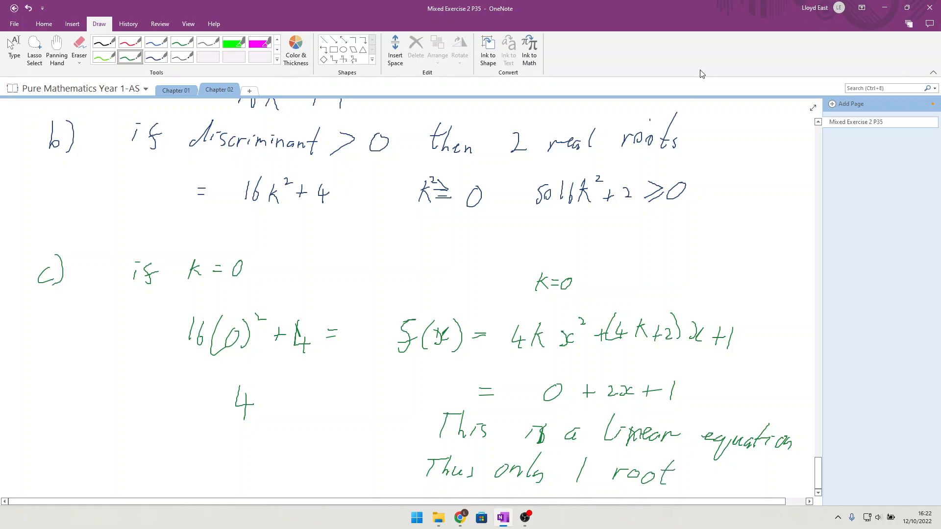
Further down the page, write the Q13 equation 2x + √x − 6 = 0.
scroll("down", 3)
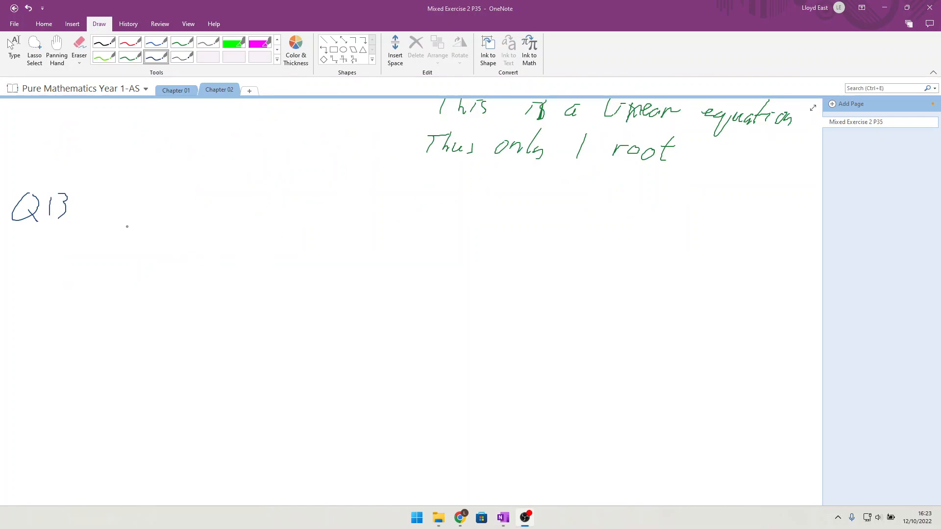
mouse_move(121, 209)
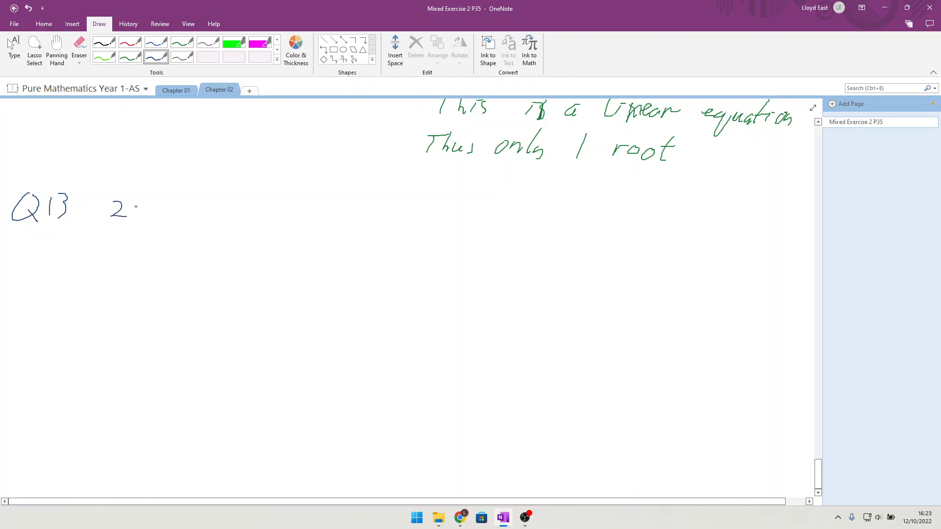
left_click_drag(135, 210, 150, 216)
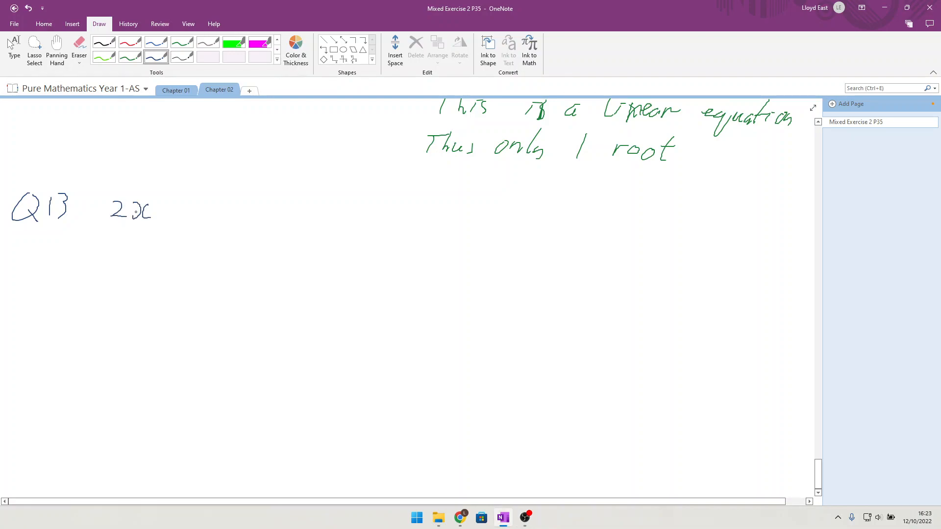
left_click_drag(162, 210, 177, 210)
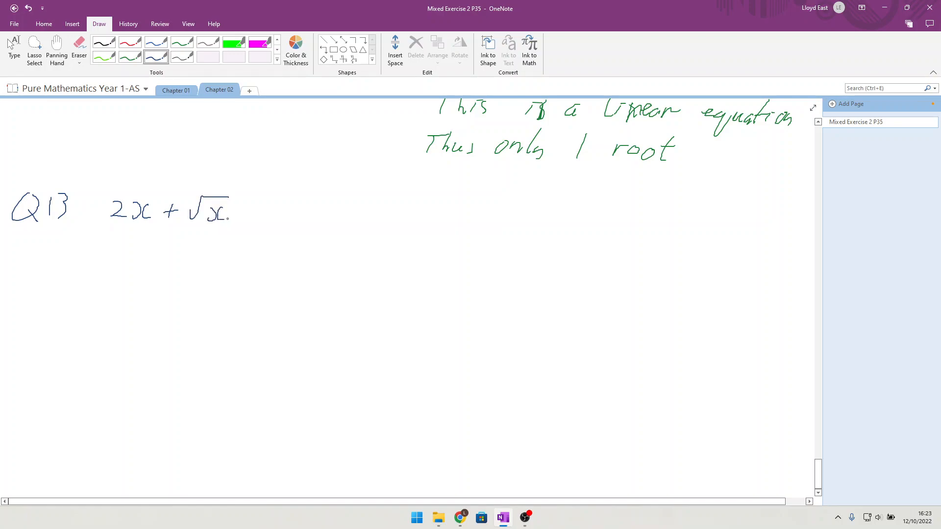
left_click_drag(246, 210, 264, 210)
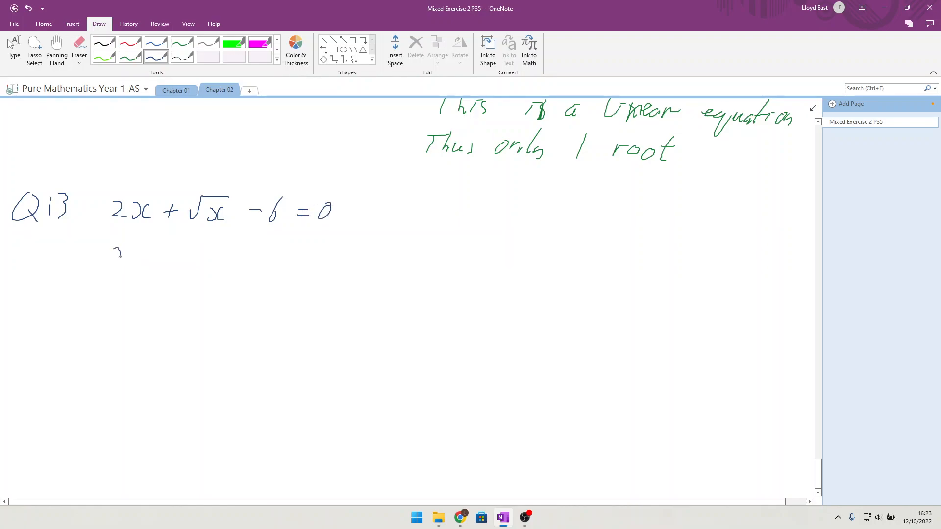
Rewrite it below as 2(x^½)² + x^½ − 6 = 0.
left_click_drag(112, 252, 156, 258)
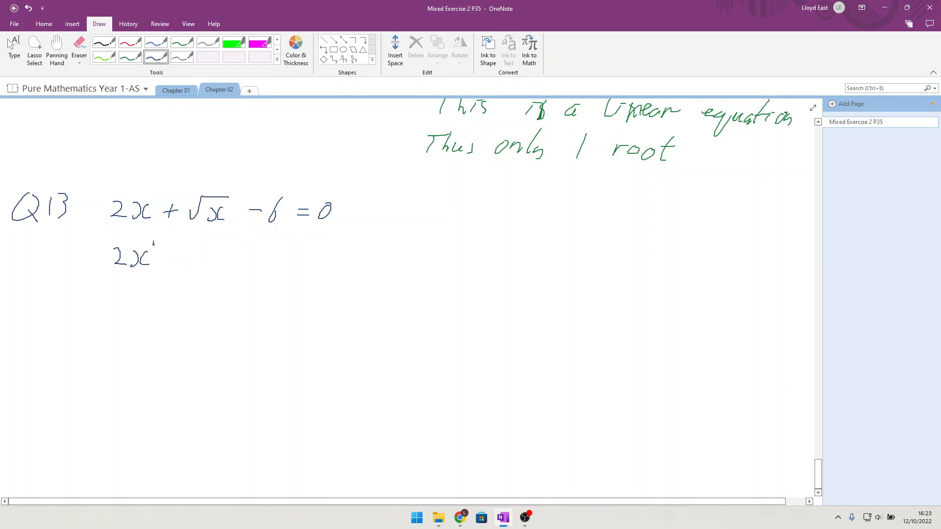
left_click_drag(149, 240, 159, 255)
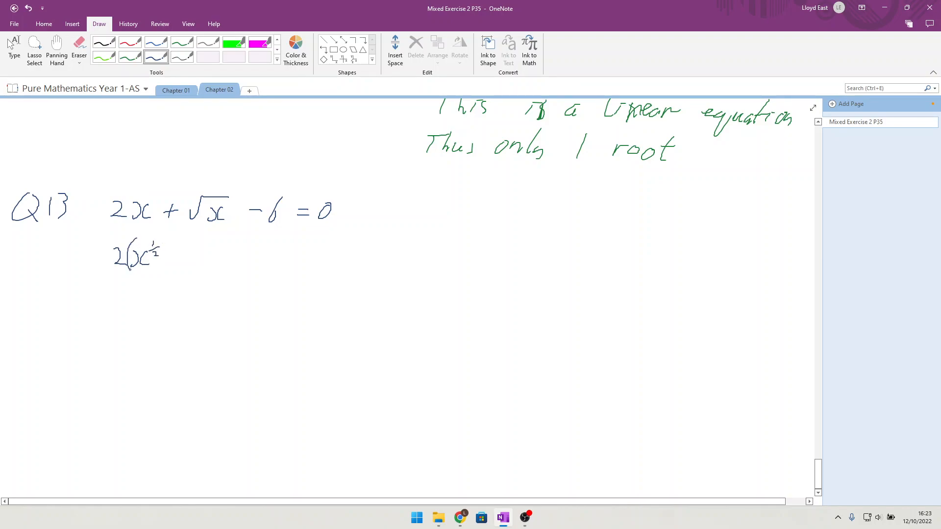
left_click_drag(167, 240, 166, 270)
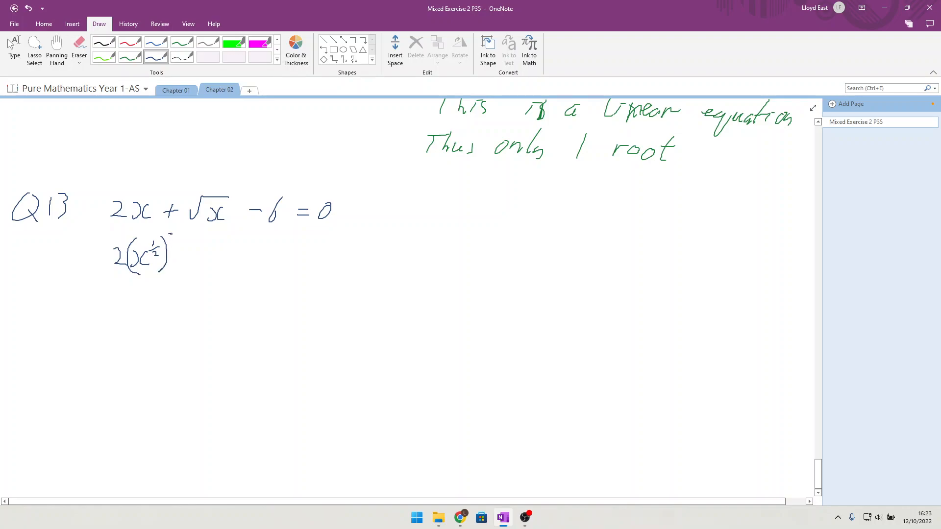
left_click_drag(171, 233, 174, 238)
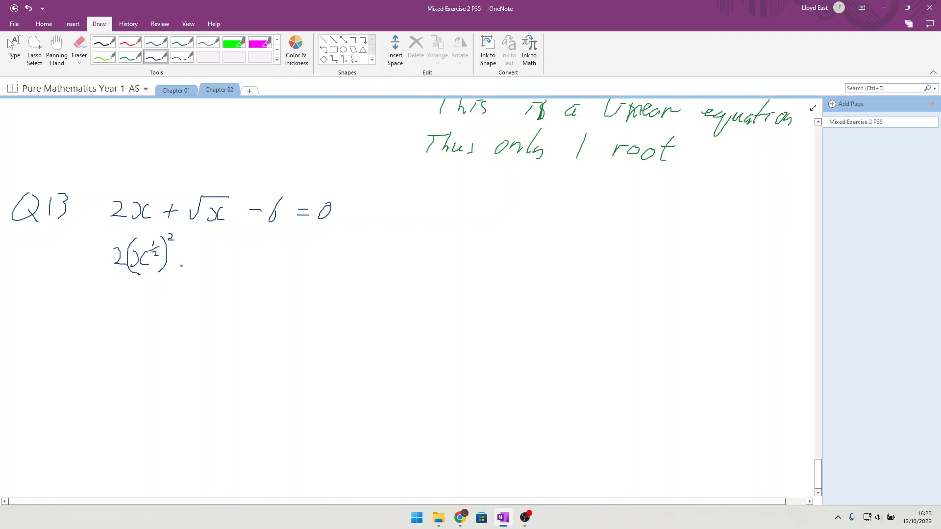
left_click_drag(186, 254, 195, 255)
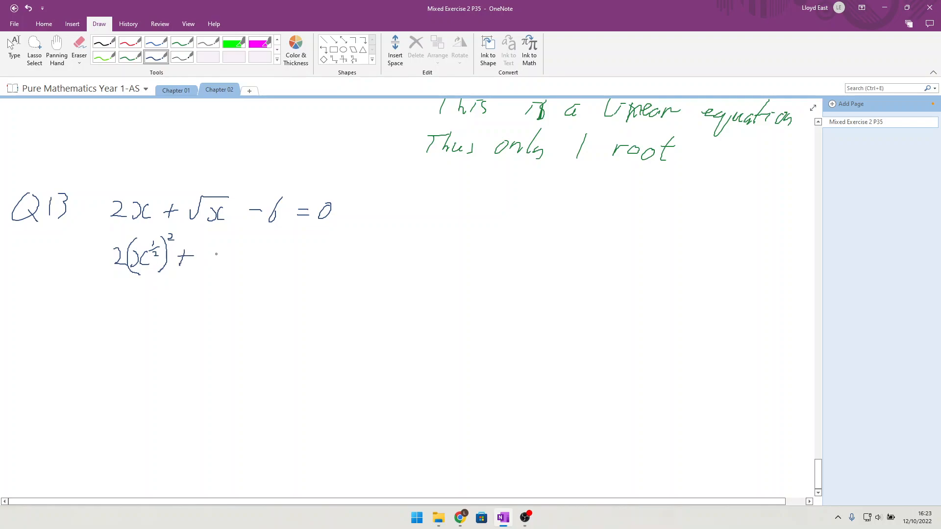
left_click_drag(206, 264, 225, 252)
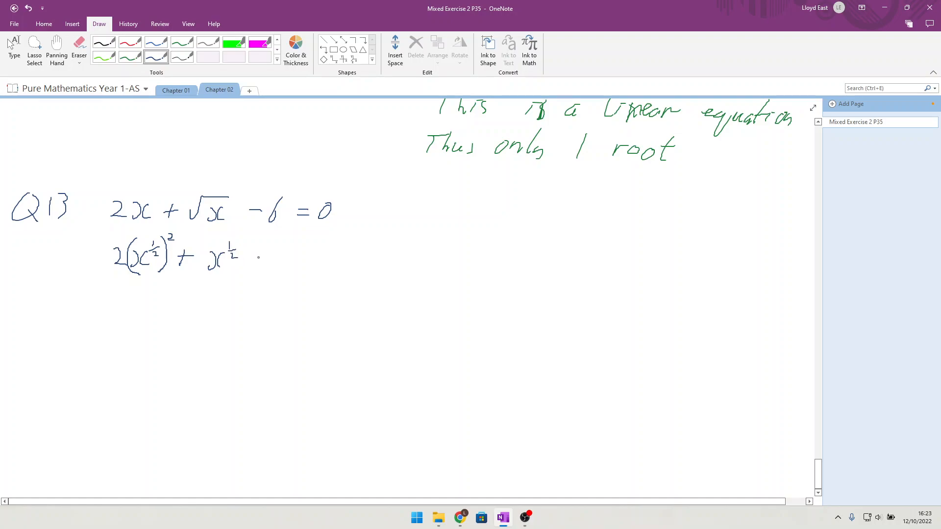
left_click_drag(258, 258, 288, 258)
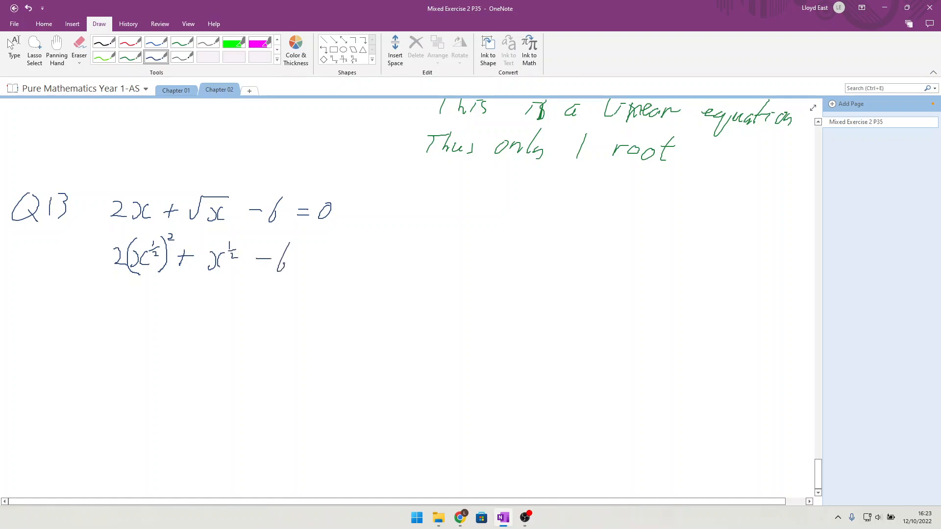
left_click_drag(306, 258, 336, 258)
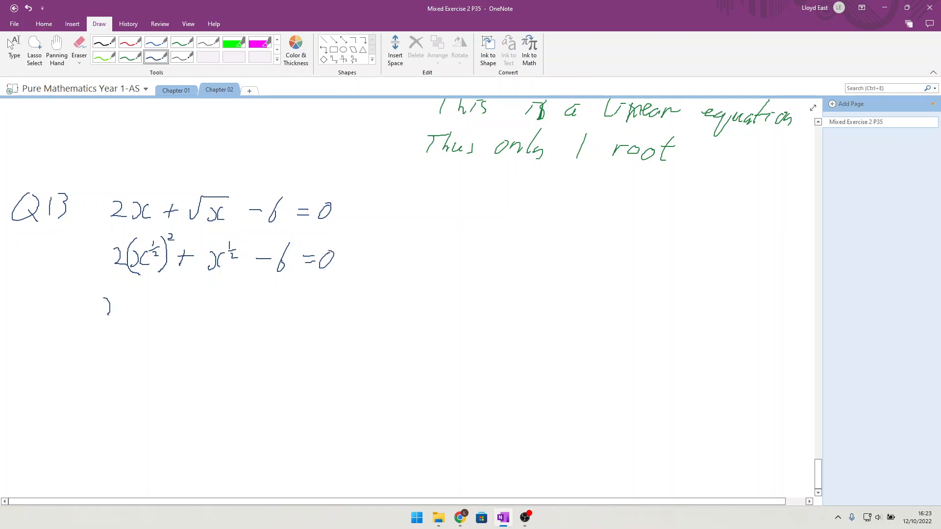
Handwrite x^½ = y below Q13, then the quadratic 2y² − y − 6 = 0 underneath.
left_click_drag(105, 300, 123, 315)
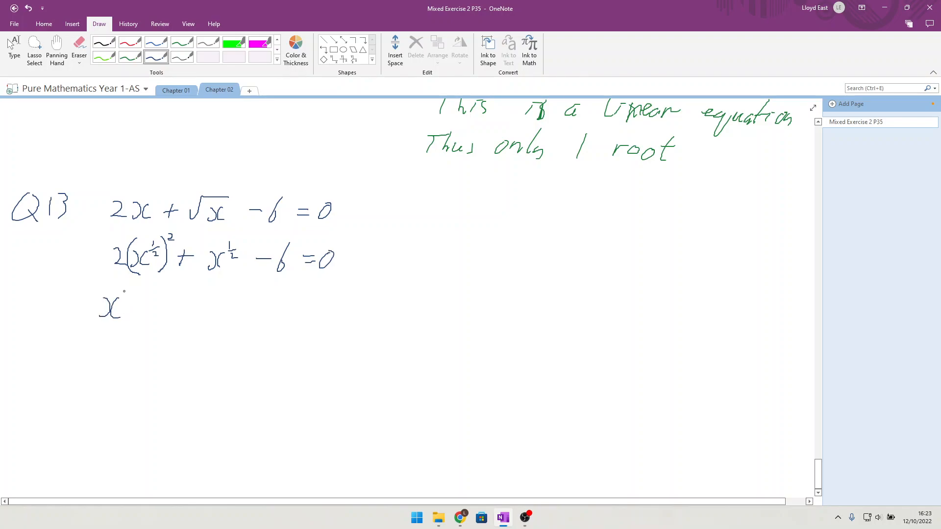
left_click_drag(123, 294, 150, 306)
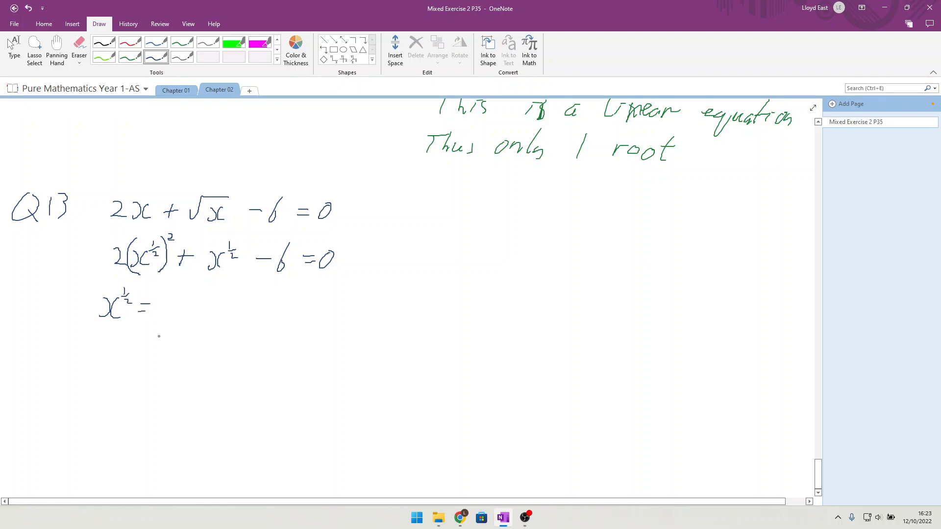
left_click_drag(174, 302, 182, 318)
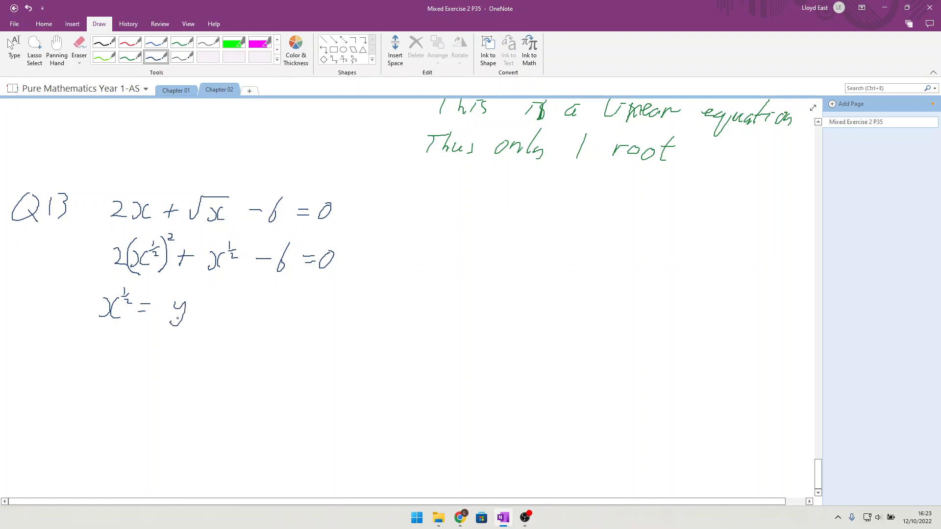
left_click_drag(118, 354, 132, 372)
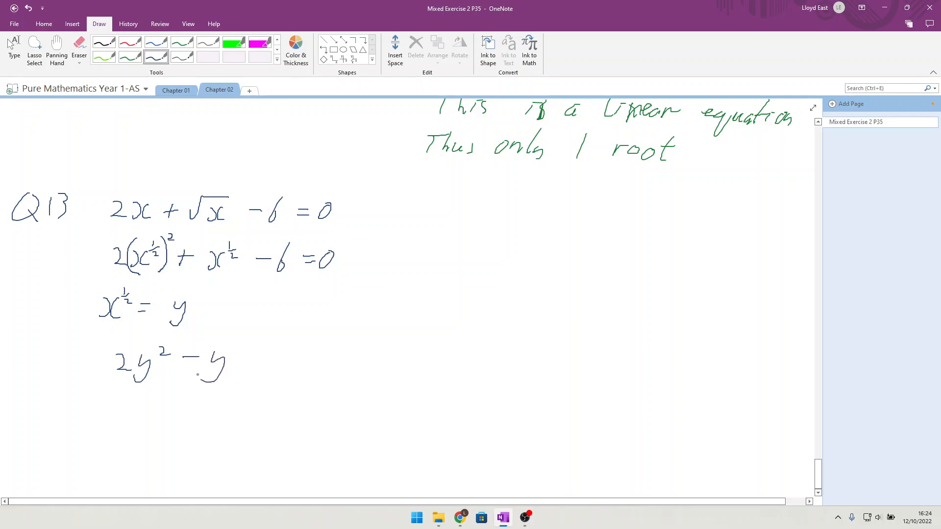
left_click_drag(249, 360, 282, 360)
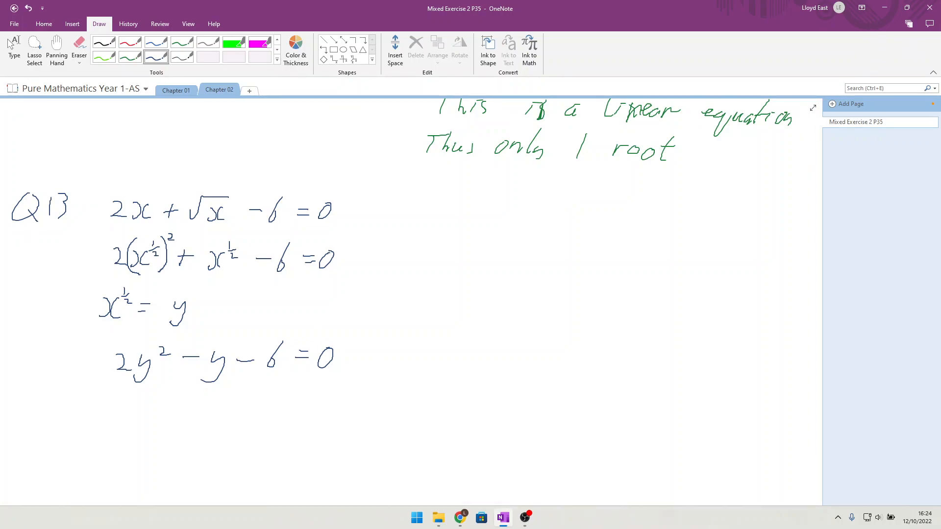
mouse_move(593, 67)
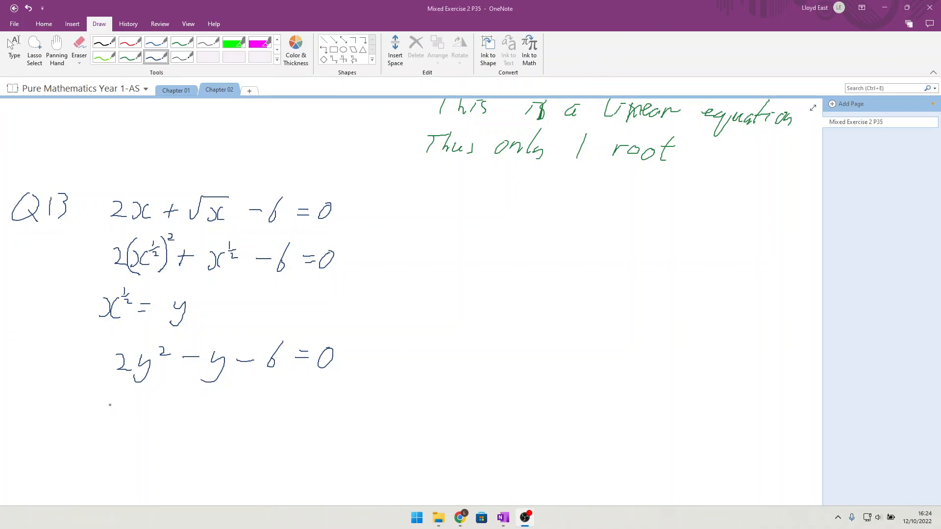
Write y = 2, correcting a mistaken 1, and y = −3/2 beside it.
left_click_drag(112, 406, 126, 411)
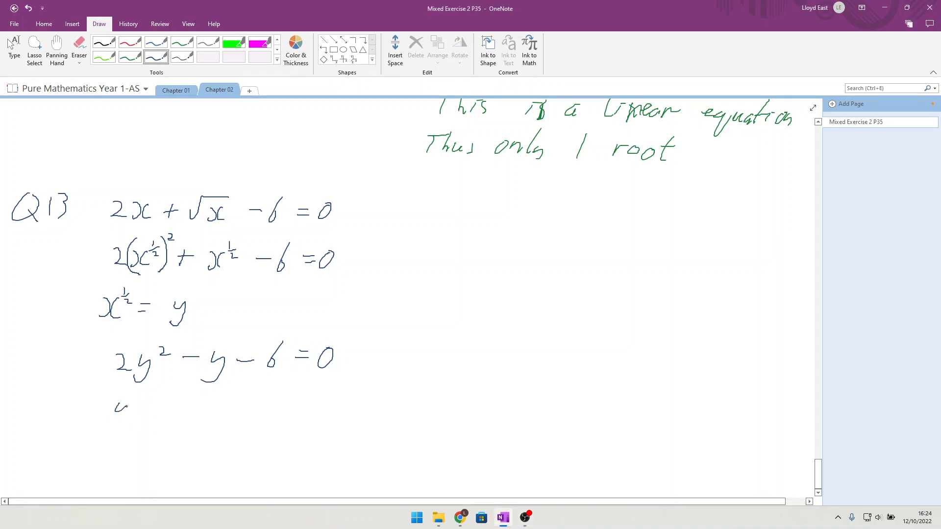
left_click_drag(111, 408, 168, 420)
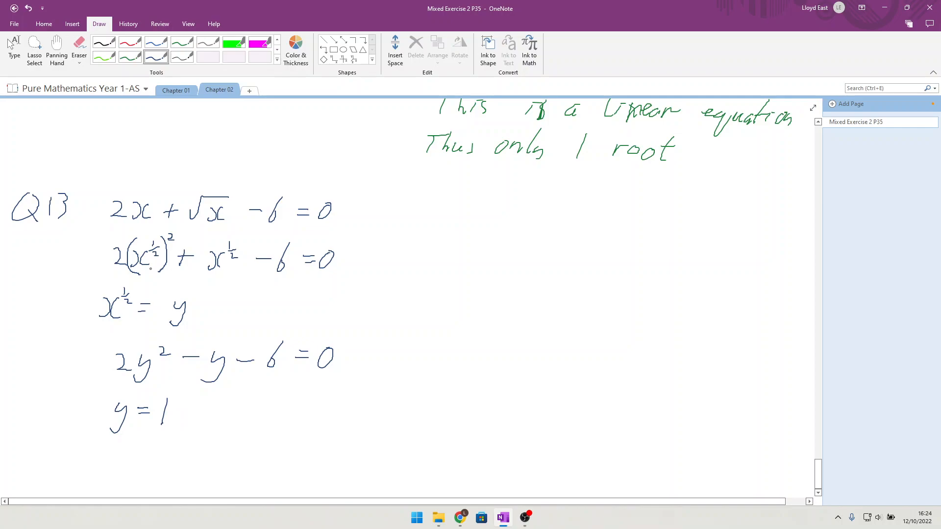
left_click(162, 412)
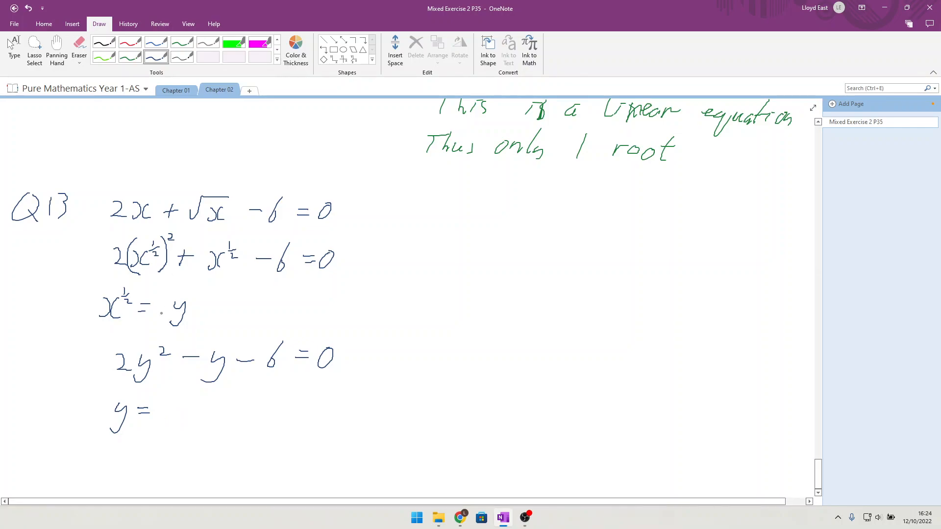
left_click_drag(162, 408, 173, 420)
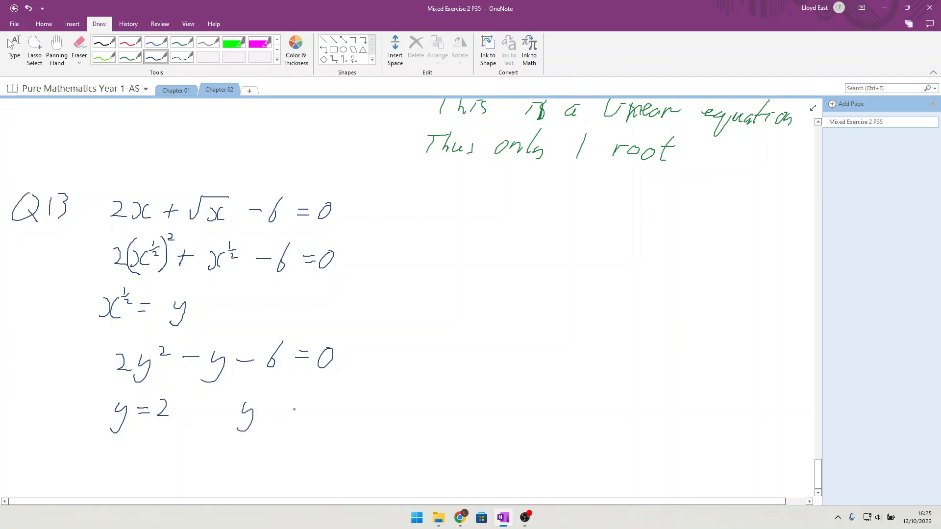
left_click_drag(270, 411, 300, 411)
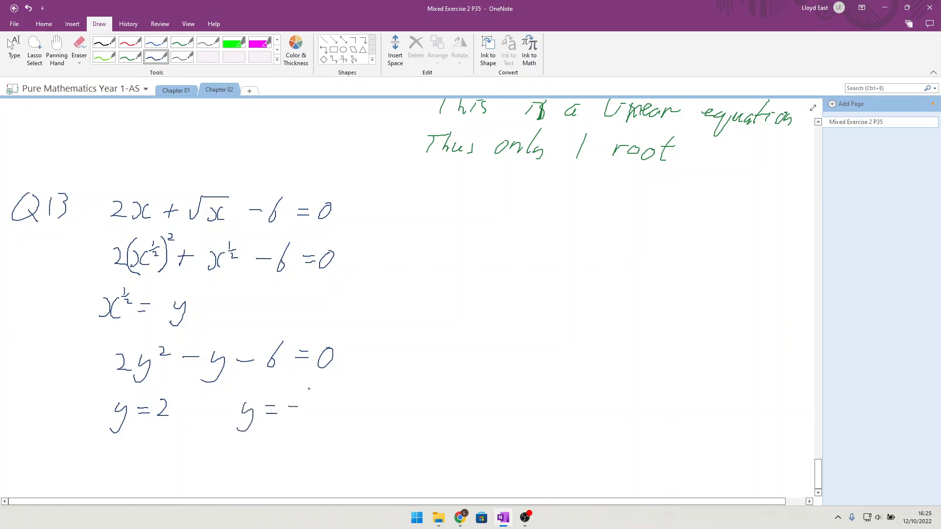
left_click_drag(309, 390, 312, 420)
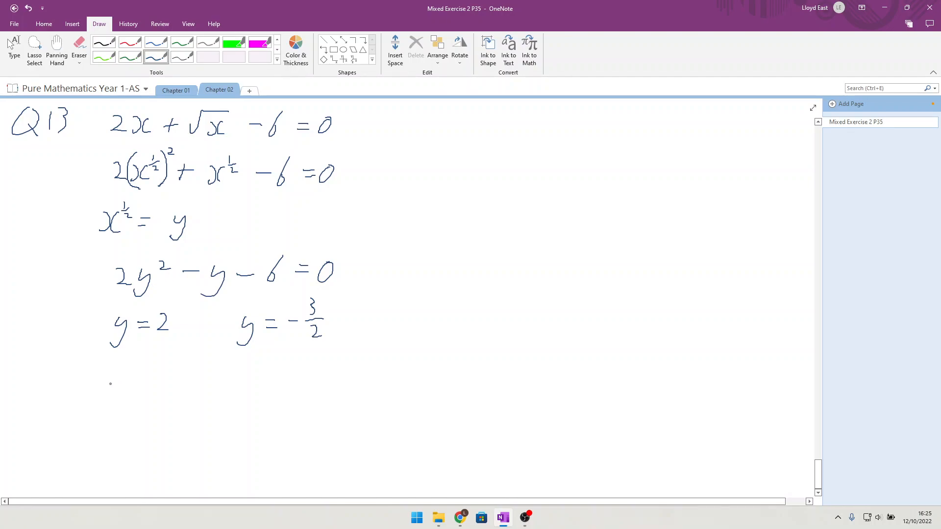
Write the back-substitutions x^½ = 2 and x^½ = −3/2.
left_click_drag(105, 399, 123, 377)
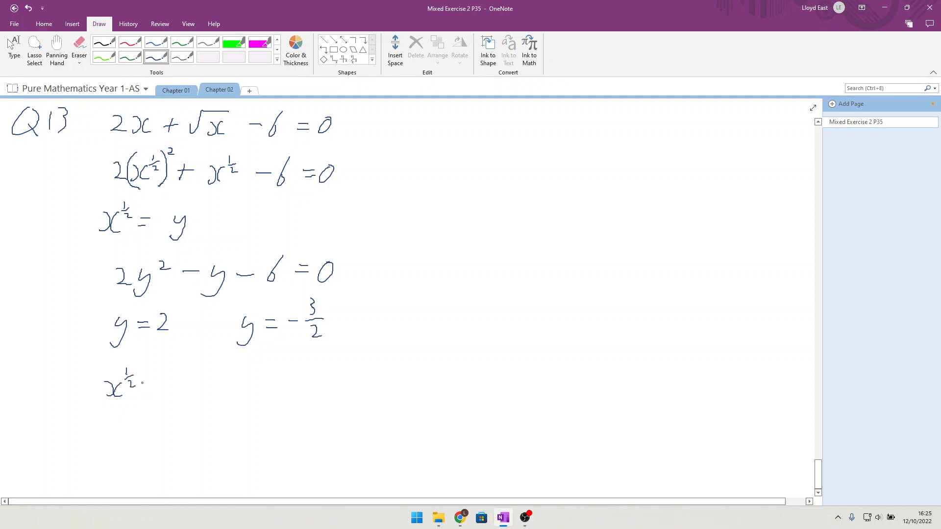
left_click_drag(147, 384, 180, 384)
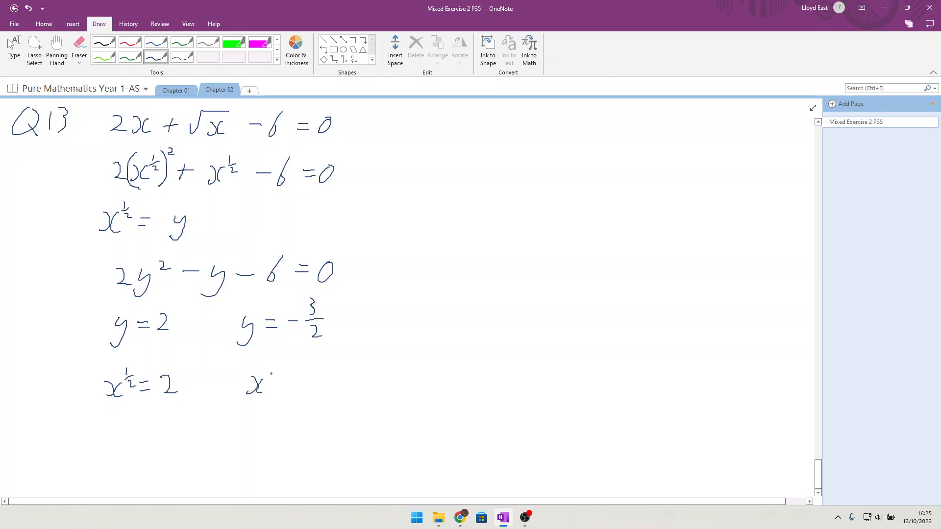
left_click_drag(267, 377, 291, 384)
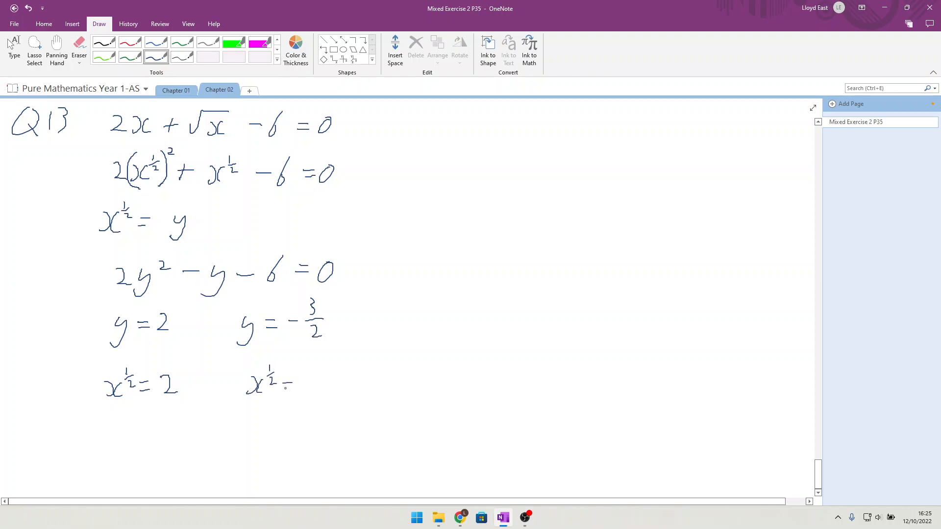
left_click_drag(294, 381, 336, 384)
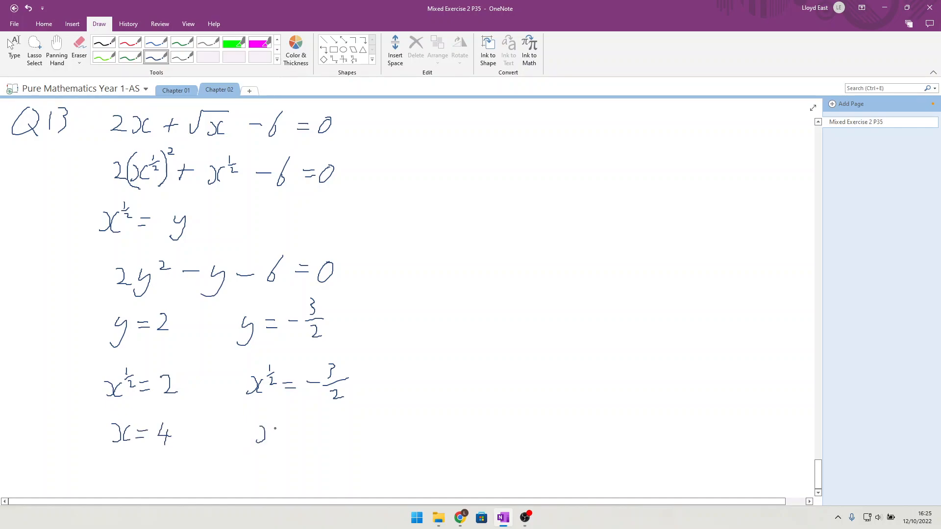
Write the second value x = 9/4 and add a remark after it.
left_click_drag(264, 432, 294, 432)
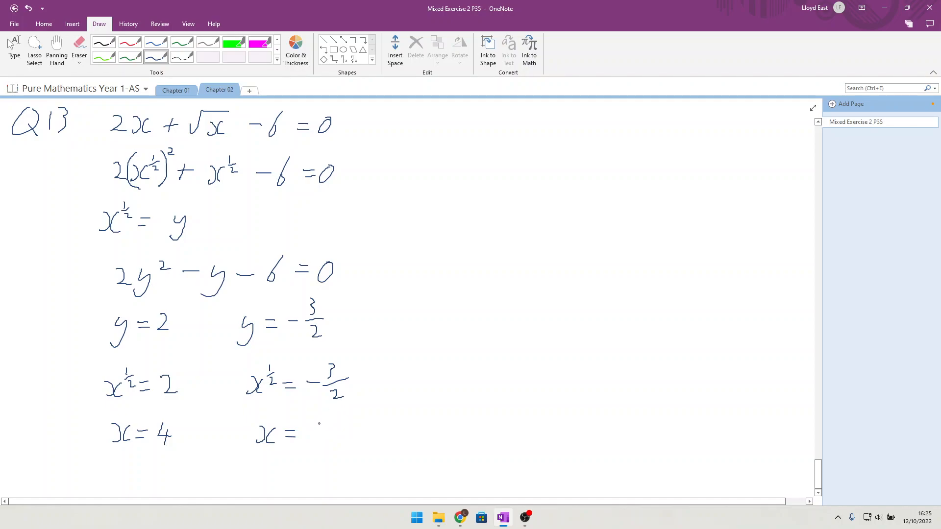
left_click_drag(318, 420, 330, 446)
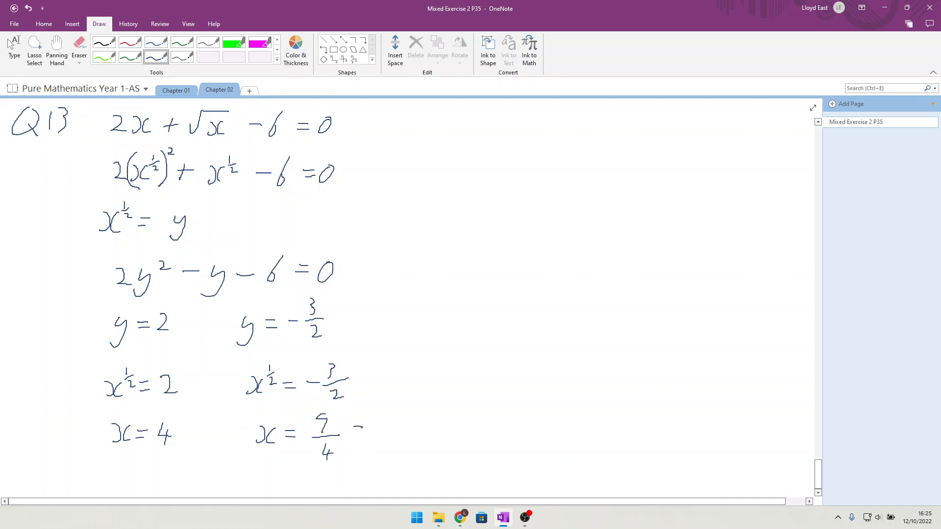
left_click_drag(357, 429, 395, 429)
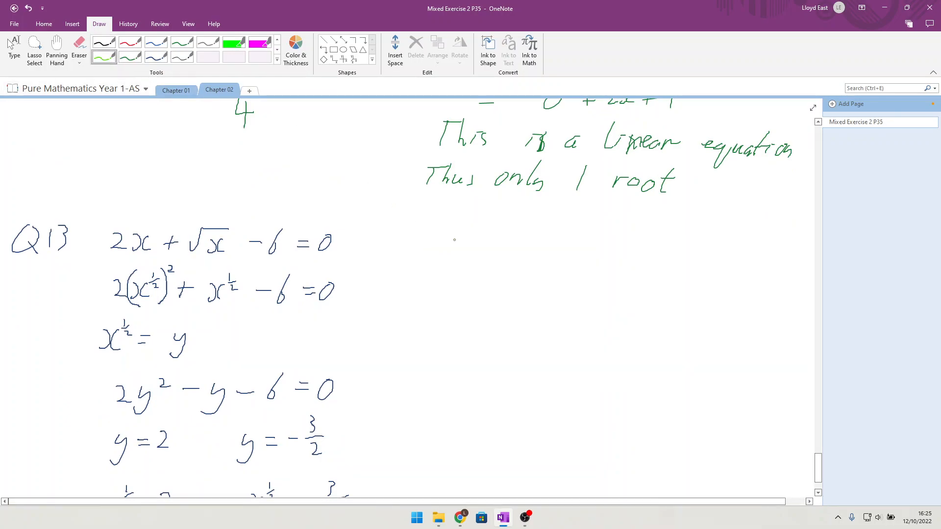
Handwrite the green equation x⁸ − 17x⁴ + 16 = 0.
left_click_drag(438, 252, 462, 252)
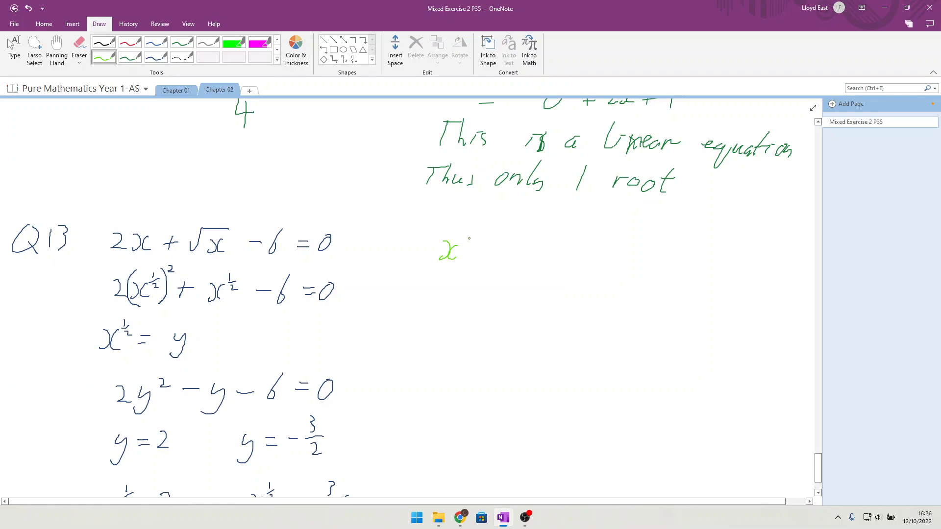
left_click_drag(465, 246, 474, 240)
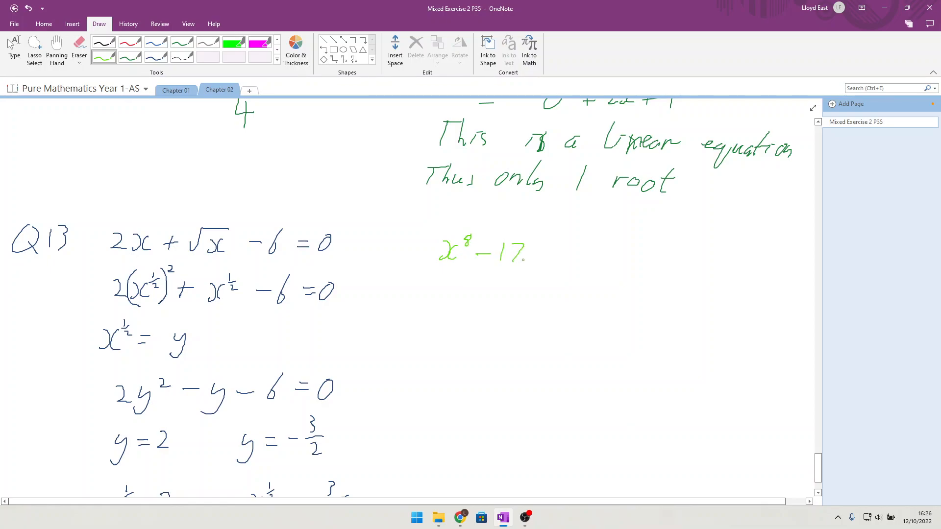
left_click_drag(531, 252, 545, 255)
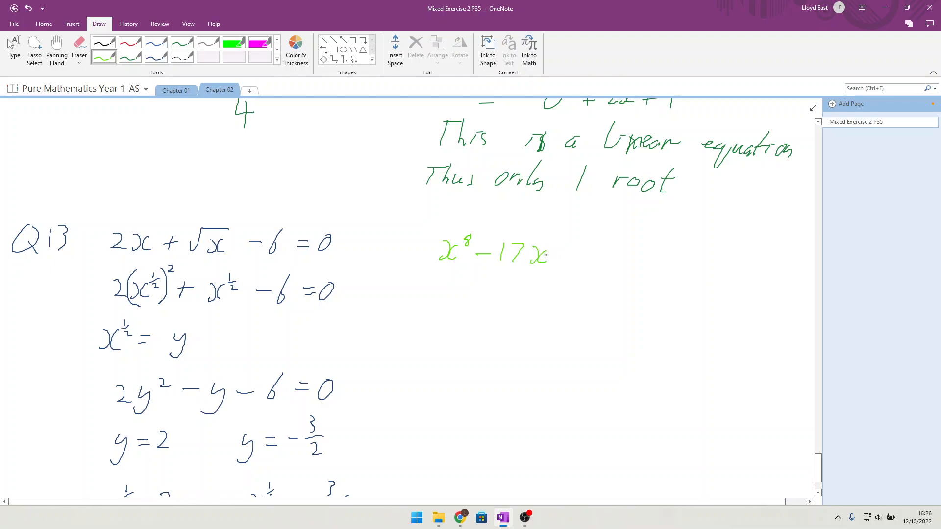
left_click_drag(553, 249, 561, 243)
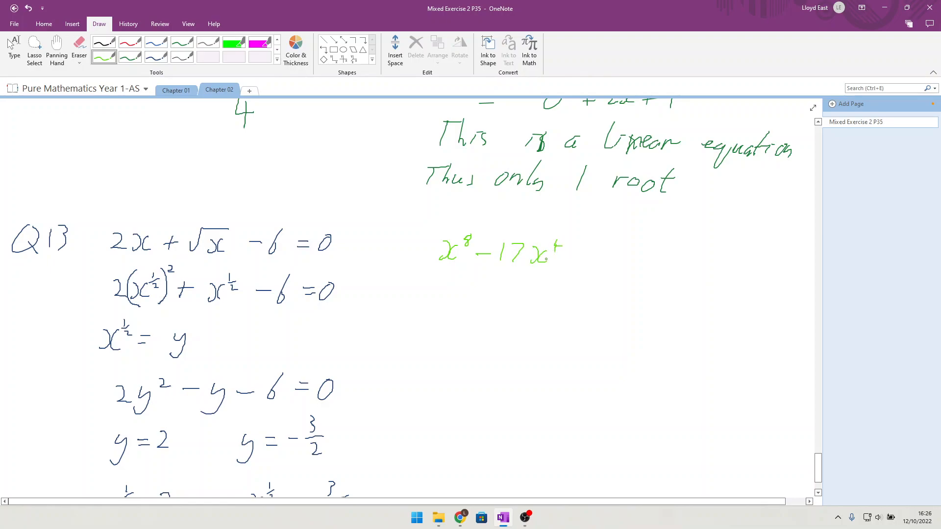
left_click_drag(573, 251, 591, 252)
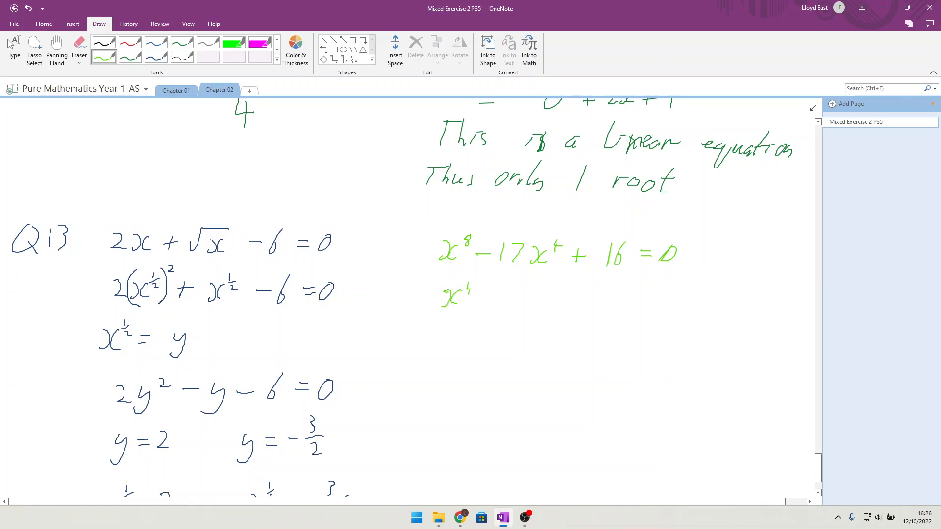
Start rewriting the quartic on the next line, beginning with (x⁴)².
left_click_drag(426, 294, 492, 312)
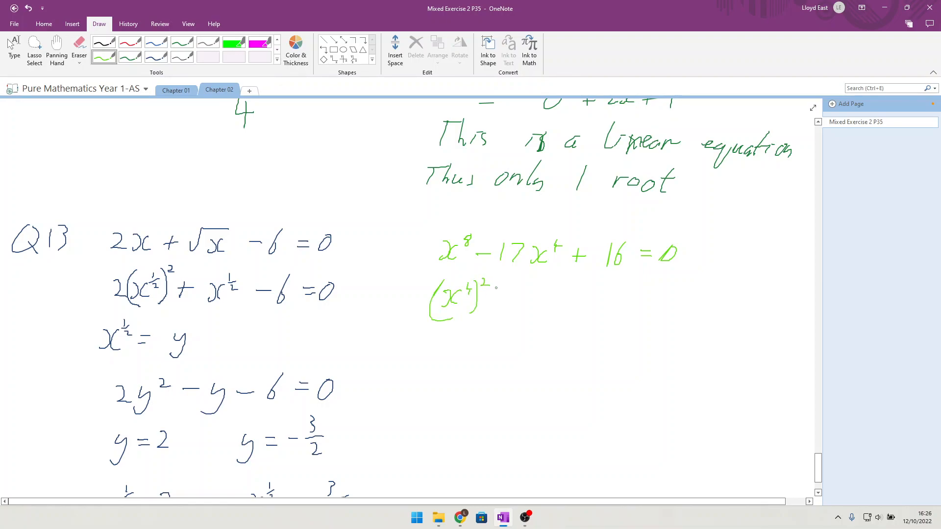
left_click_drag(492, 294, 525, 294)
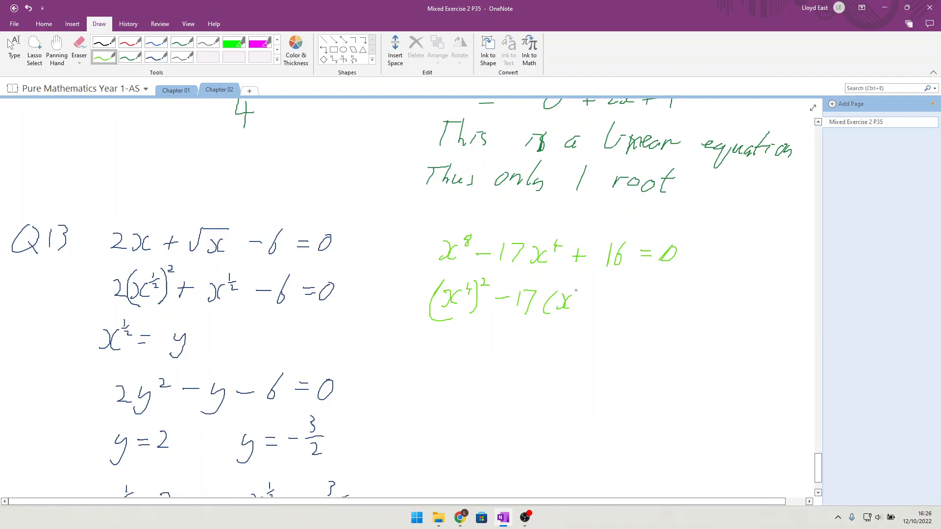
left_click_drag(572, 297, 585, 291)
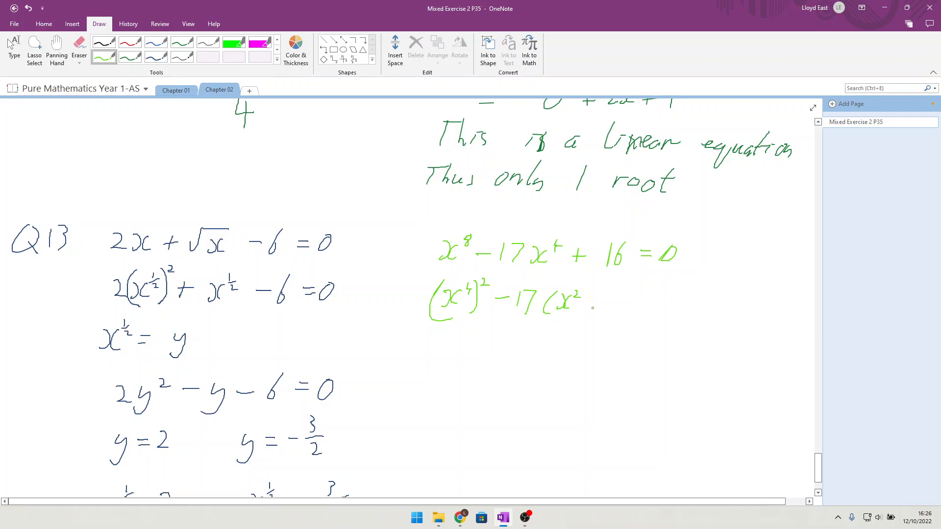
left_click_drag(588, 294, 588, 312)
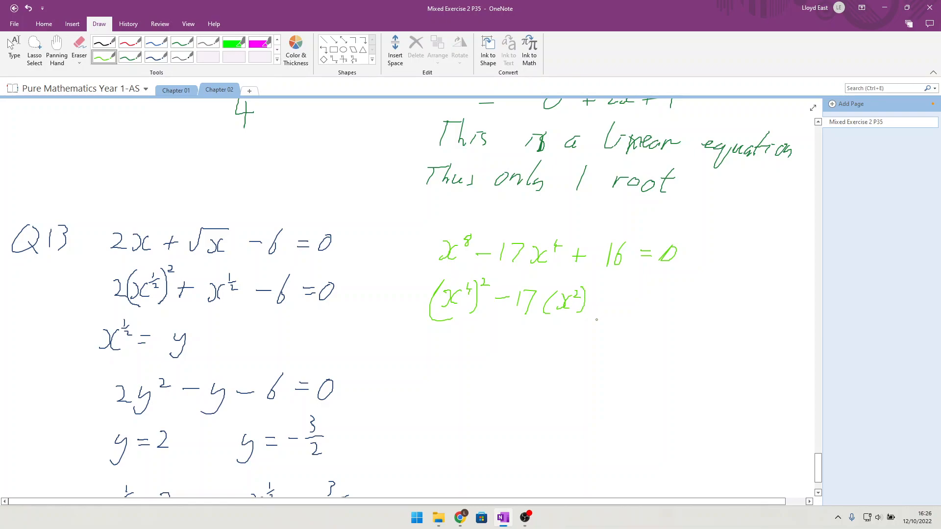
left_click_drag(591, 299, 606, 300)
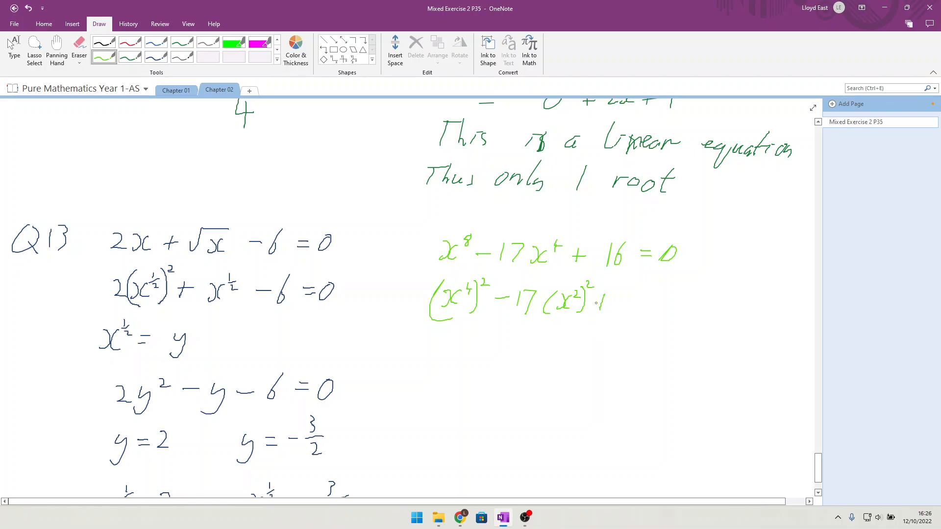
left_click_drag(606, 299, 633, 303)
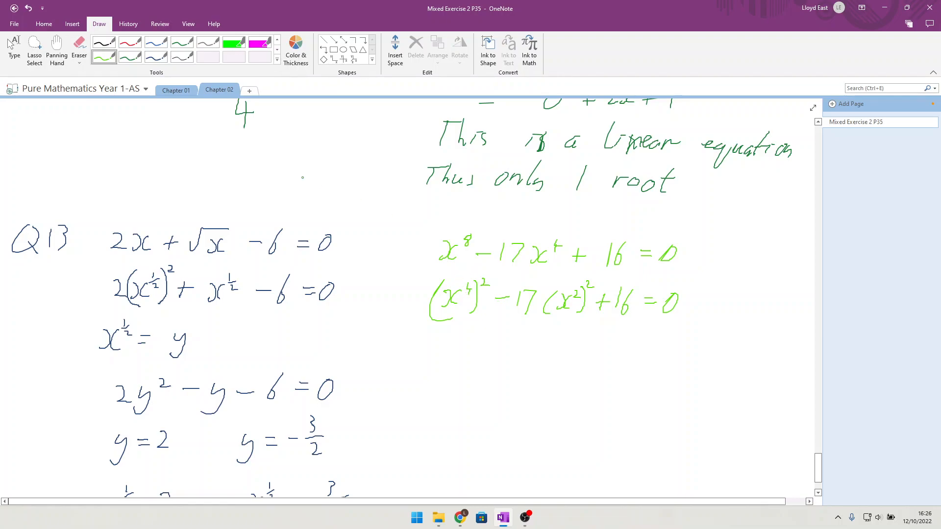
left_click(79, 44)
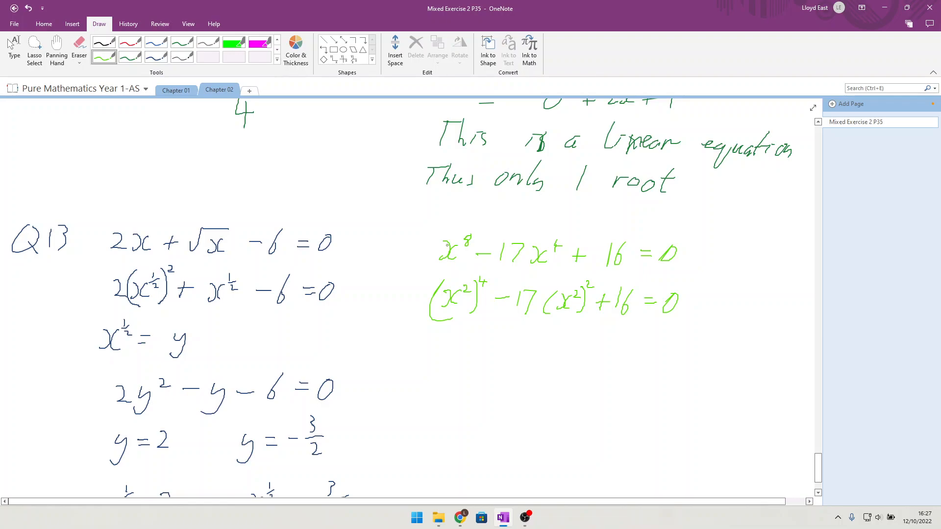
left_click(79, 46)
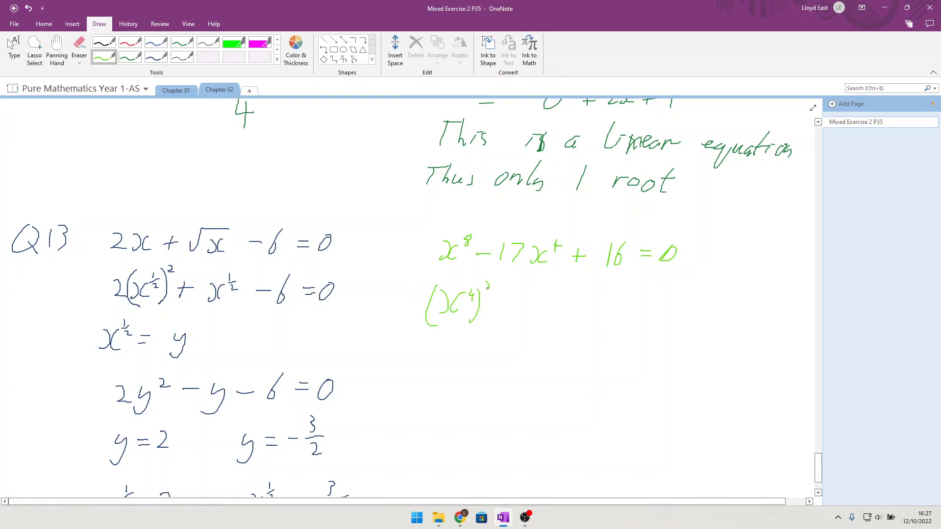
Complete the rewritten line (x⁴)² − 17x⁴ + 16 = 0.
left_click_drag(486, 294, 516, 305)
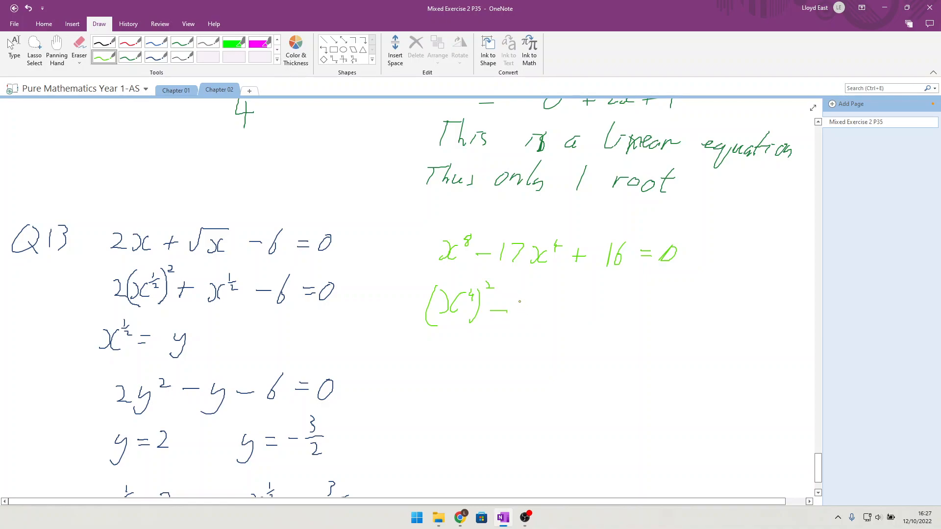
left_click_drag(516, 306, 543, 306)
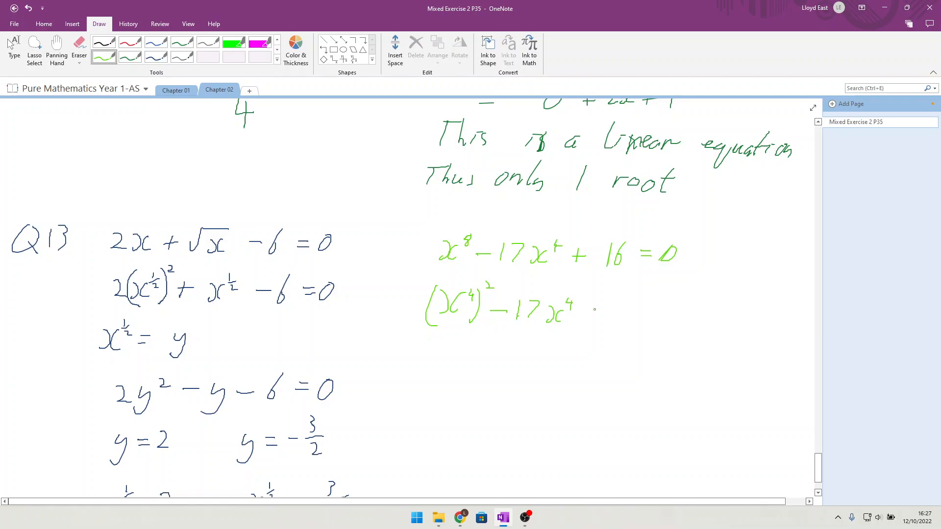
left_click_drag(587, 312, 657, 312)
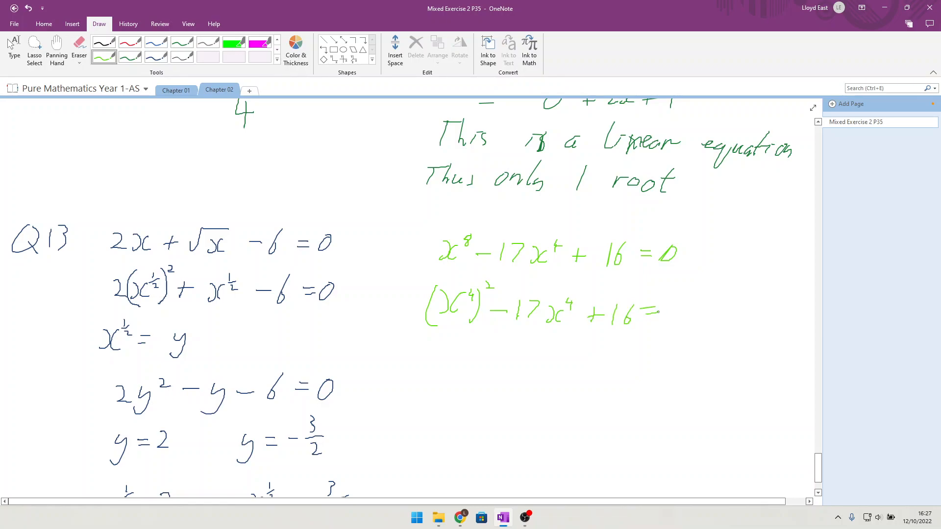
left_click_drag(671, 312, 690, 312)
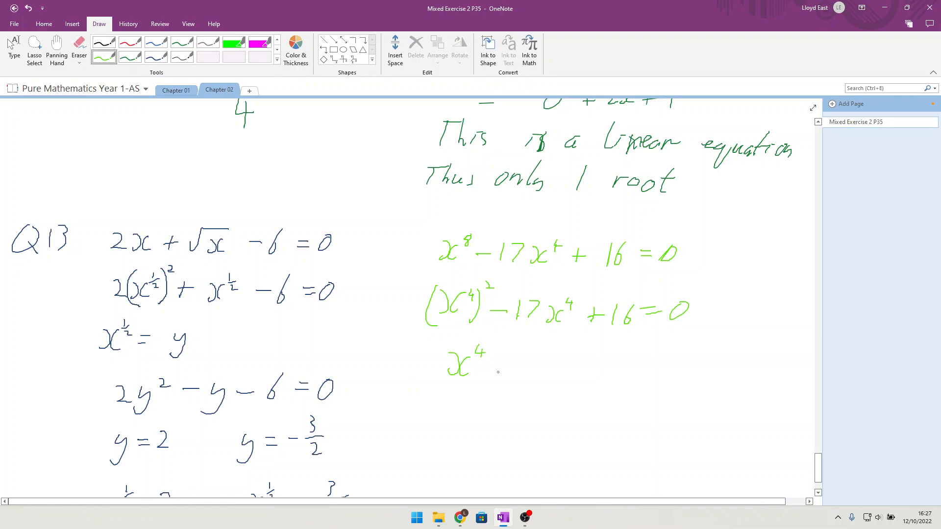
Write the substitution x⁴ = z and the quadratic z² − 17z + 16 = 0.
left_click_drag(498, 360, 537, 361)
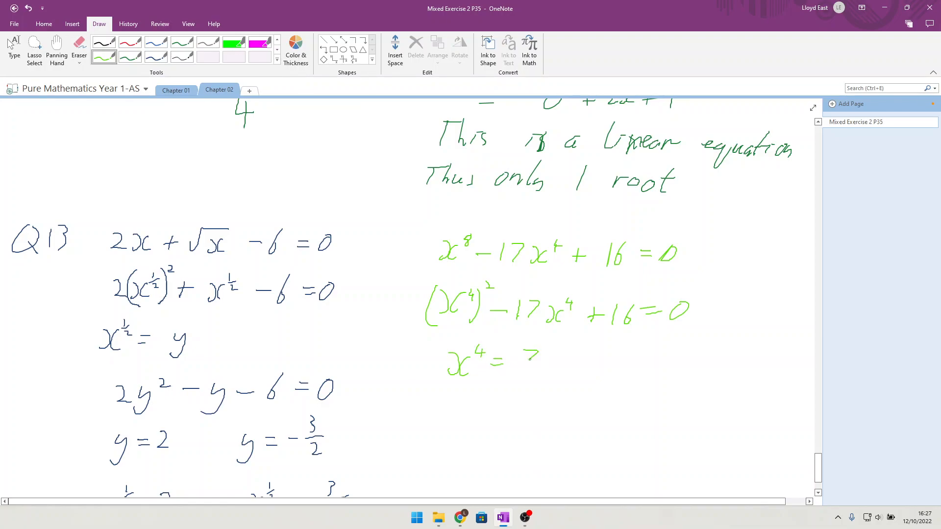
left_click_drag(528, 357, 543, 372)
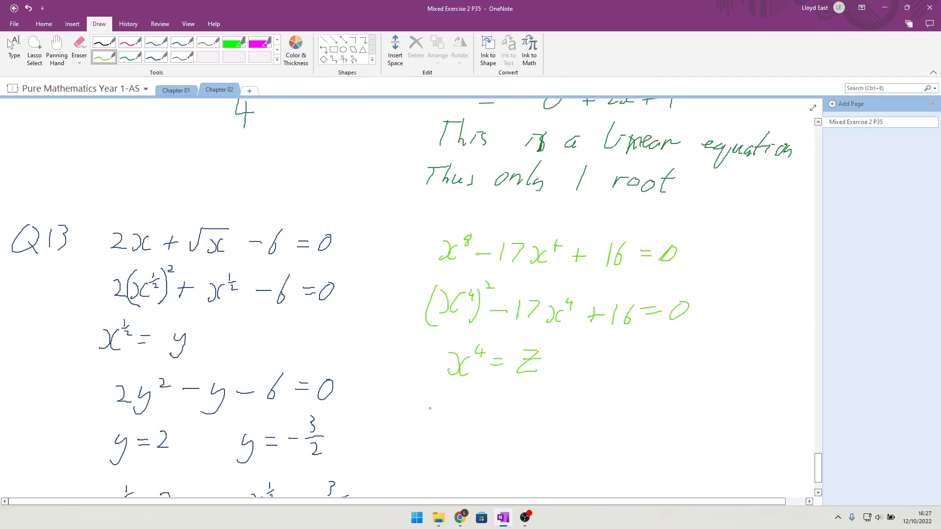
left_click_drag(432, 414, 474, 401)
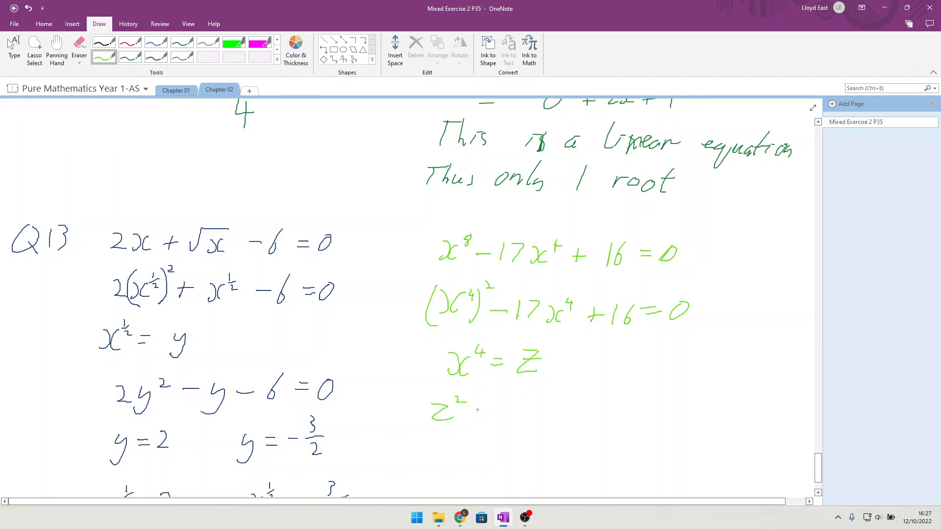
left_click_drag(474, 411, 534, 411)
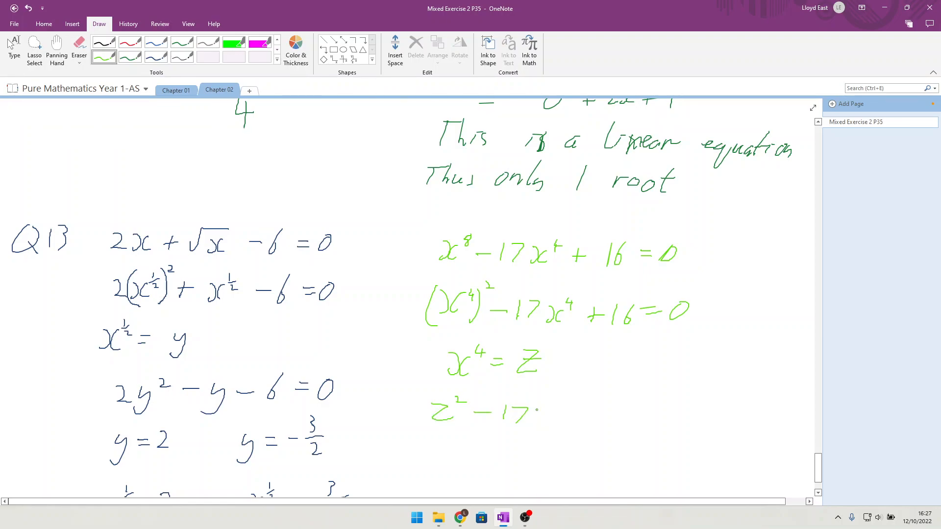
left_click_drag(534, 411, 599, 417)
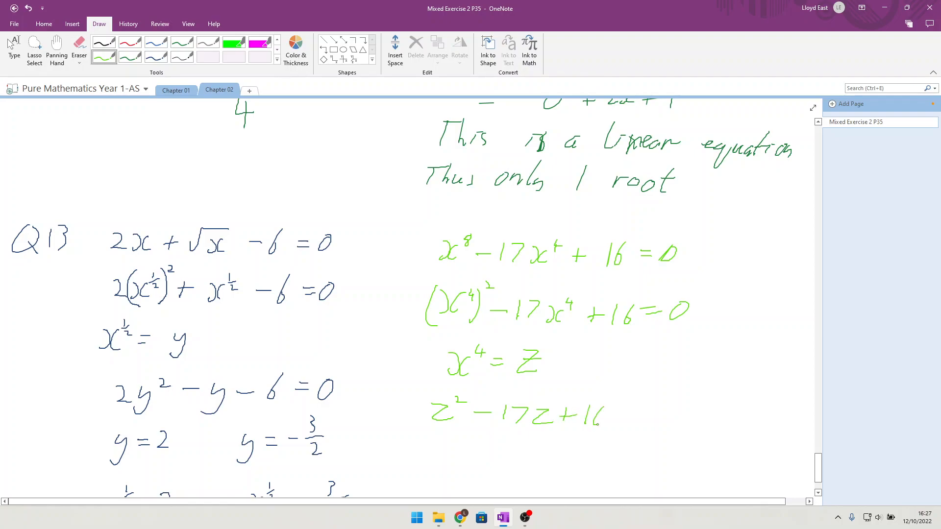
left_click_drag(615, 414, 654, 411)
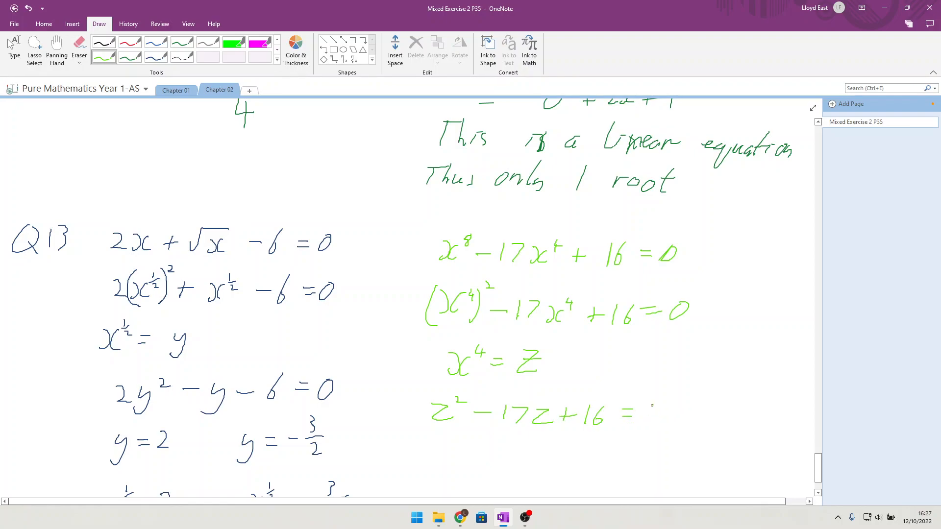
left_click(651, 413)
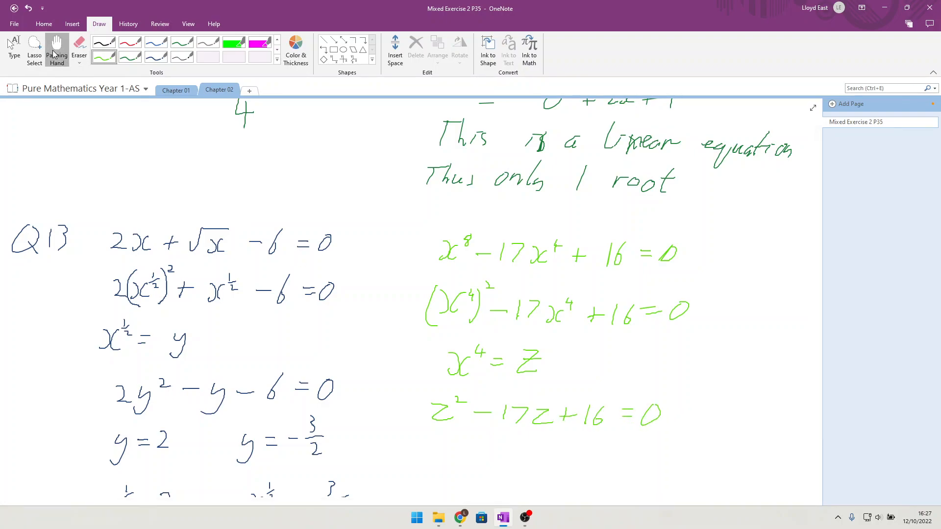
Write the factorised form (z − 1)(z − 16) = 0 in green.
scroll("down", 3)
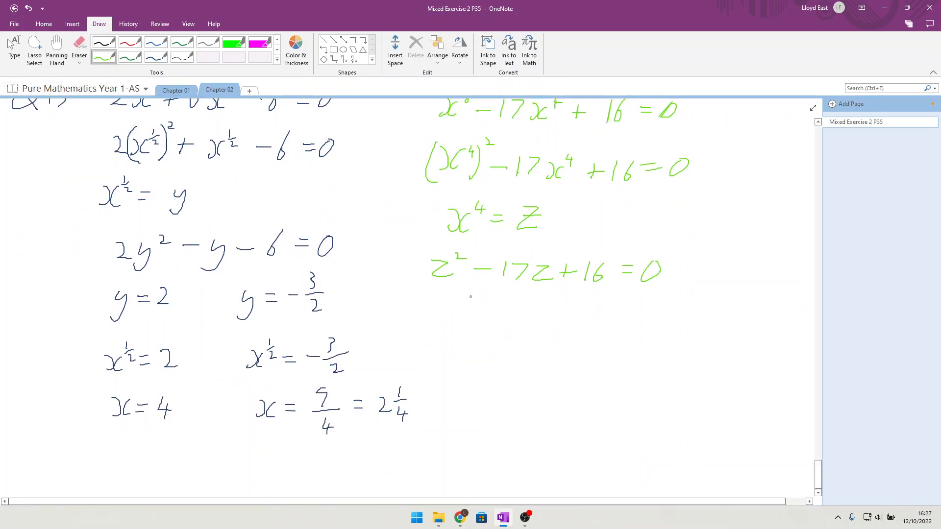
left_click_drag(447, 300, 542, 324)
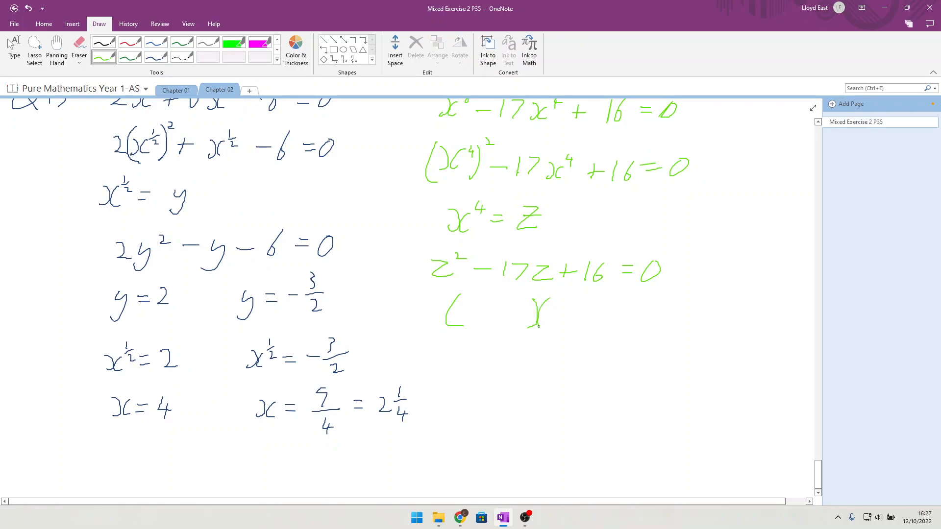
left_click_drag(617, 297, 621, 327)
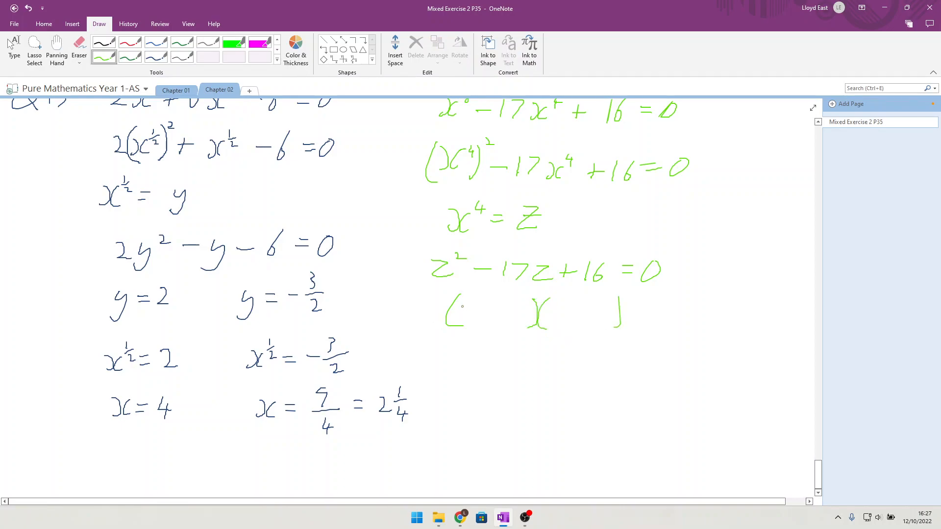
left_click_drag(465, 312, 564, 312)
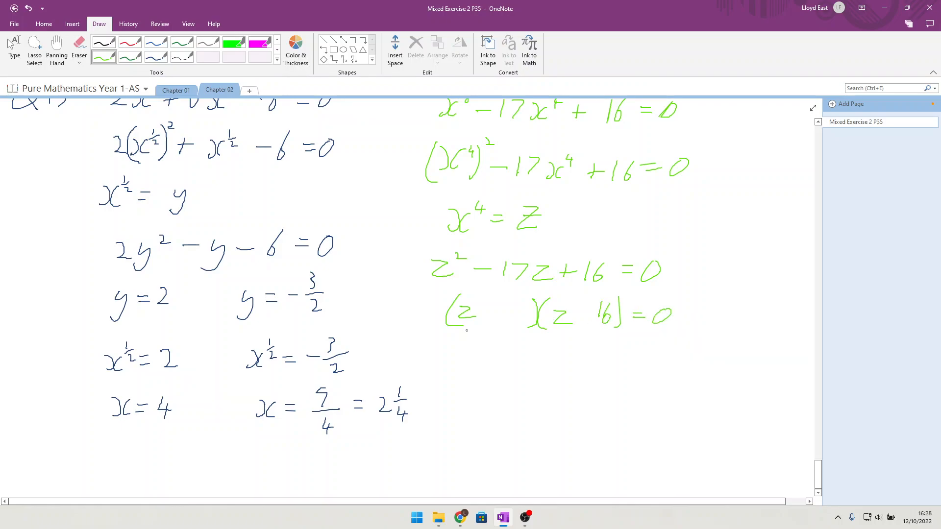
left_click_drag(489, 312, 522, 312)
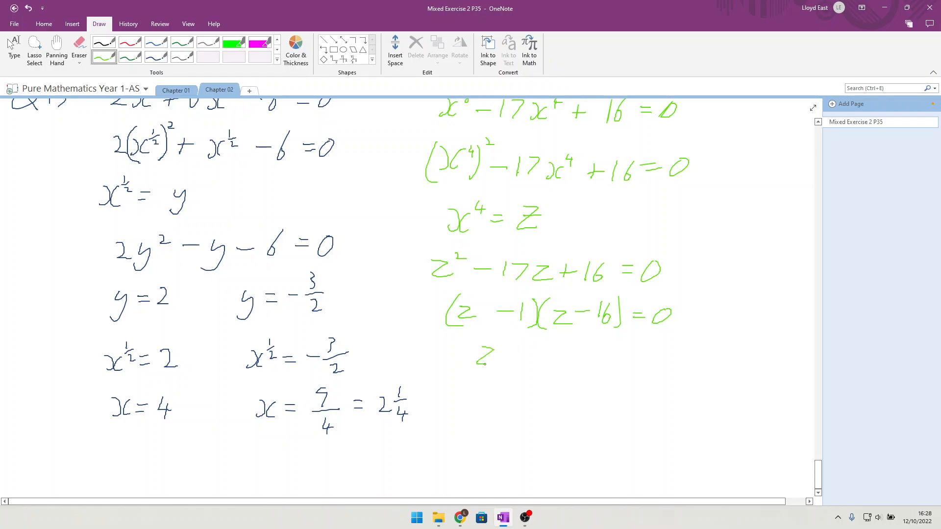
Write the roots z = 1 and z = 16.
left_click_drag(504, 354, 531, 354)
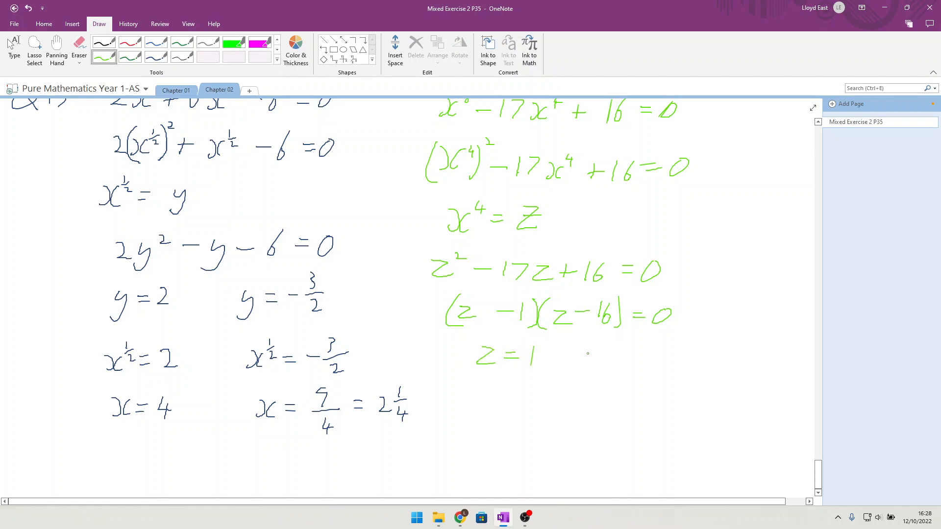
left_click_drag(582, 353, 642, 354)
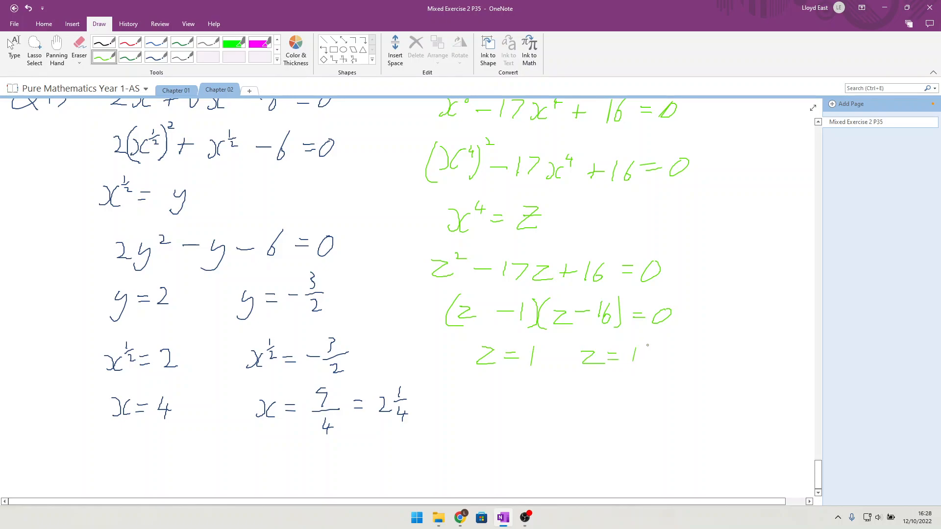
left_click_drag(638, 353, 651, 360)
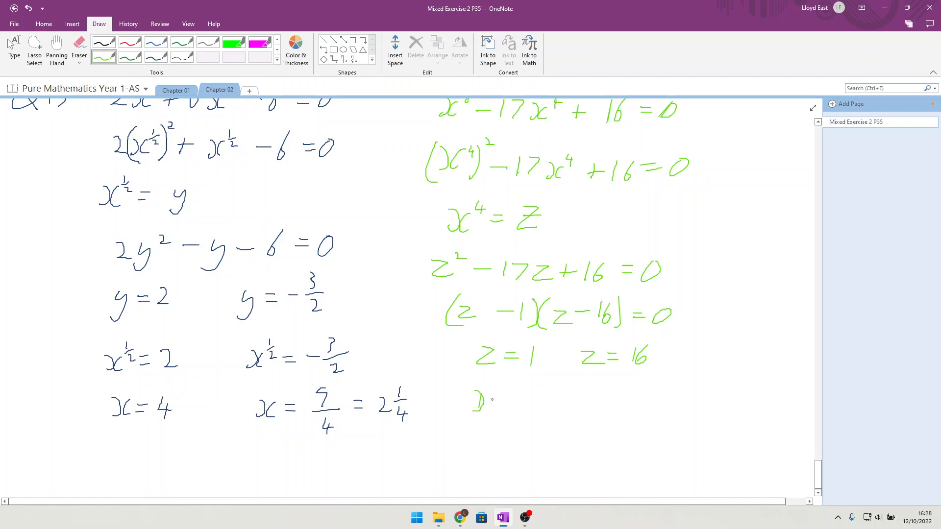
Write x⁴ = 1 and x⁴ = 16, with solutions x = 1 and x = 2 underneath.
left_click_drag(474, 408, 509, 390)
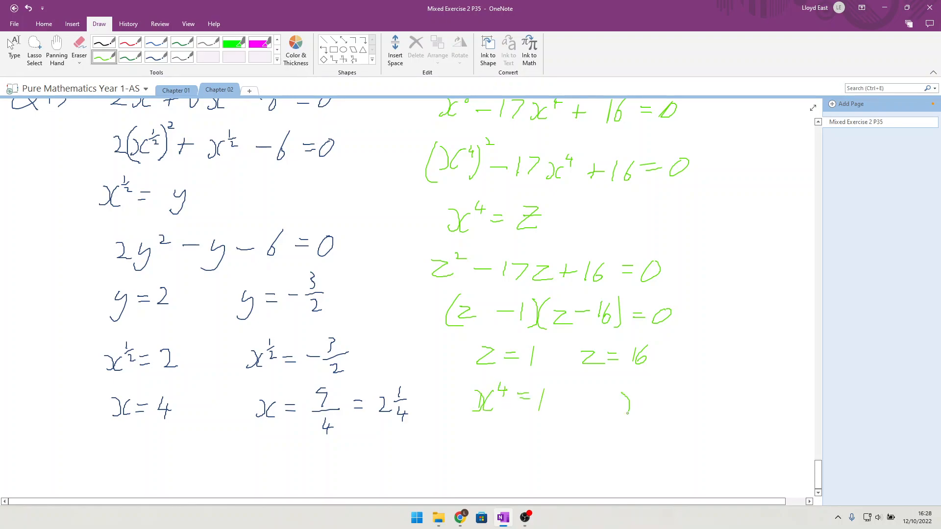
left_click_drag(617, 414, 648, 390)
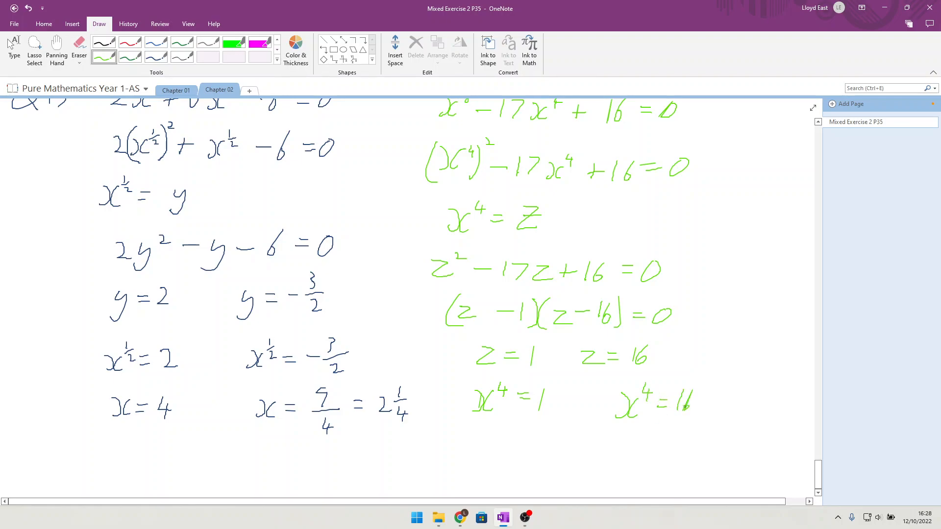
left_click_drag(480, 456, 498, 438)
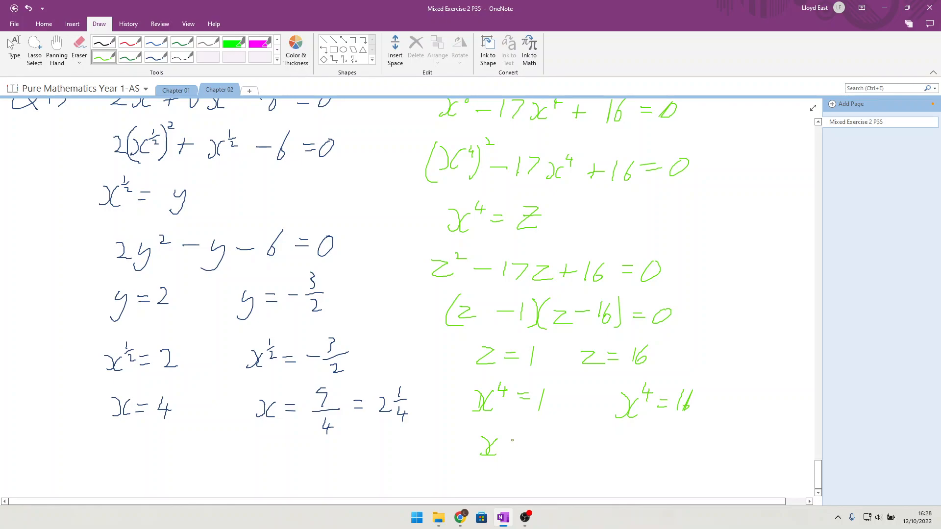
left_click_drag(510, 446, 543, 444)
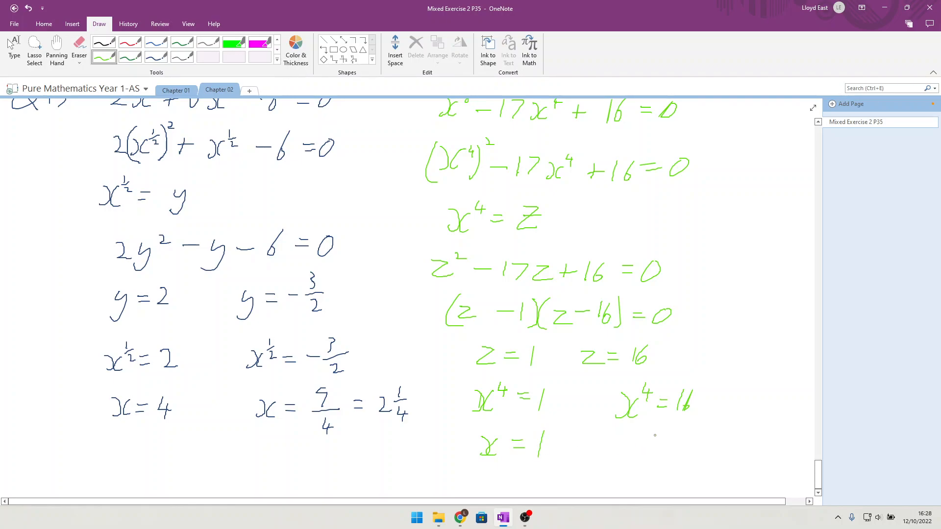
mouse_move(640, 453)
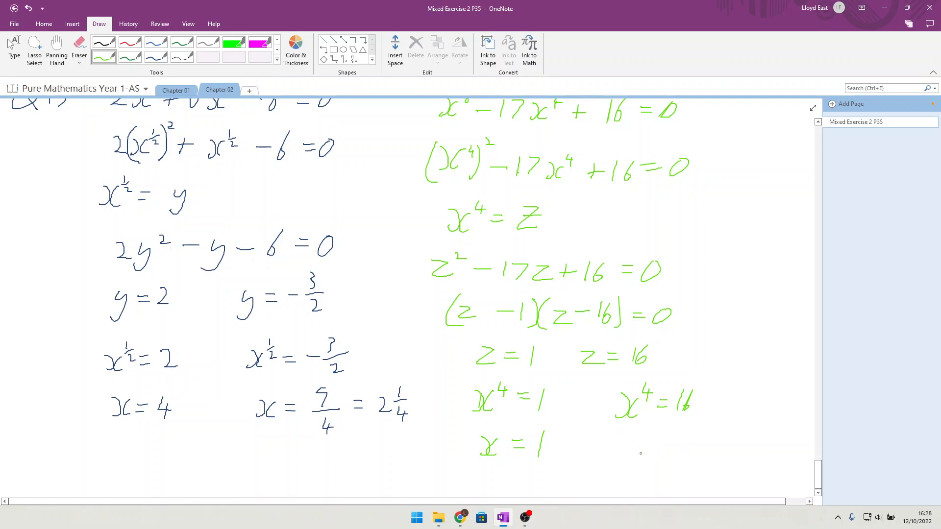
mouse_move(653, 445)
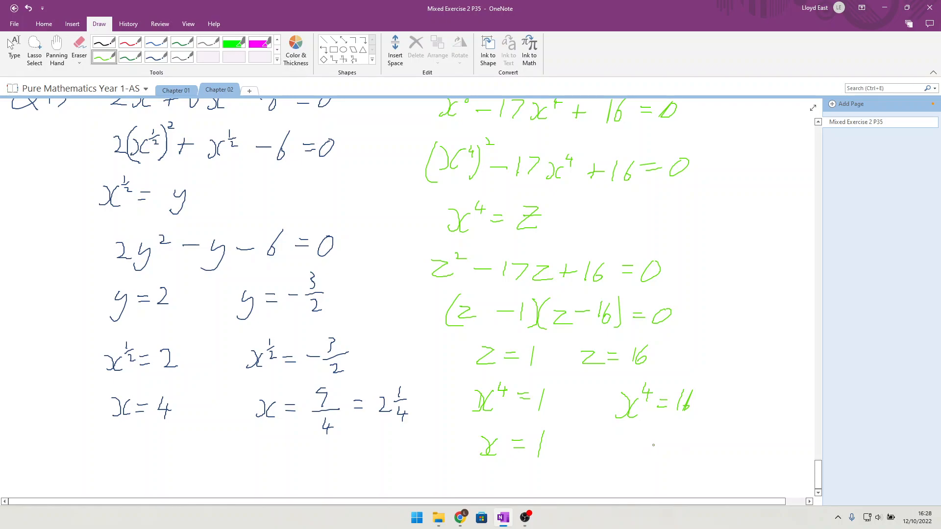
left_click_drag(615, 447, 644, 462)
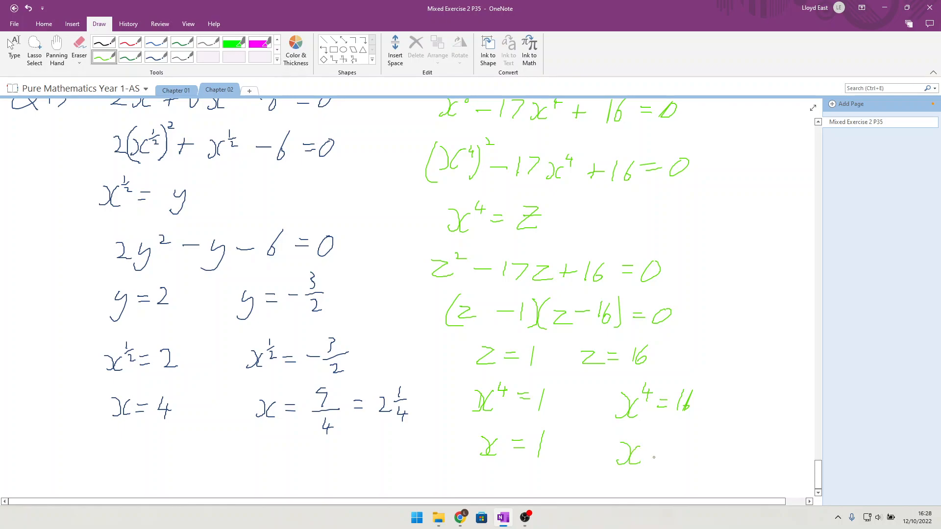
left_click_drag(654, 453, 668, 452)
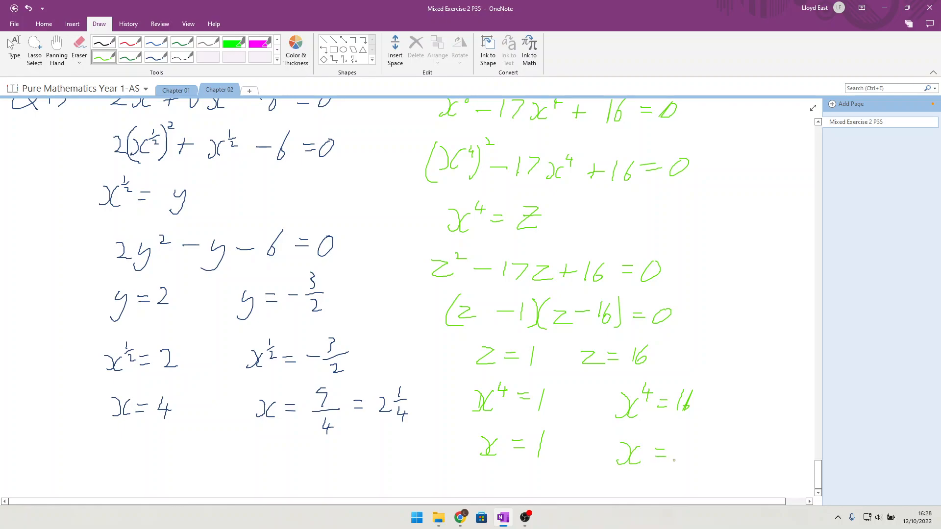
left_click_drag(669, 453, 687, 456)
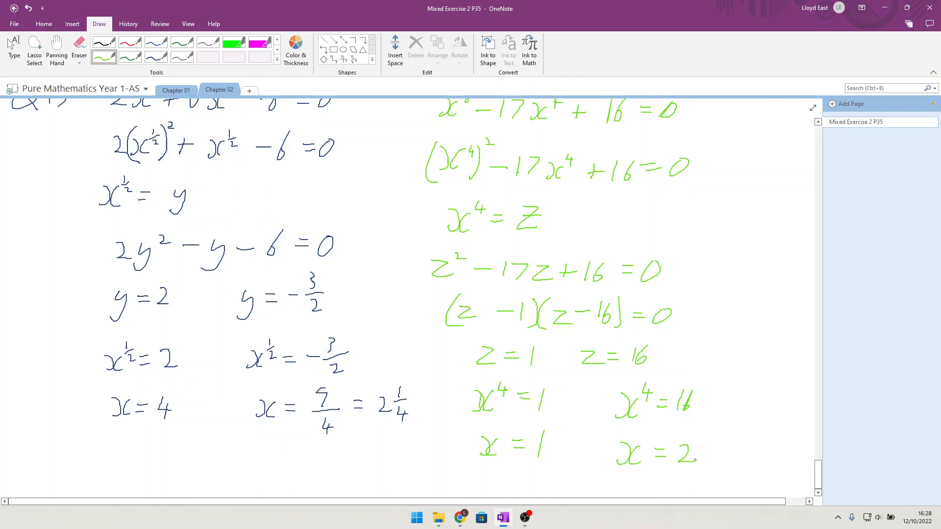